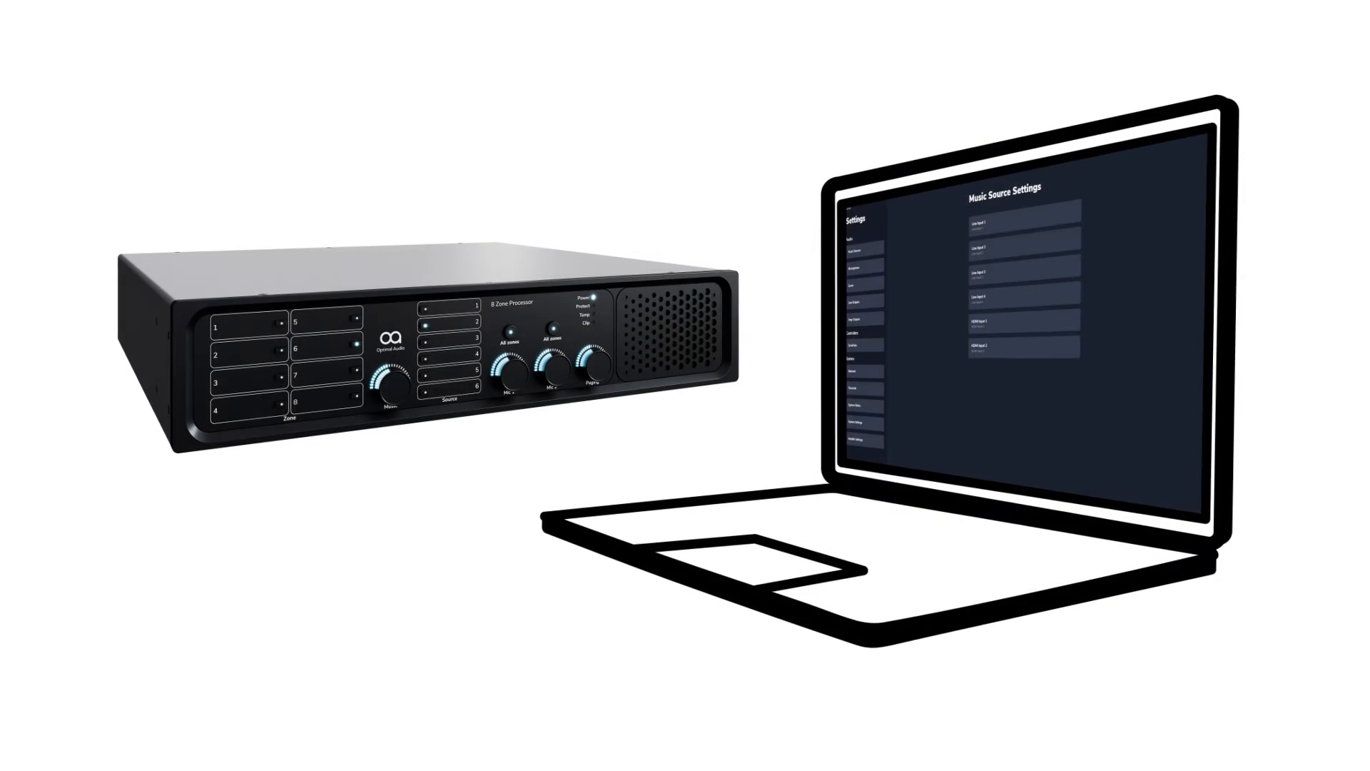
Bring up the home menu listing Zones, Global presets, Routines and Settings
{"action": "left_click", "coordinate": [1013, 227]}
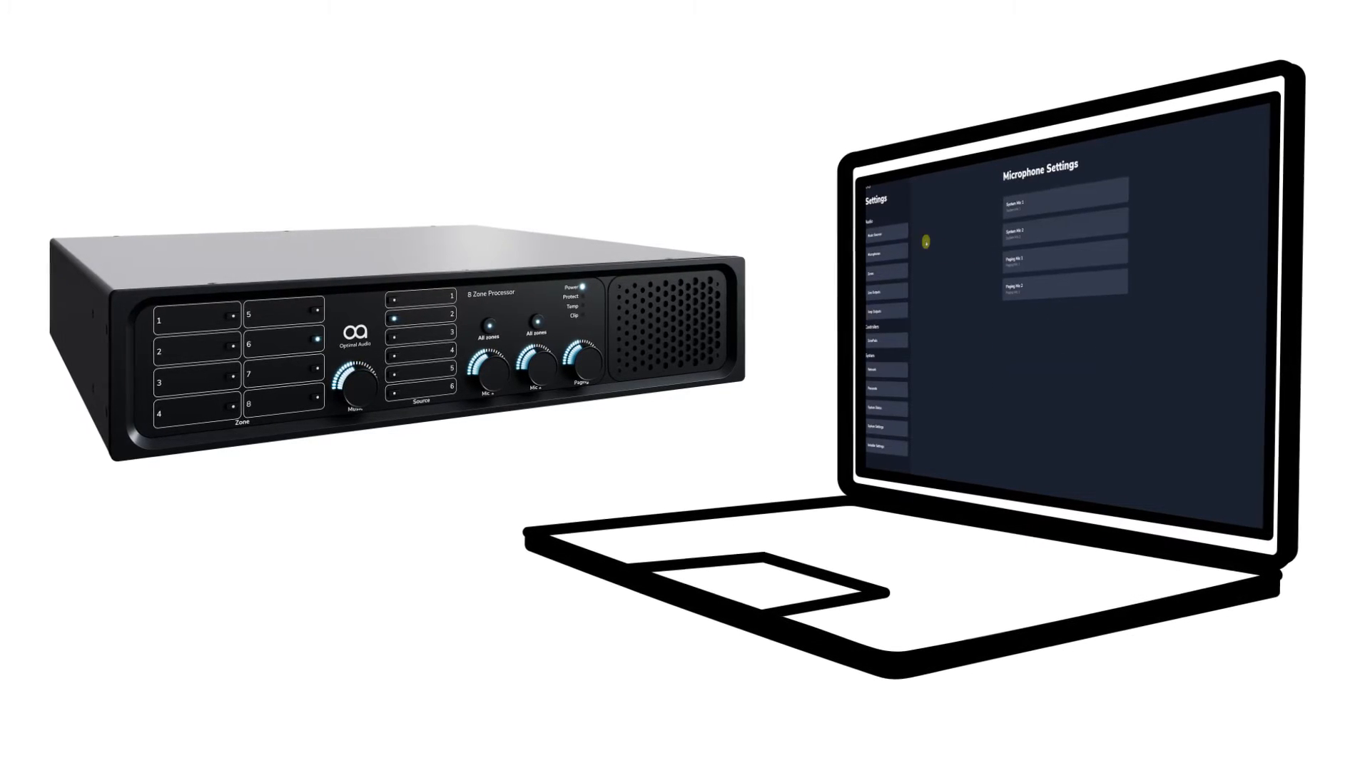
{"action": "left_click", "coordinate": [1058, 234]}
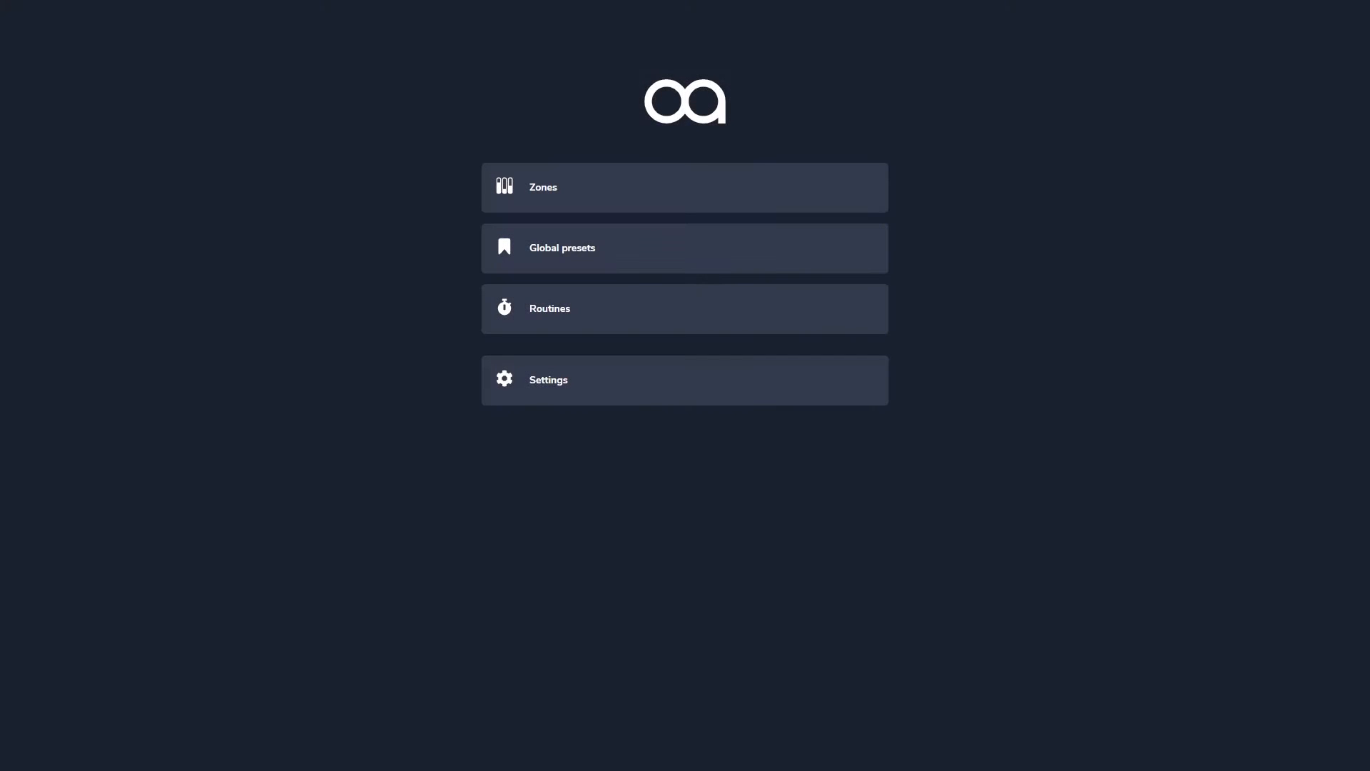
{"action": "mouse_move", "coordinate": [623, 358]}
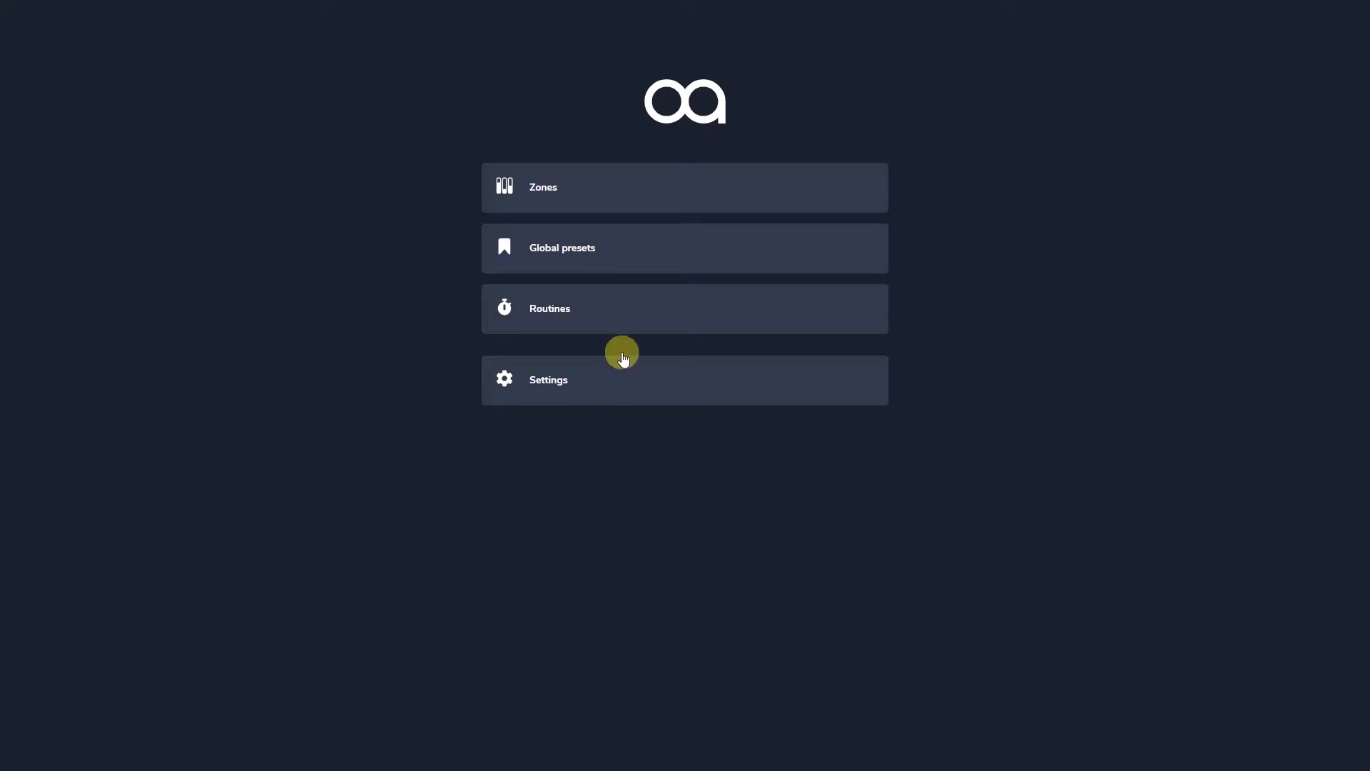
{"action": "mouse_move", "coordinate": [646, 187]}
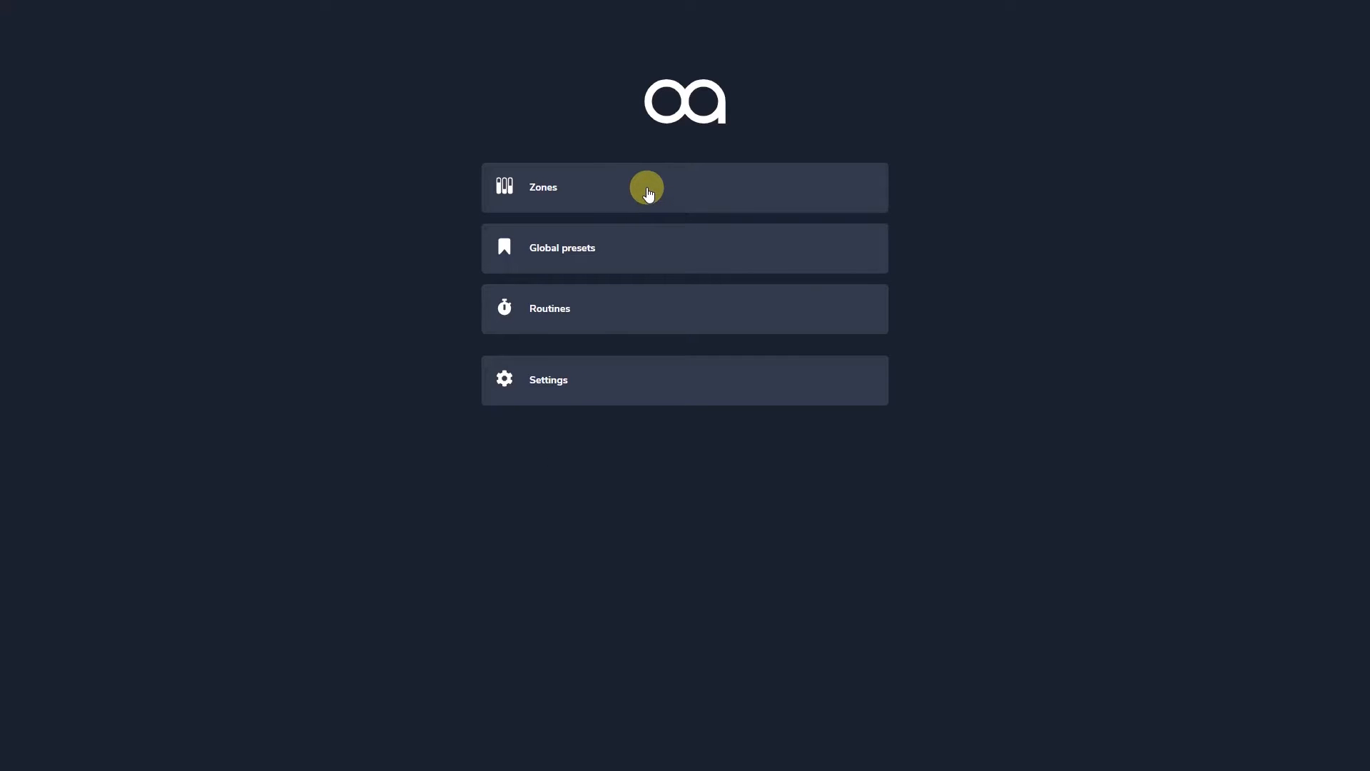
Review Zone 1's control panel and its Music Source choices
{"action": "left_click", "coordinate": [683, 187]}
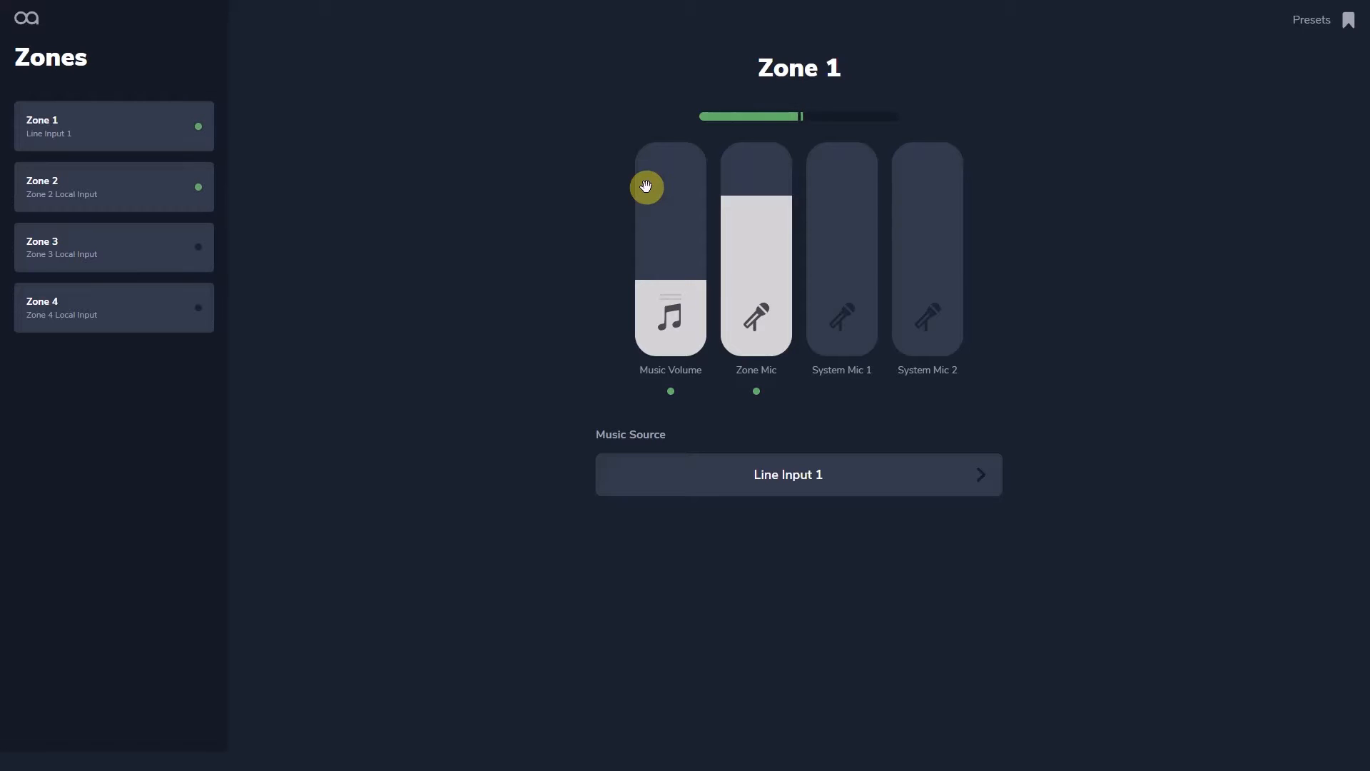
{"action": "left_click_drag", "start_coordinate": [647, 185], "coordinate": [646, 239]}
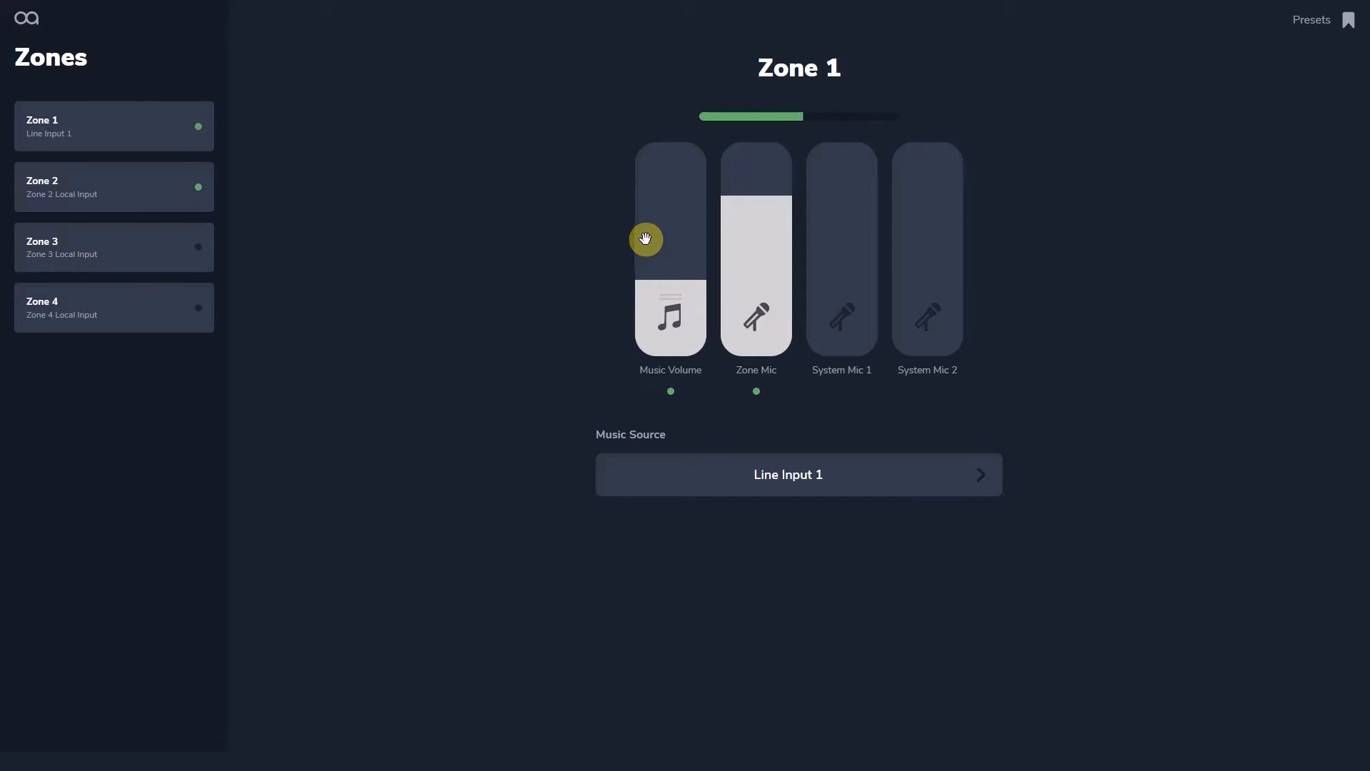
{"action": "left_click", "coordinate": [796, 474]}
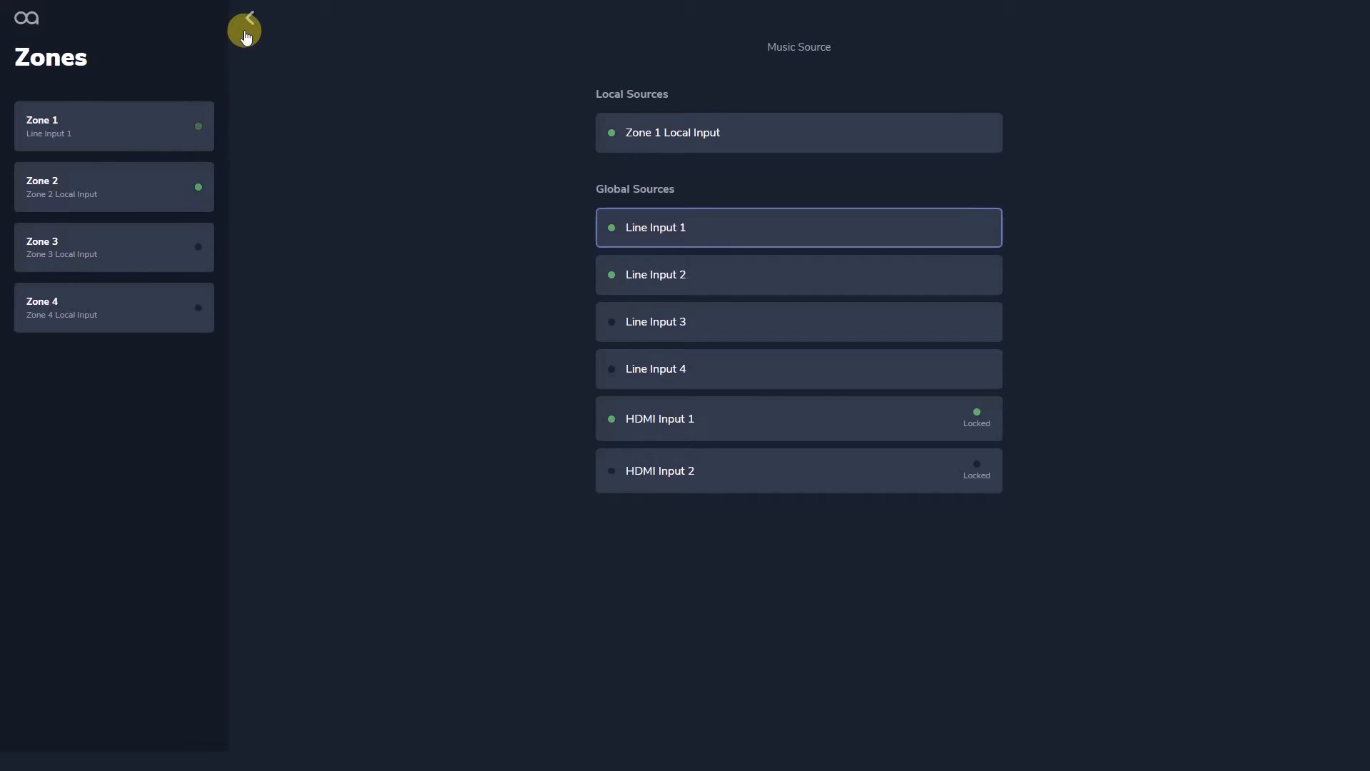
{"action": "left_click", "coordinate": [244, 28]}
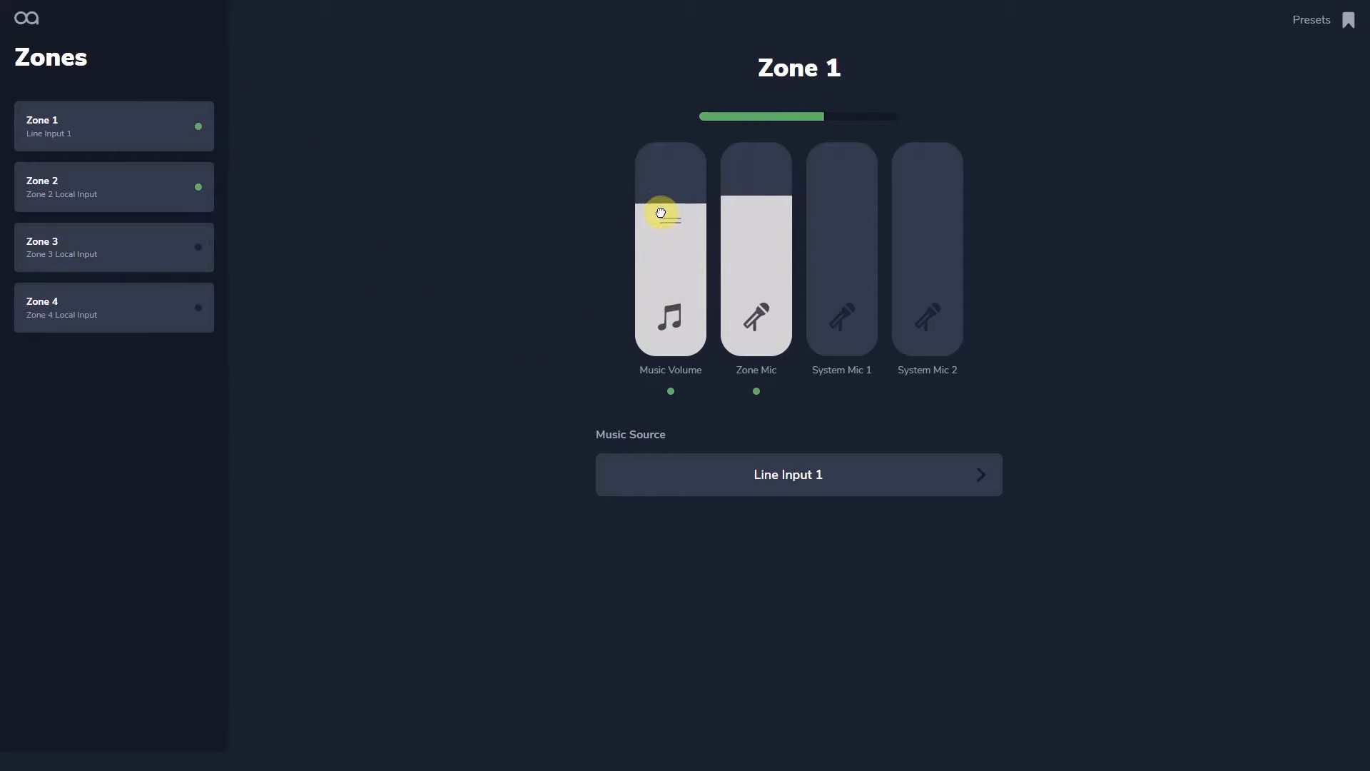
Lower Zone 1's Music Volume and Zone Mic faders
{"action": "left_click_drag", "start_coordinate": [661, 213], "coordinate": [660, 206]}
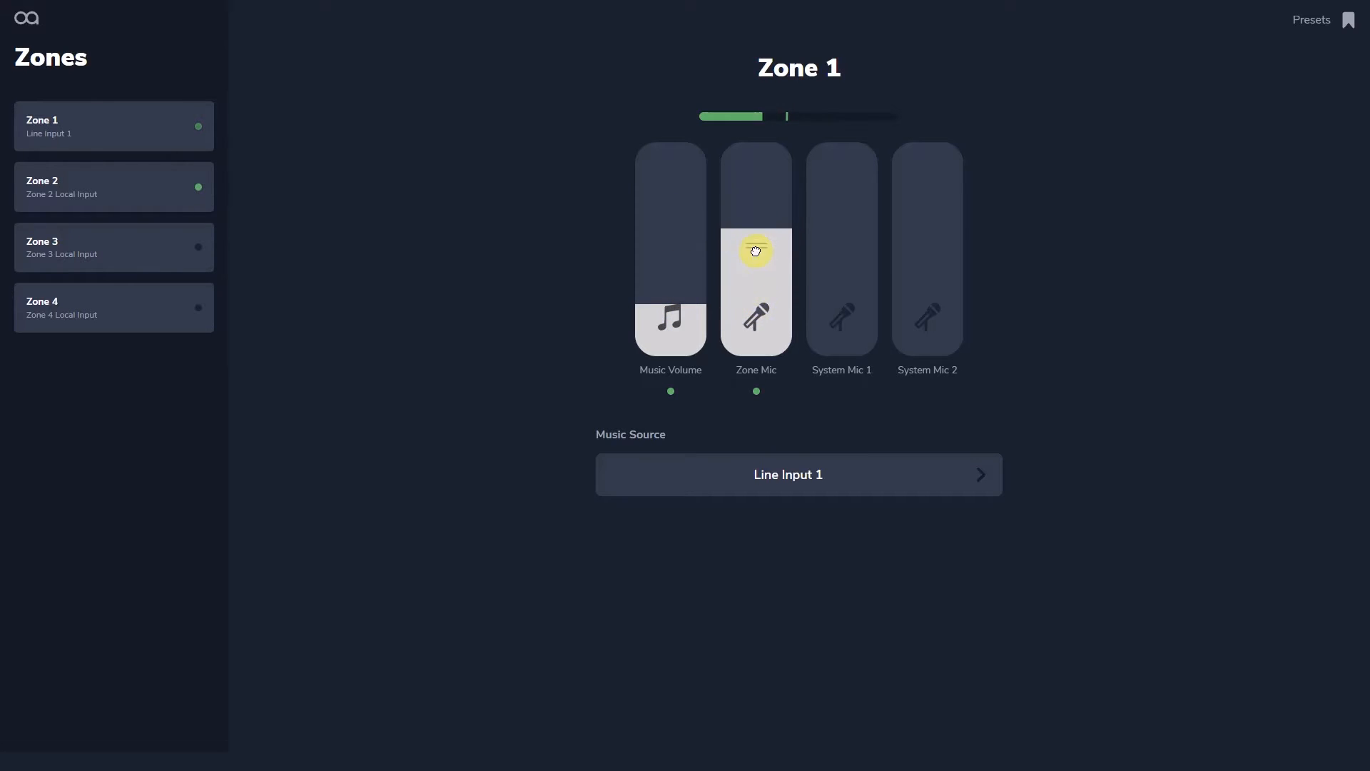
{"action": "left_click_drag", "start_coordinate": [755, 251], "coordinate": [755, 220]}
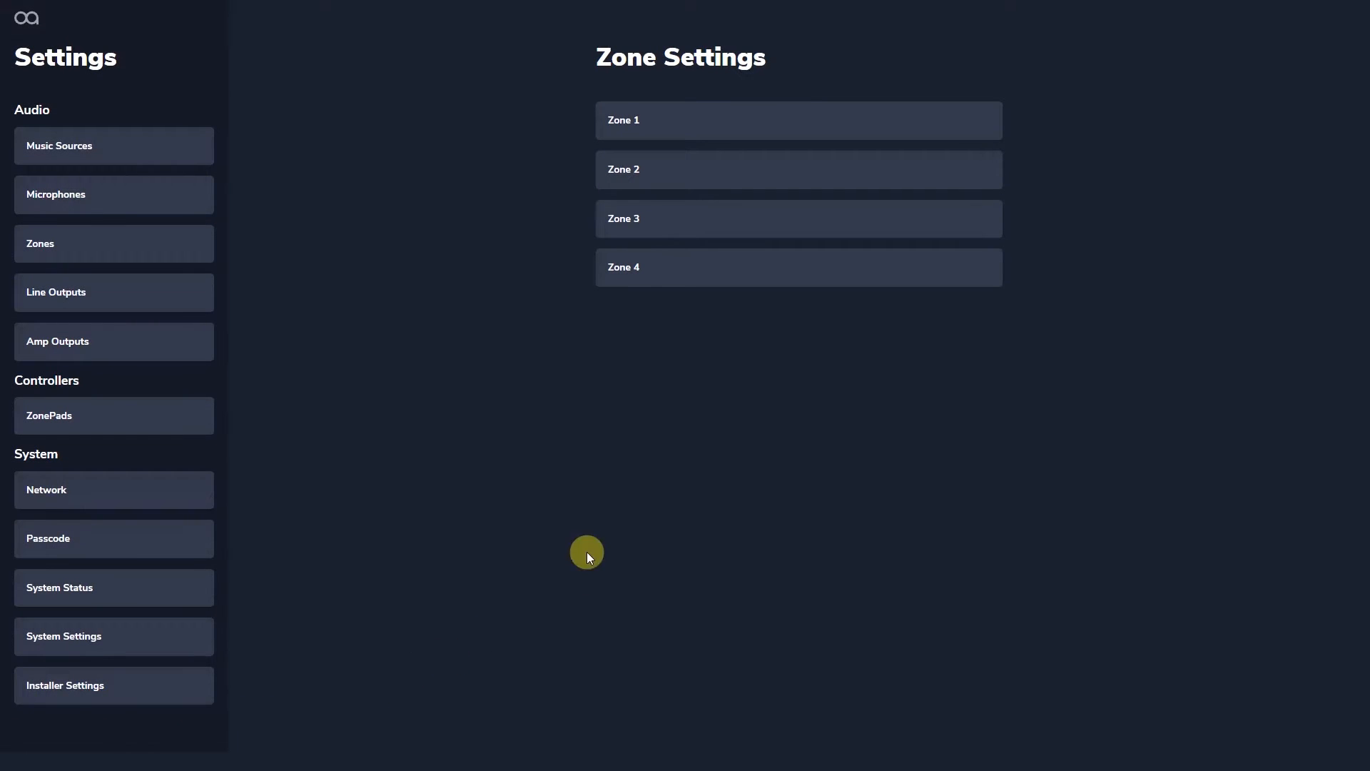
Rename Zone 1 to Bar One and its local source to Bar One Local Input
{"action": "left_click", "coordinate": [796, 120]}
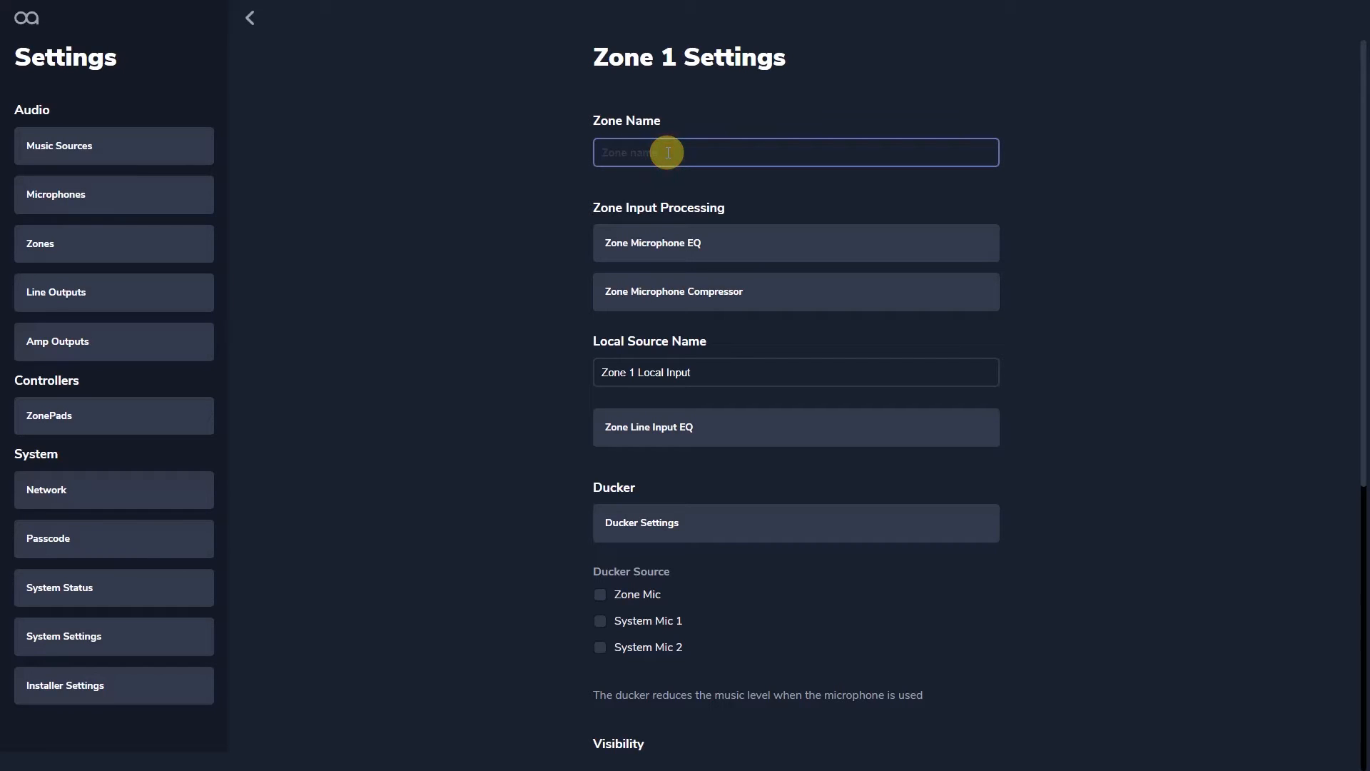
{"action": "type", "text": "Bar One"}
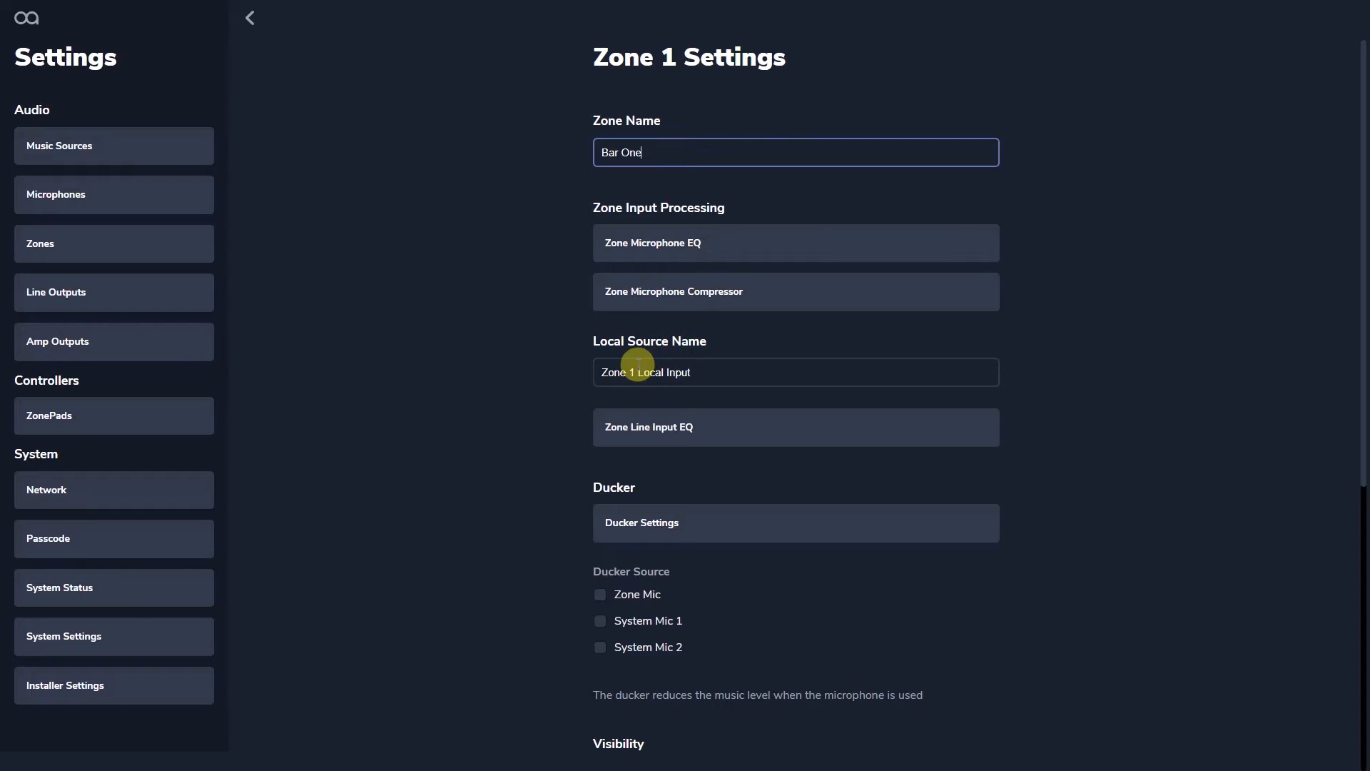
{"action": "double_click", "coordinate": [645, 371]}
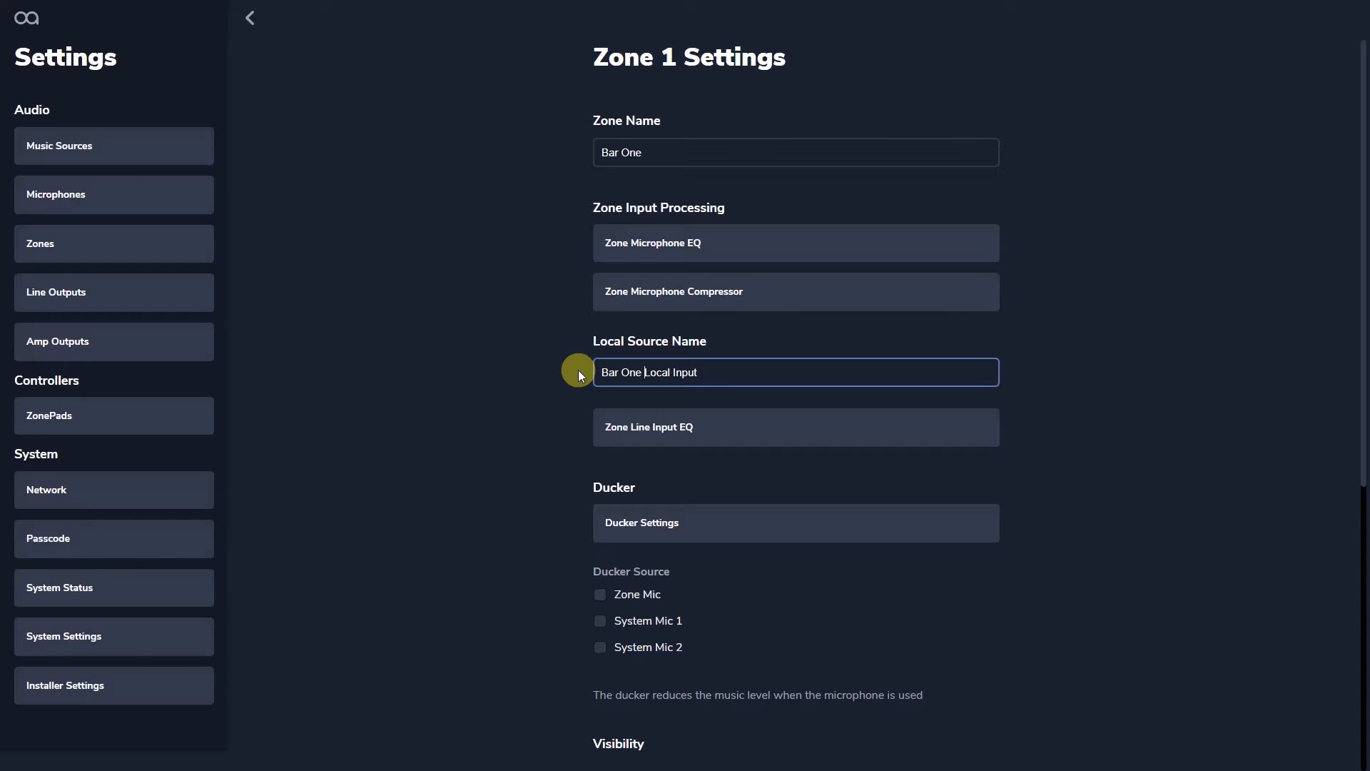
{"action": "mouse_move", "coordinate": [433, 418]}
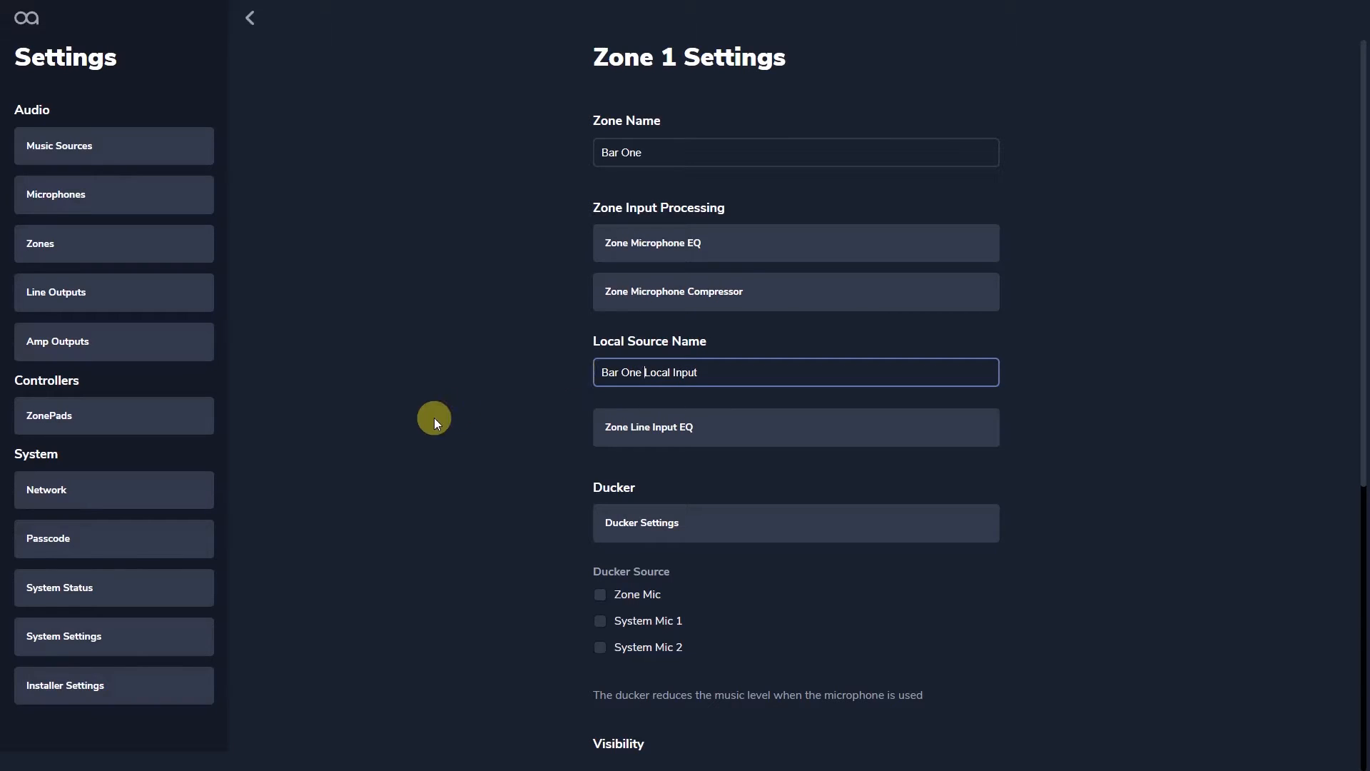
{"action": "scroll", "scroll_direction": "down", "scroll_amount": 3}
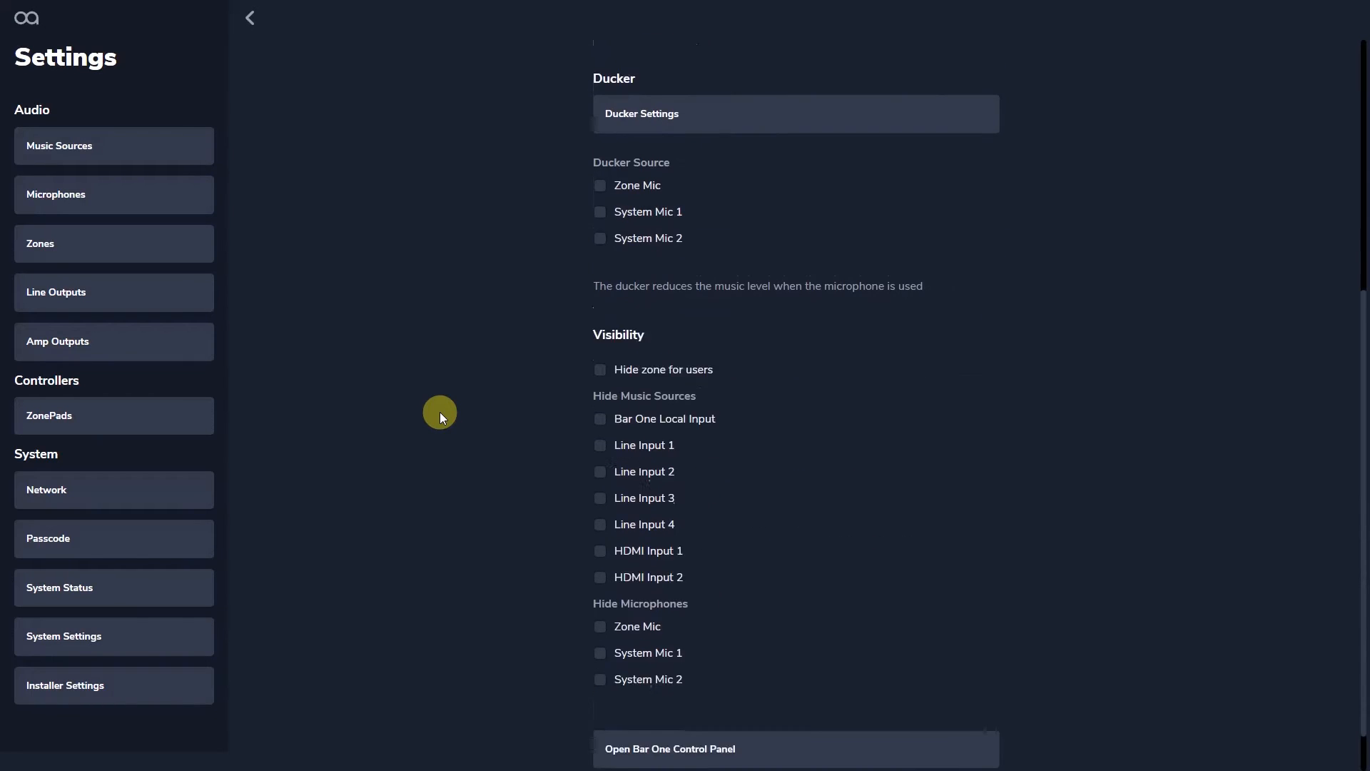
View the Bar One control panel and its music source choices
{"action": "left_click", "coordinate": [600, 388]}
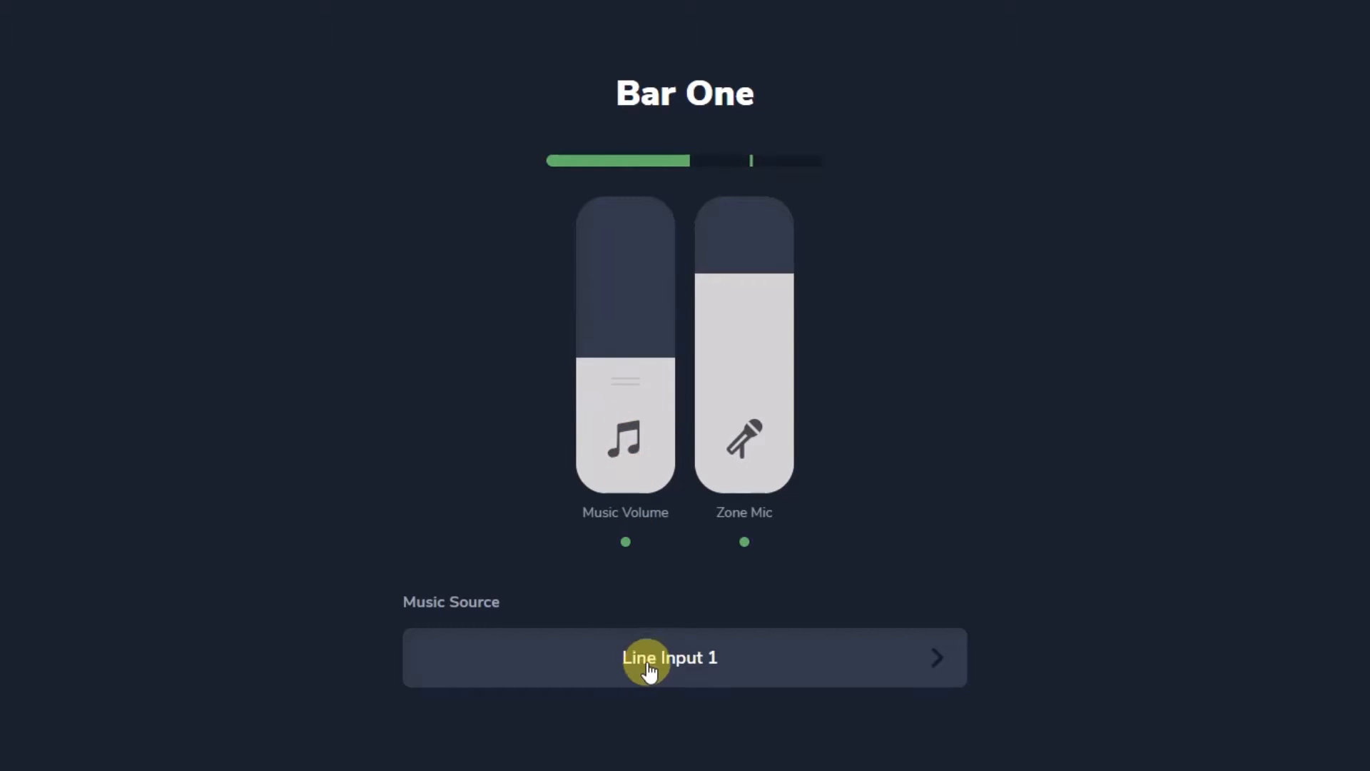
{"action": "left_click", "coordinate": [683, 656]}
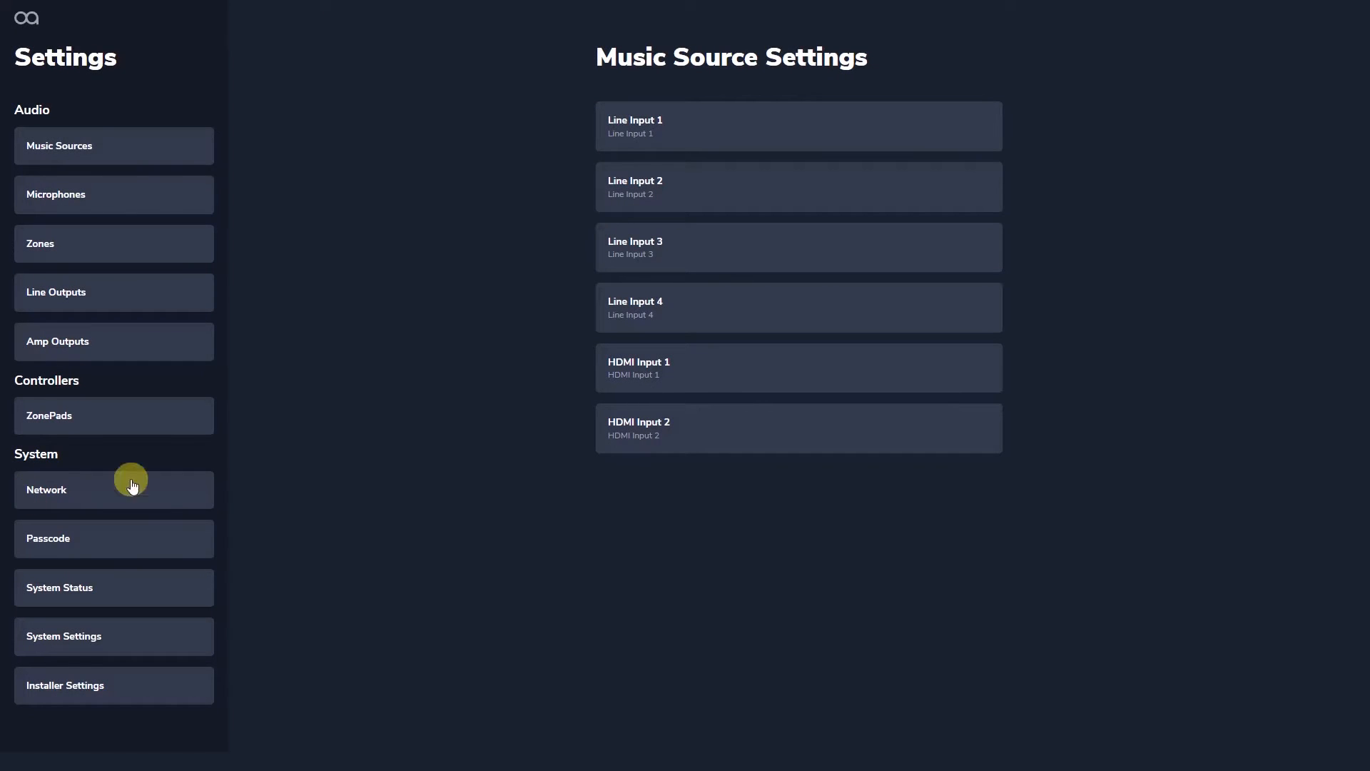
{"action": "mouse_move", "coordinate": [716, 127]}
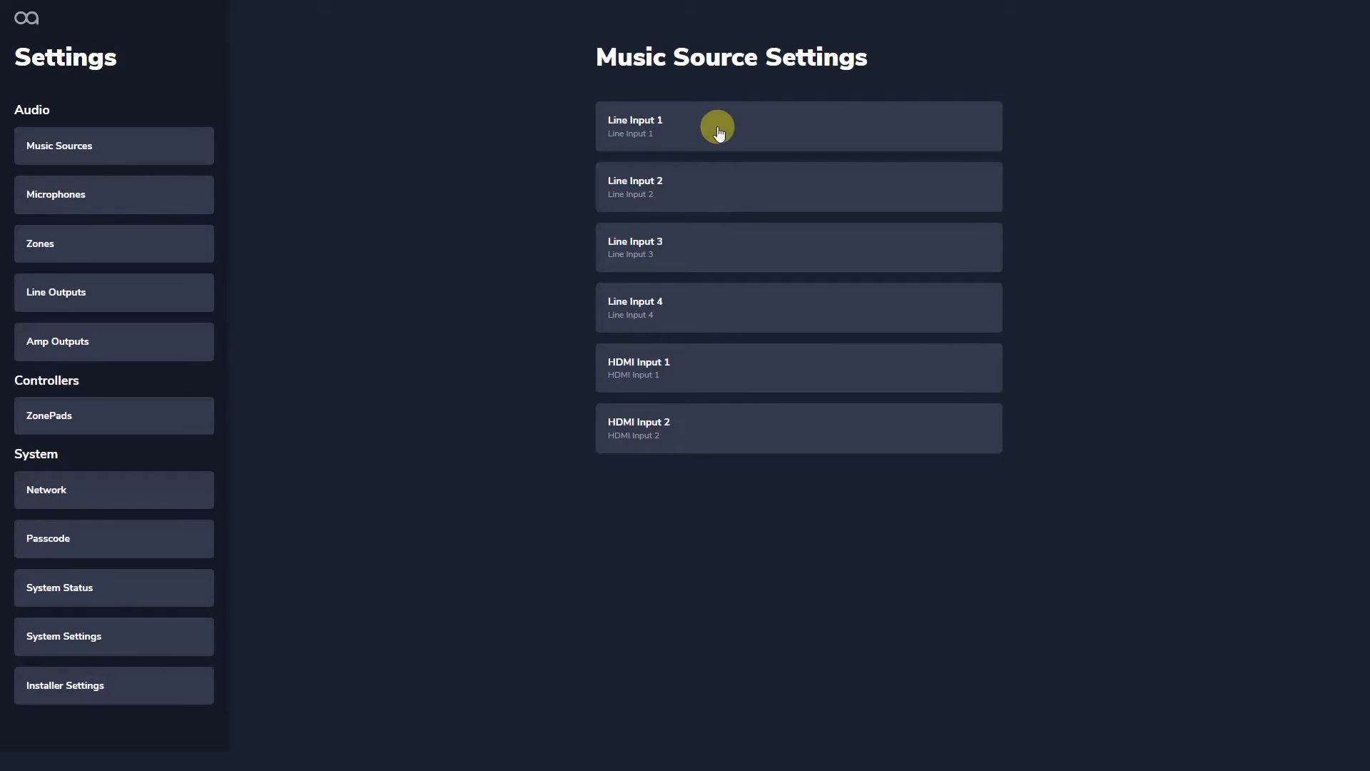
Review the Line Input 1 EQ and adjust band 2 of System Mic 2's EQ
{"action": "left_click", "coordinate": [716, 125]}
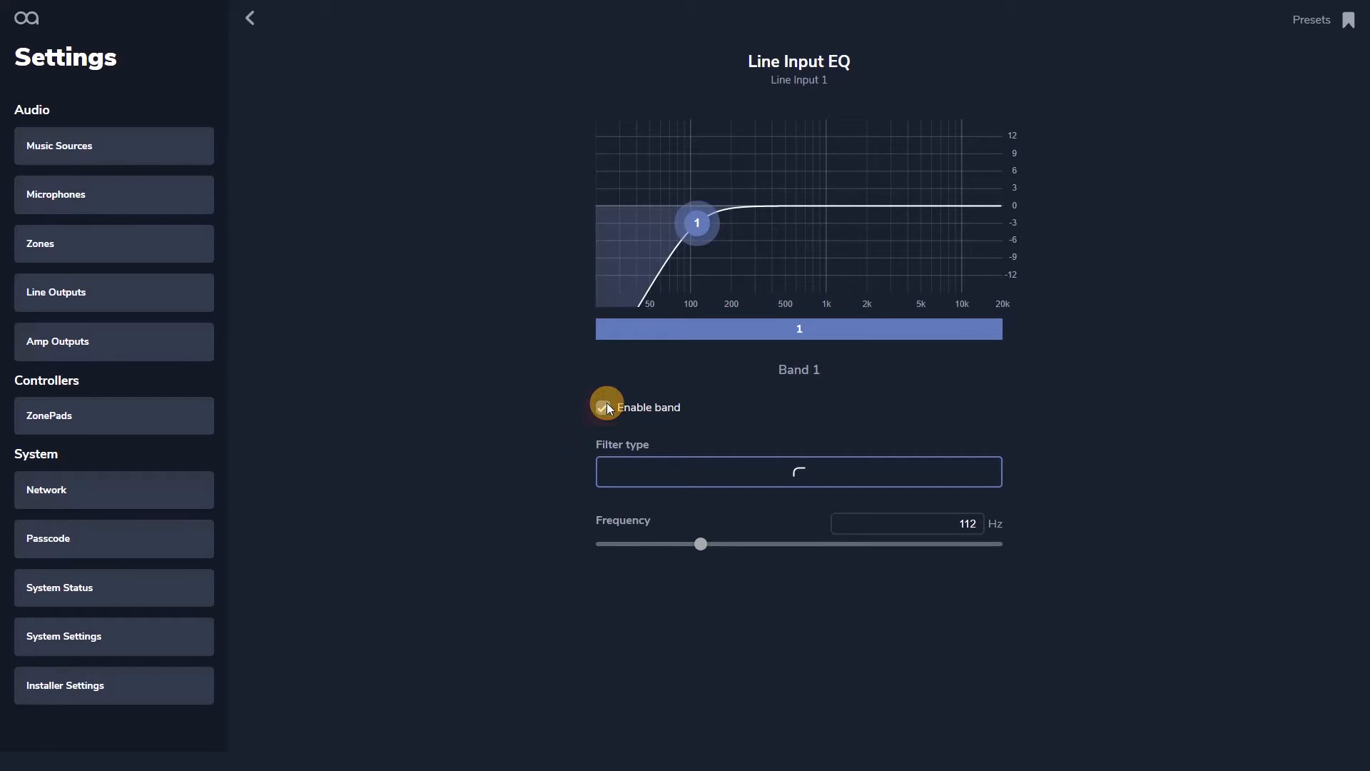
{"action": "left_click_drag", "start_coordinate": [696, 224], "coordinate": [671, 230]}
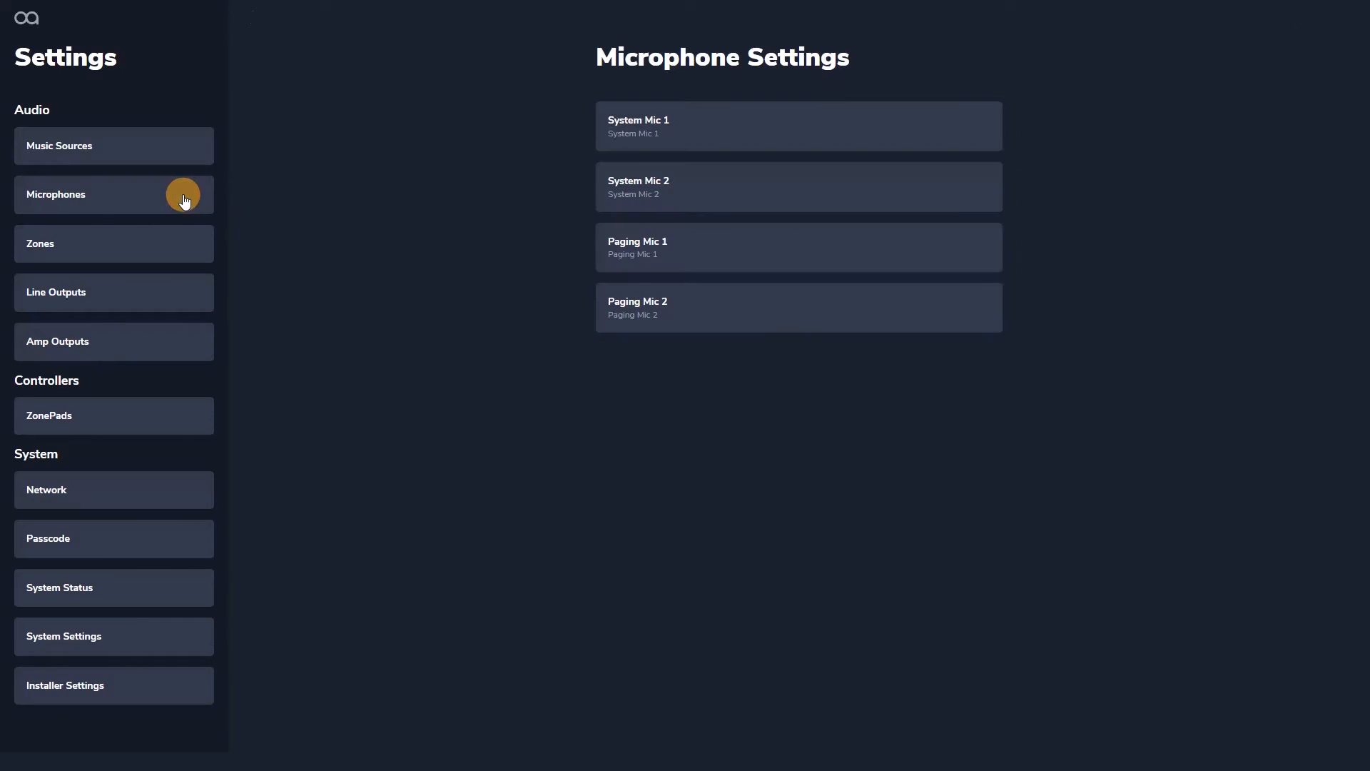
{"action": "left_click", "coordinate": [796, 186]}
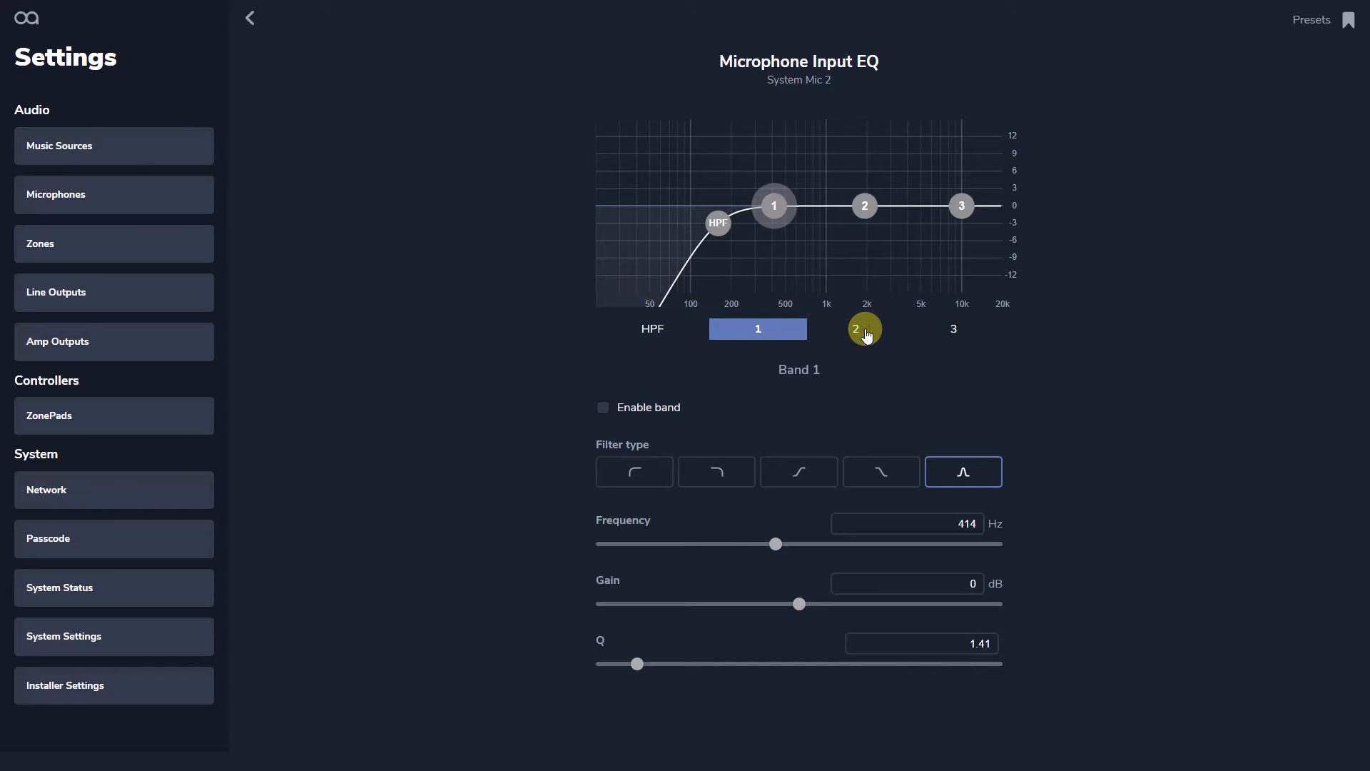
{"action": "left_click", "coordinate": [863, 328]}
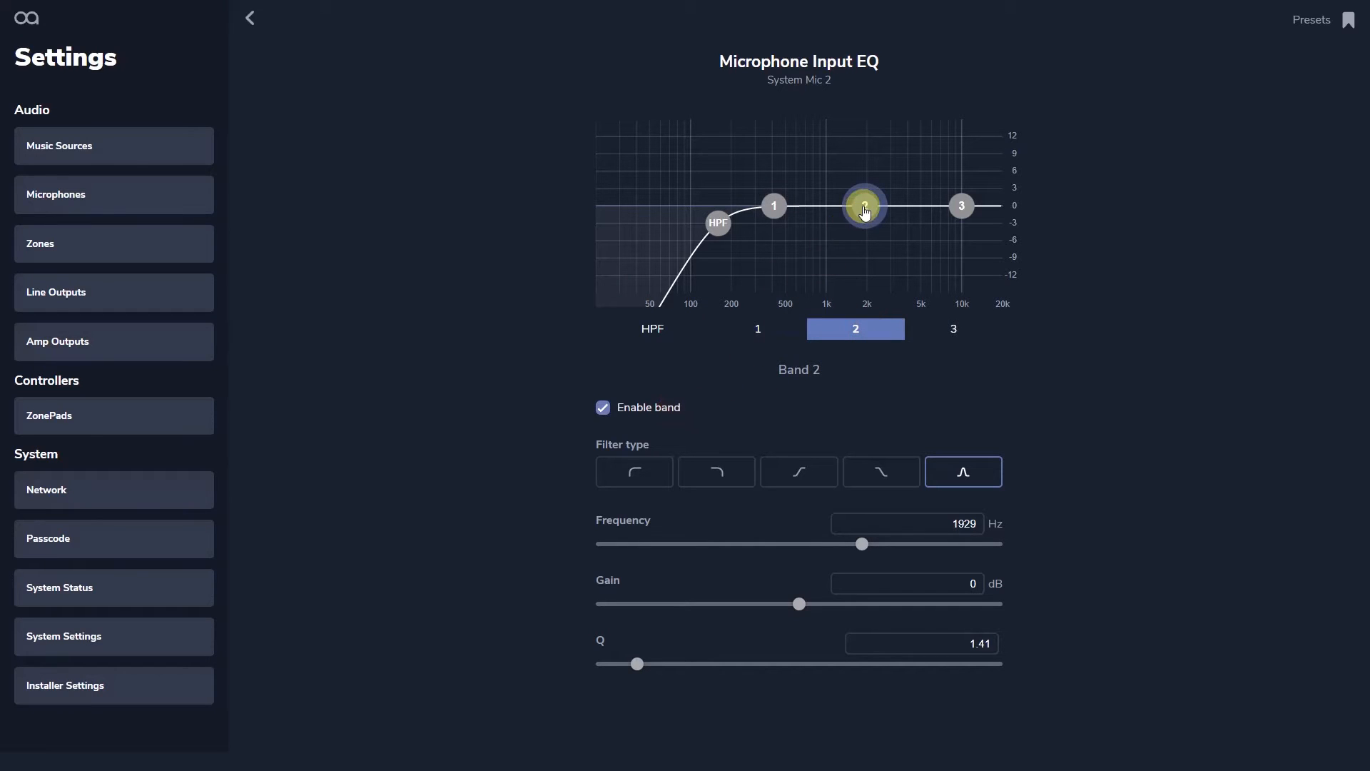
{"action": "left_click_drag", "start_coordinate": [863, 205], "coordinate": [862, 242]}
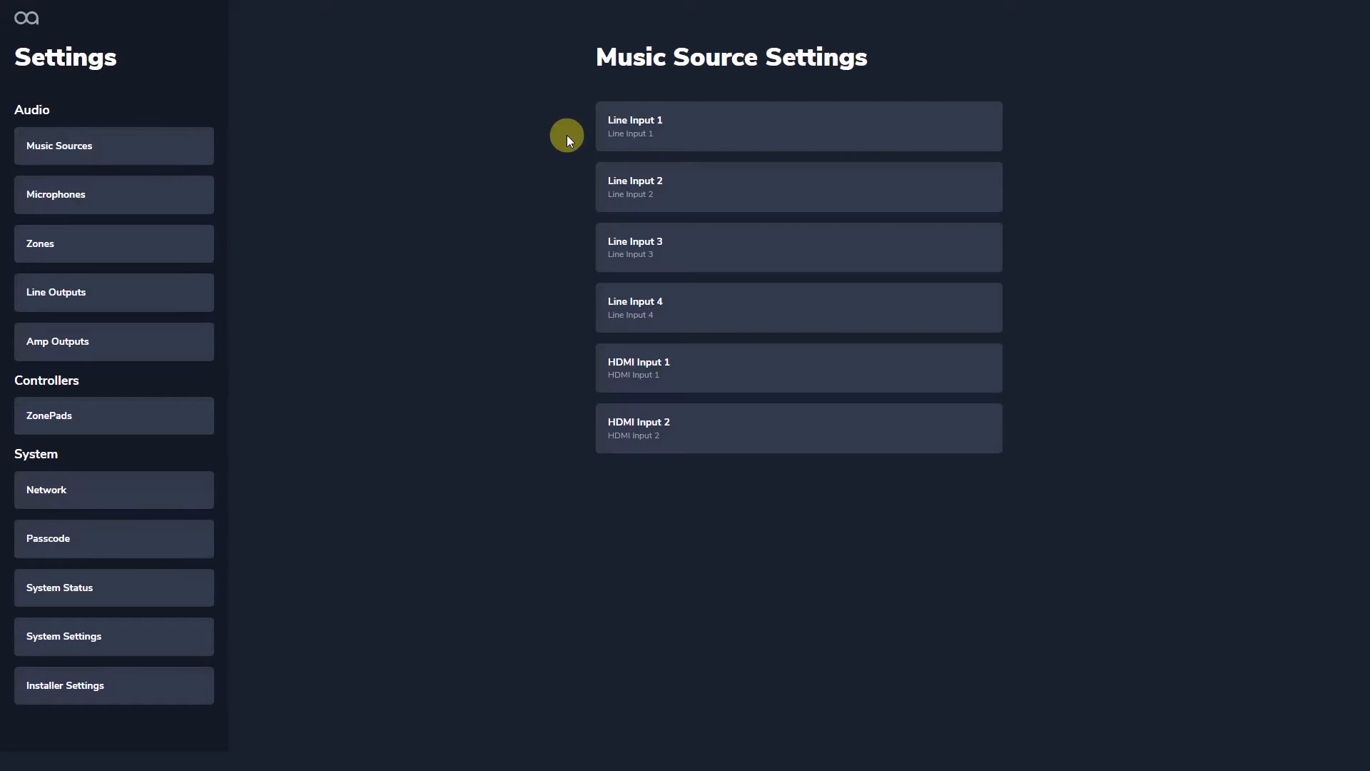
Trim Line Input 1's level down to -16.5 dB
{"action": "left_click", "coordinate": [796, 126]}
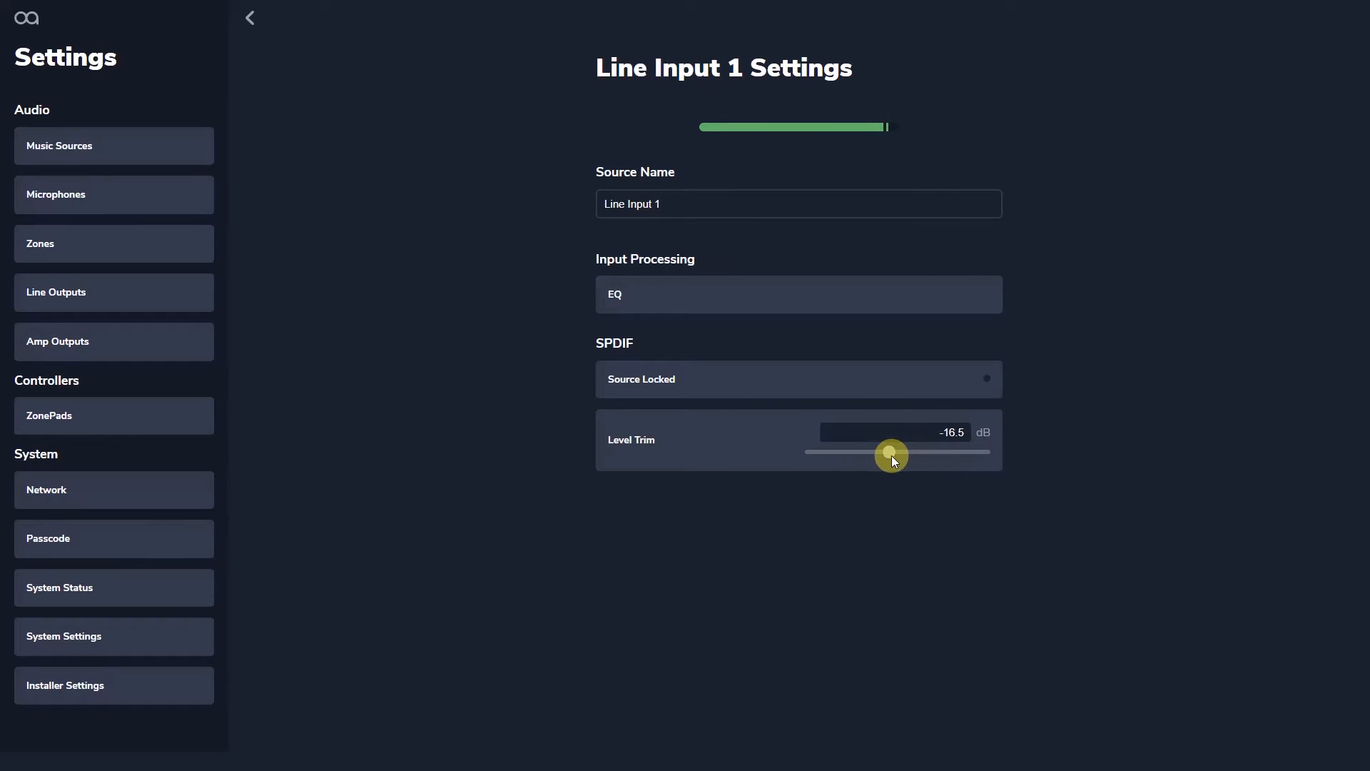
{"action": "left_click_drag", "start_coordinate": [891, 456], "coordinate": [896, 455]}
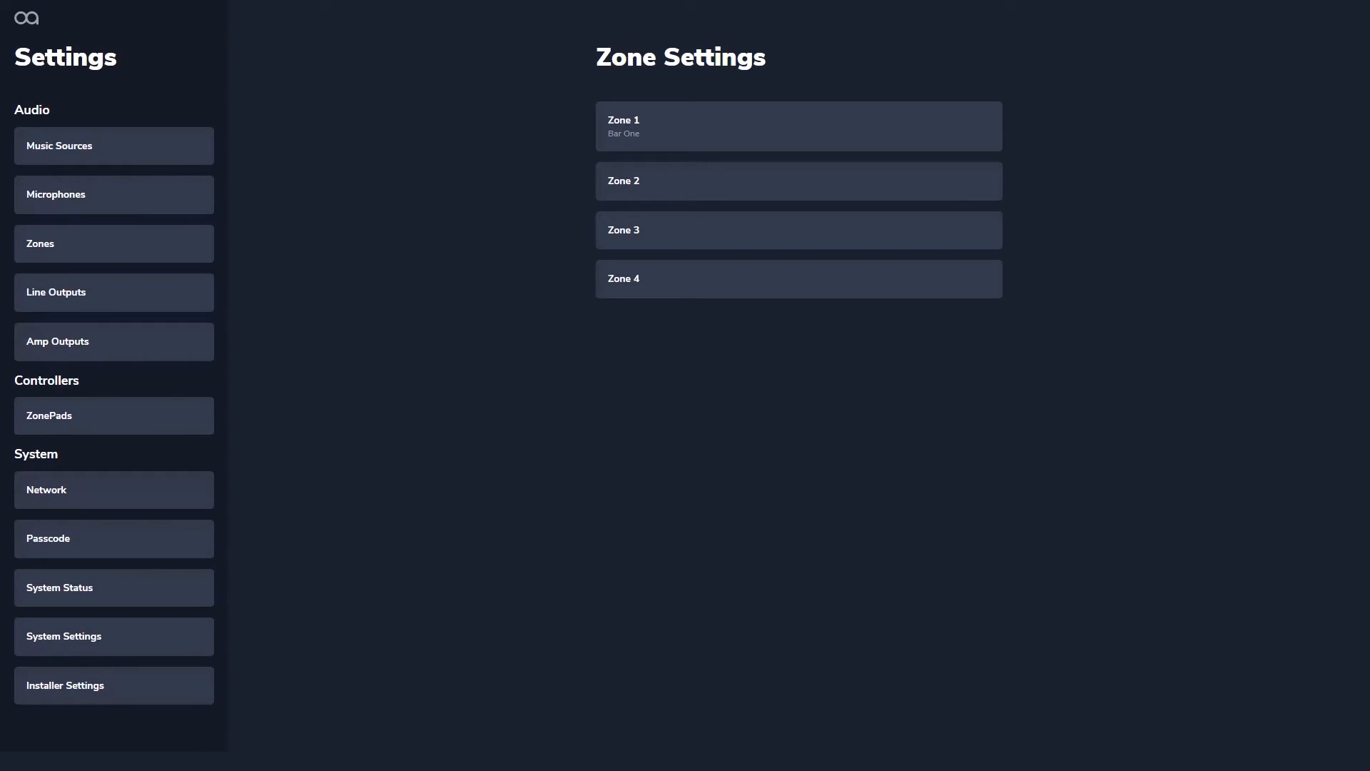
{"action": "mouse_move", "coordinate": [127, 379]}
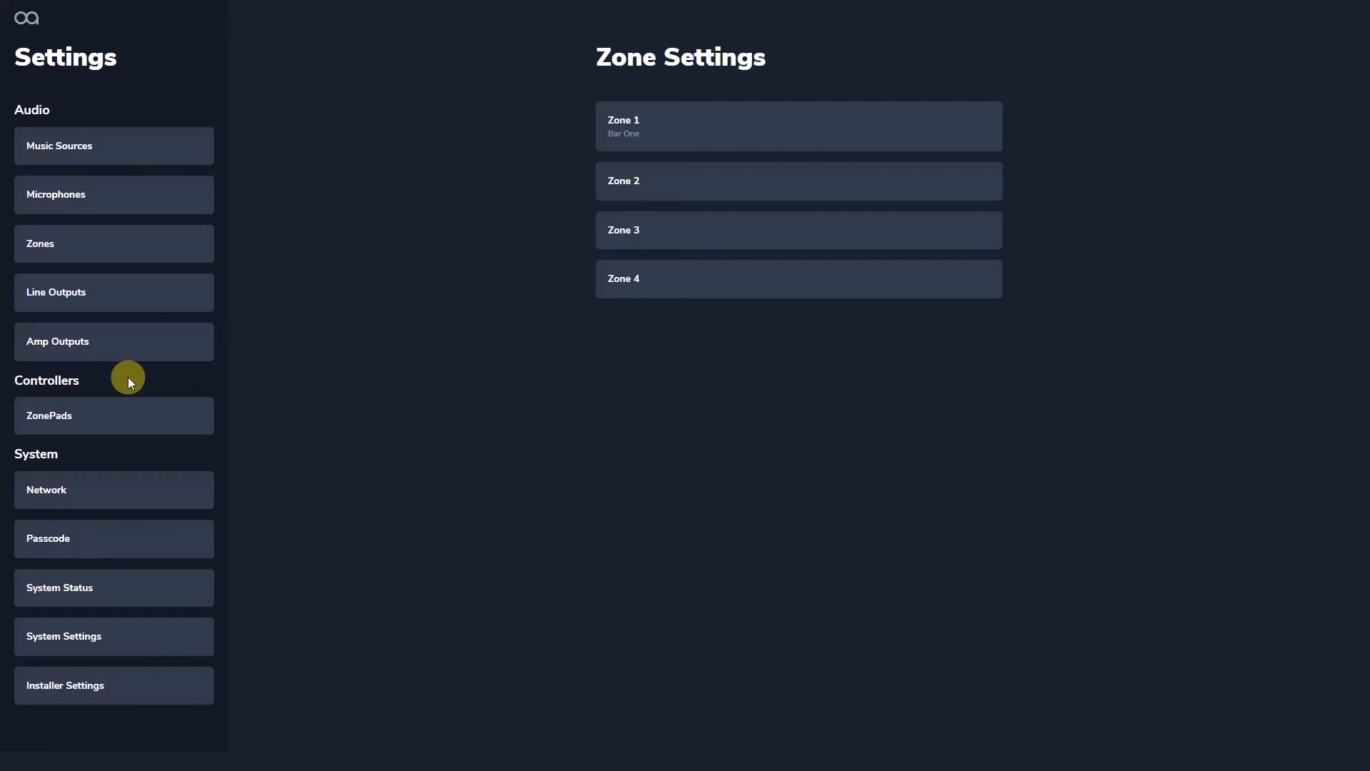
{"action": "mouse_move", "coordinate": [132, 295]}
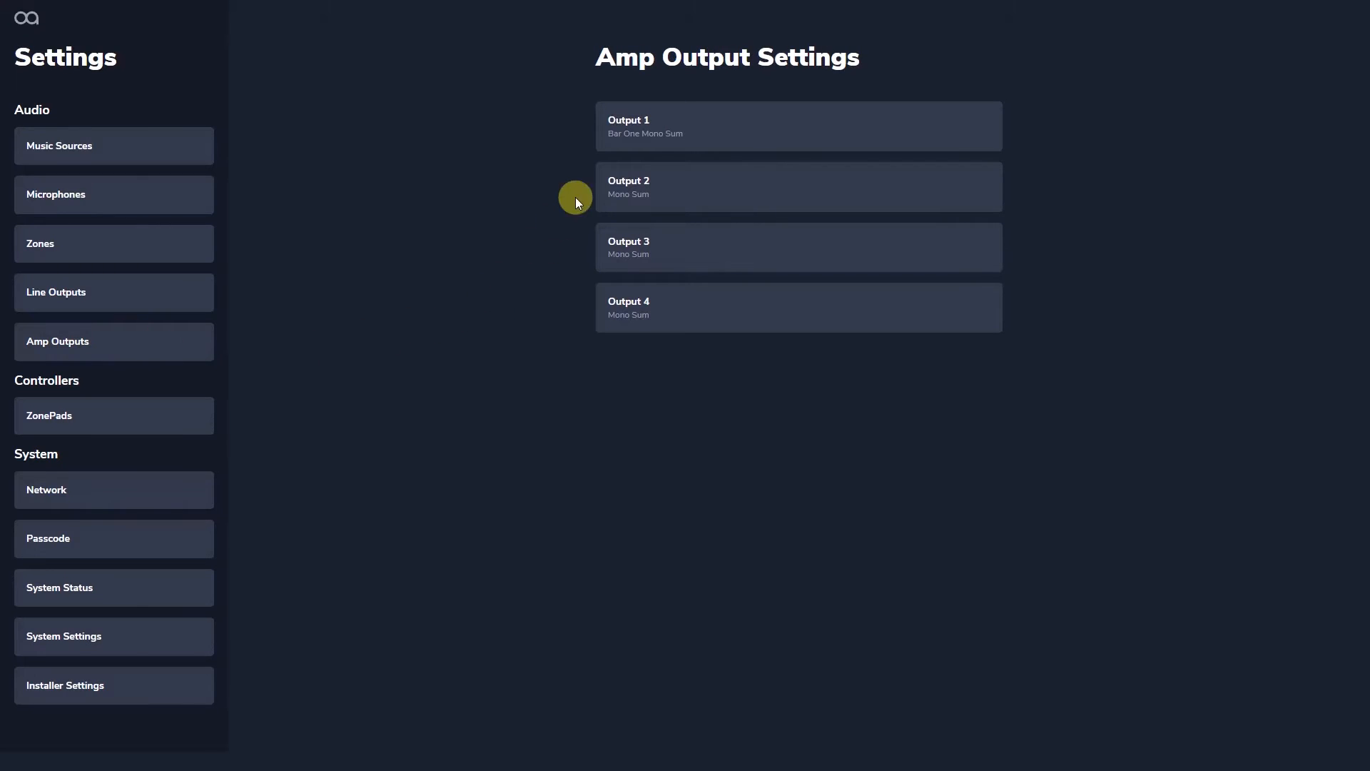
Set Amp Output 1's source to Bar One Left
{"action": "left_click", "coordinate": [796, 125]}
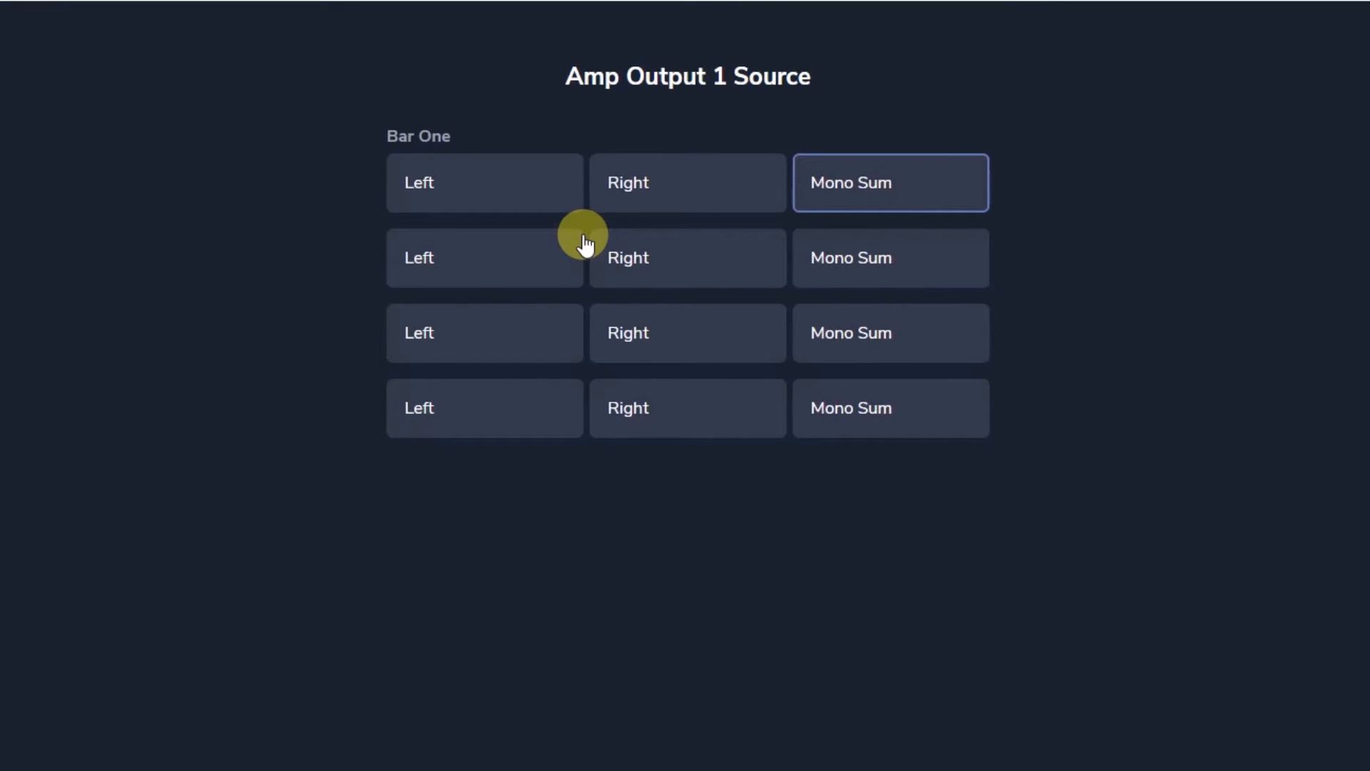
{"action": "left_click", "coordinate": [483, 183]}
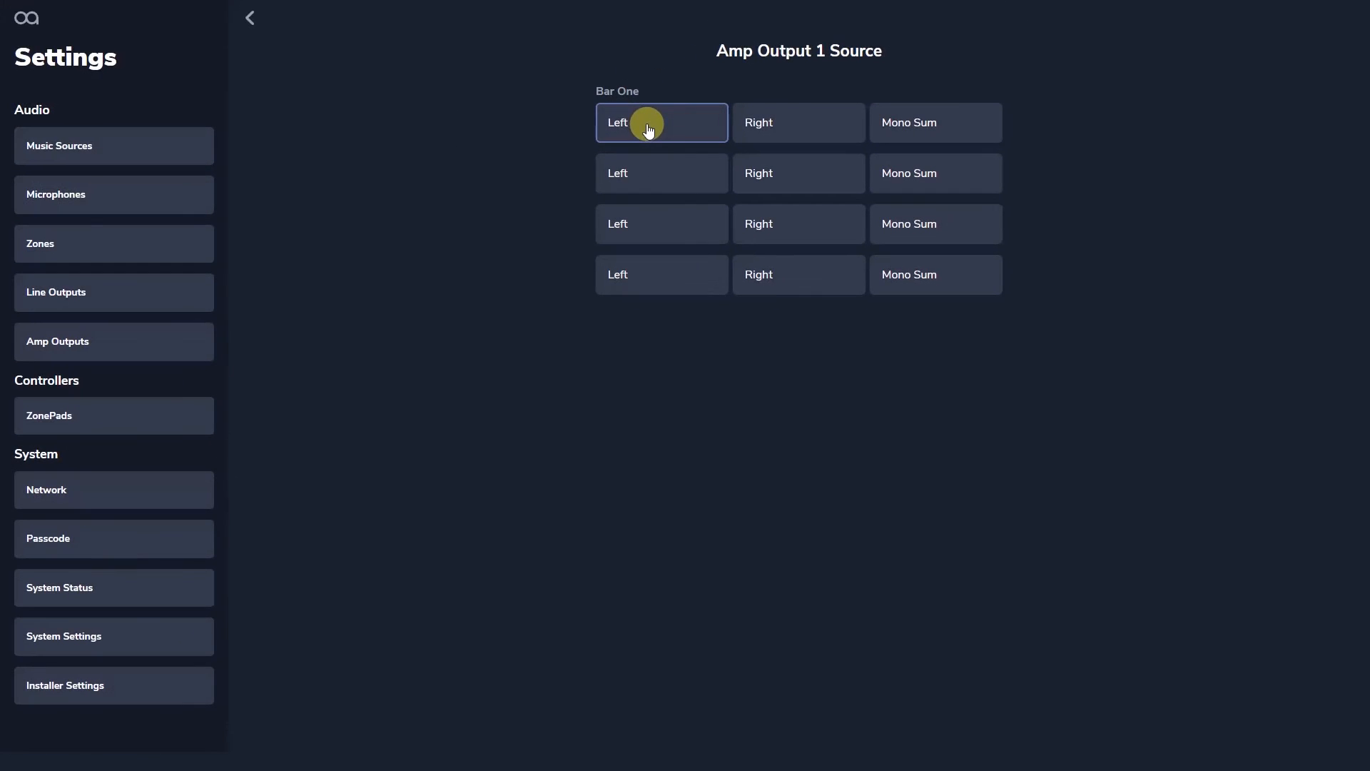
{"action": "left_click", "coordinate": [660, 123]}
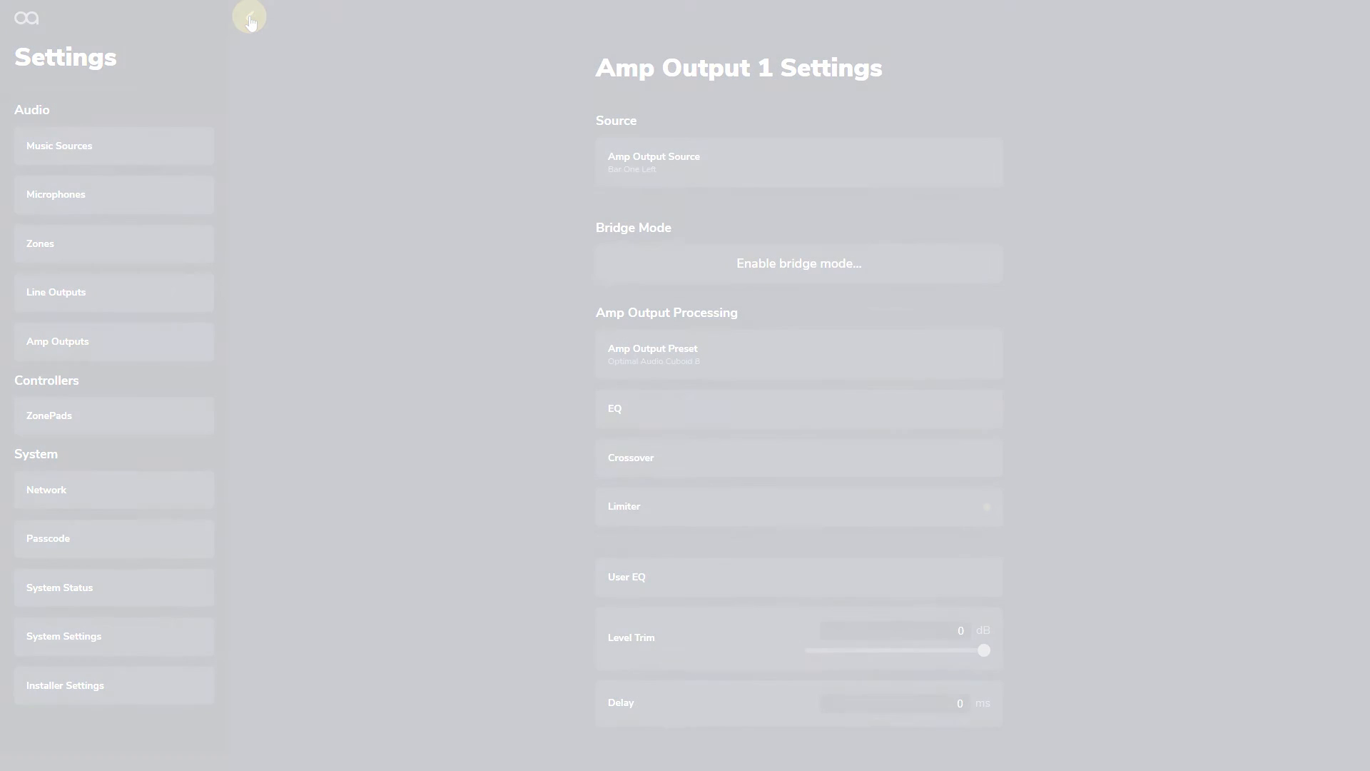
{"action": "left_click", "coordinate": [55, 291]}
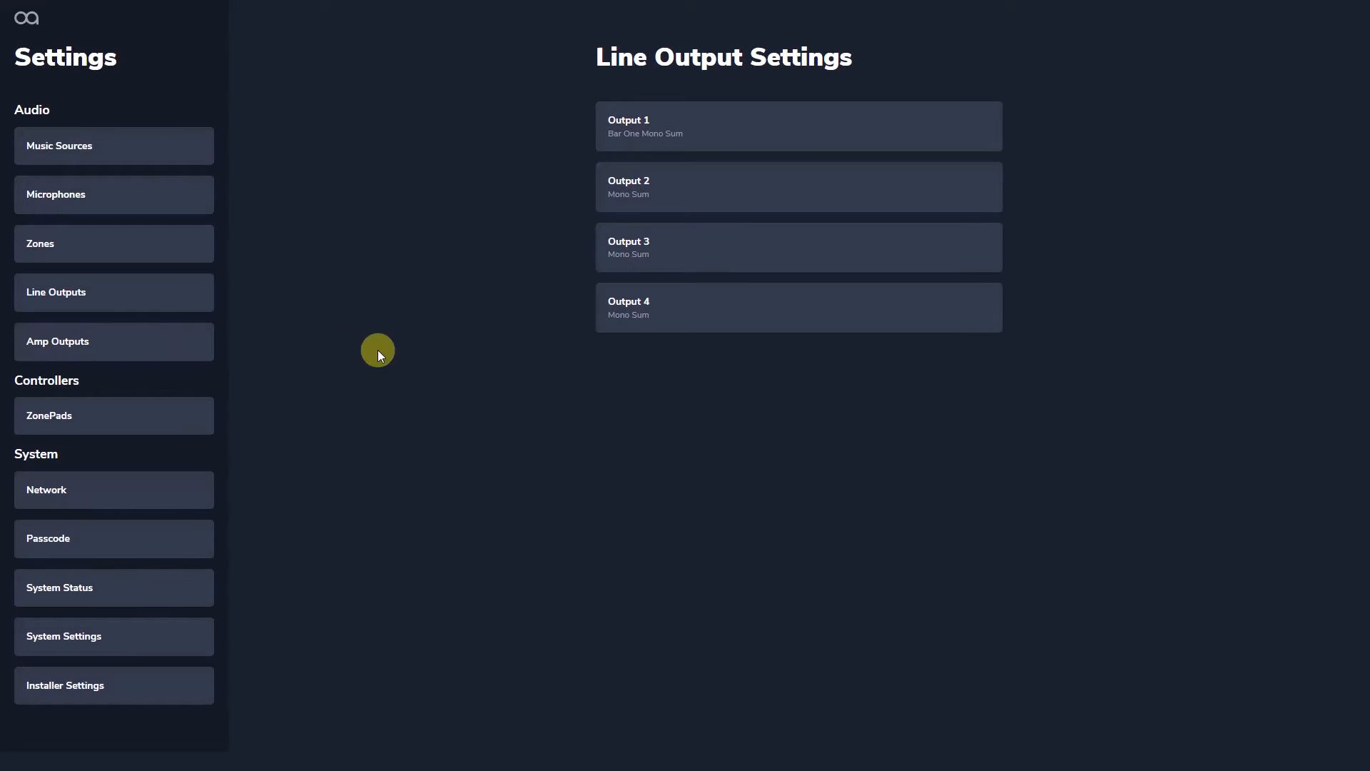
Recall the Optimal Audio Up 4 preset onto Line Output 1
{"action": "left_click", "coordinate": [796, 125]}
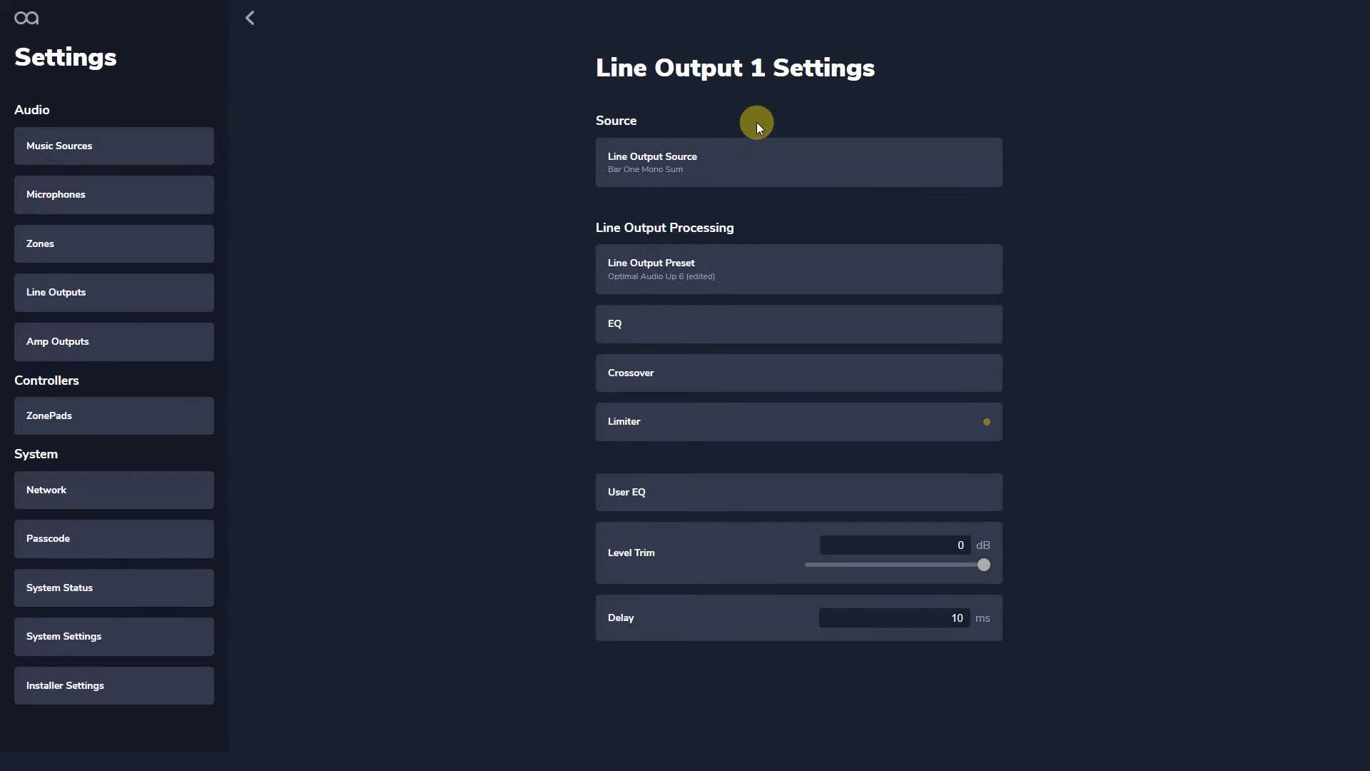
{"action": "left_click", "coordinate": [797, 268]}
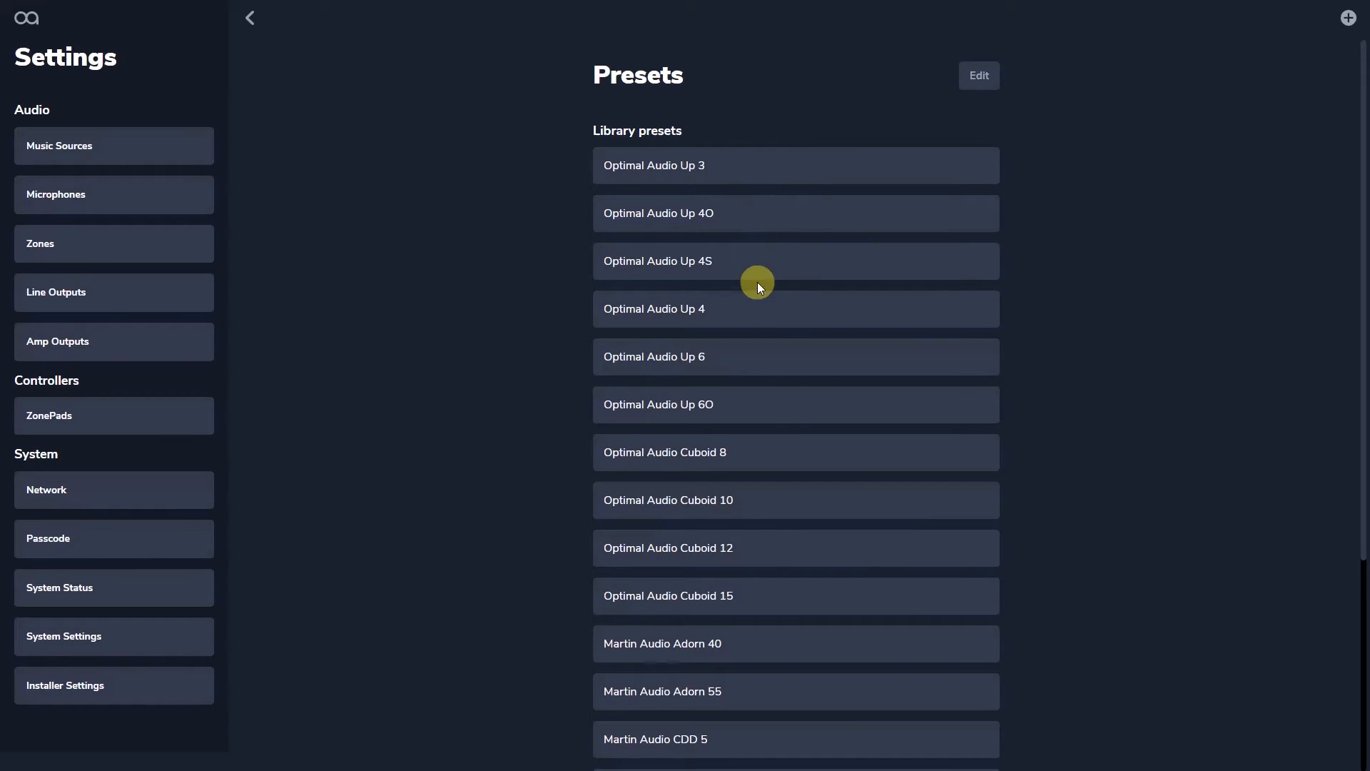
{"action": "left_click", "coordinate": [652, 308]}
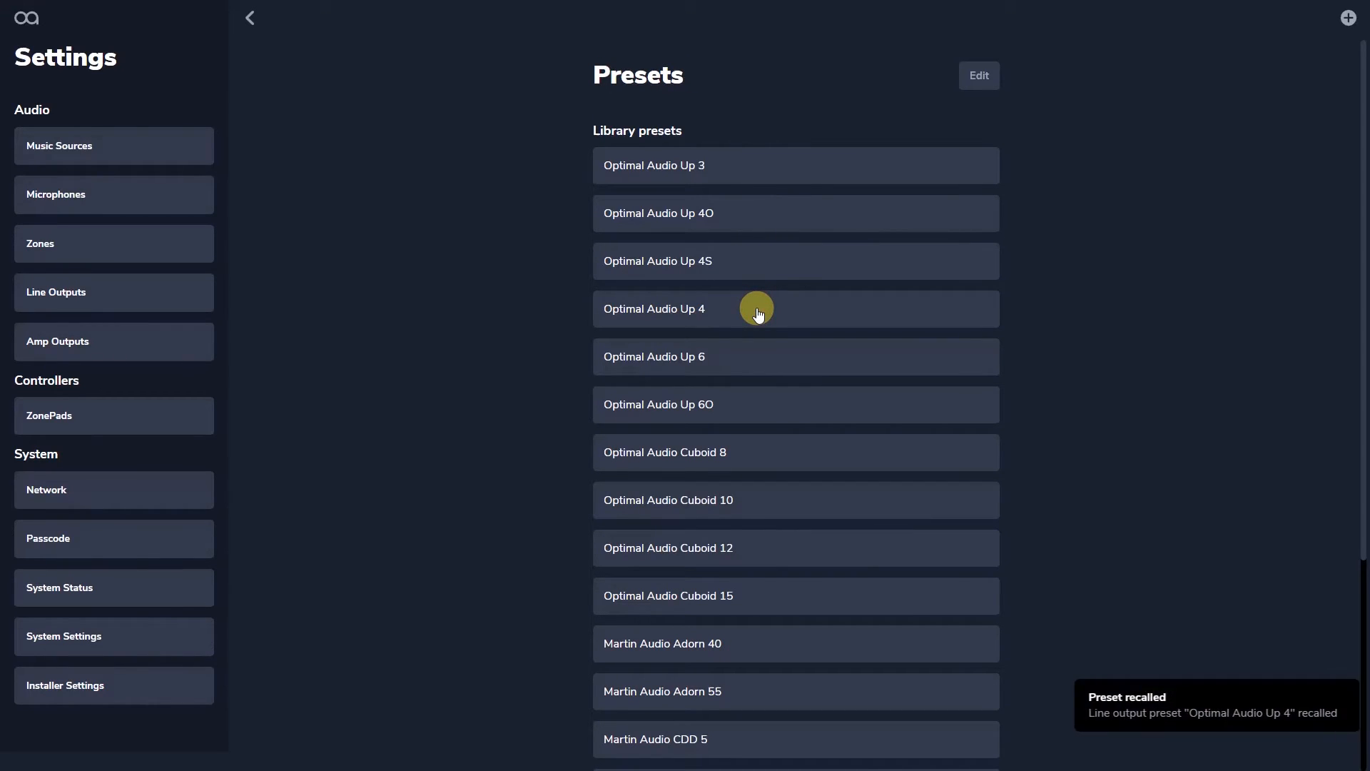
{"action": "mouse_move", "coordinate": [740, 297]}
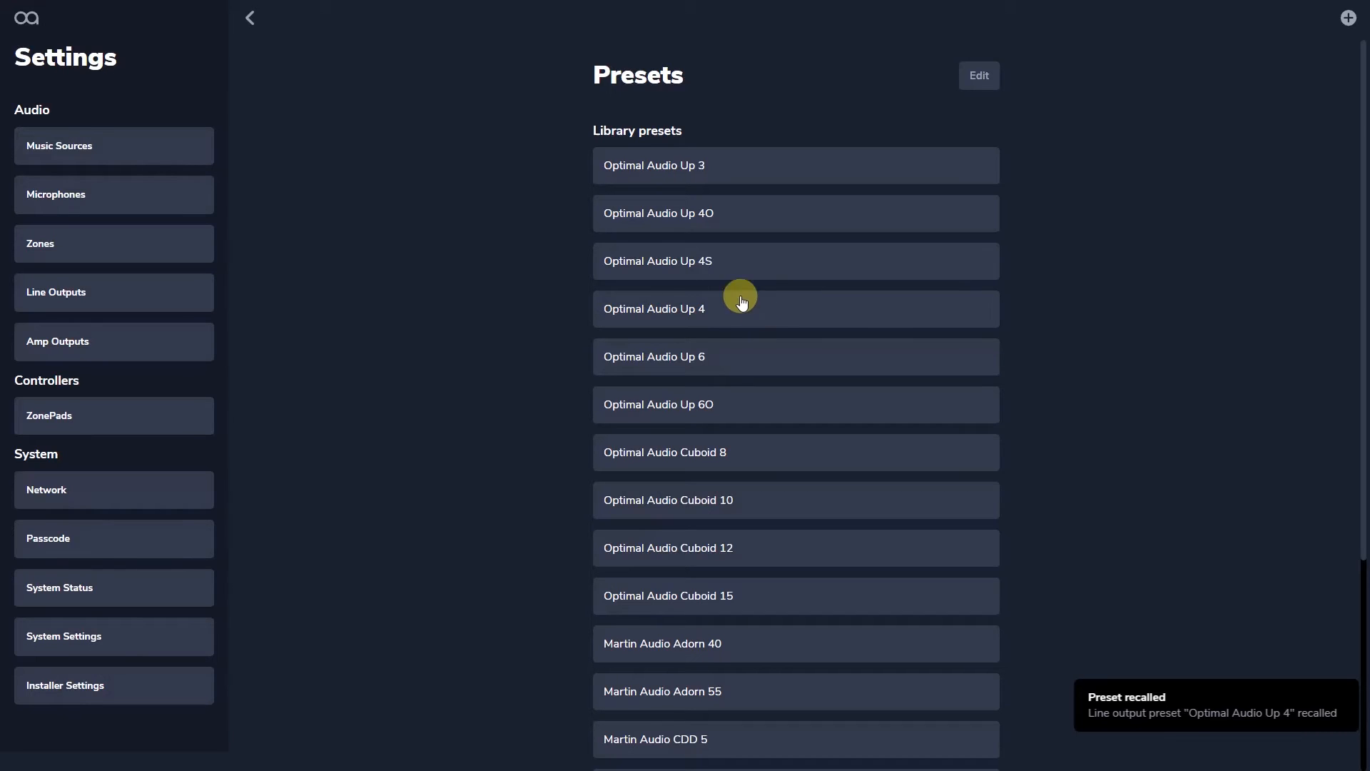
{"action": "mouse_move", "coordinate": [252, 17]}
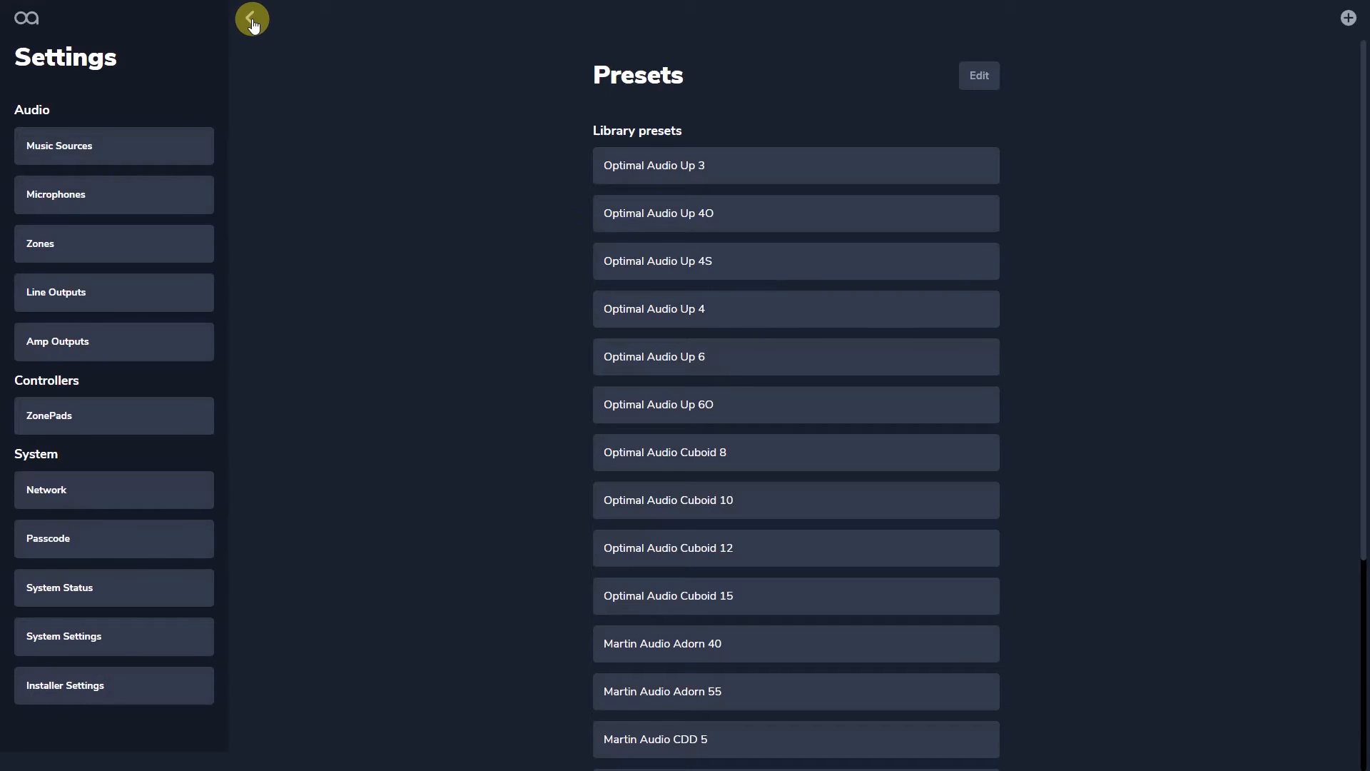
Review Line Output 1's limiter settings and return to the line output list
{"action": "left_click", "coordinate": [251, 17]}
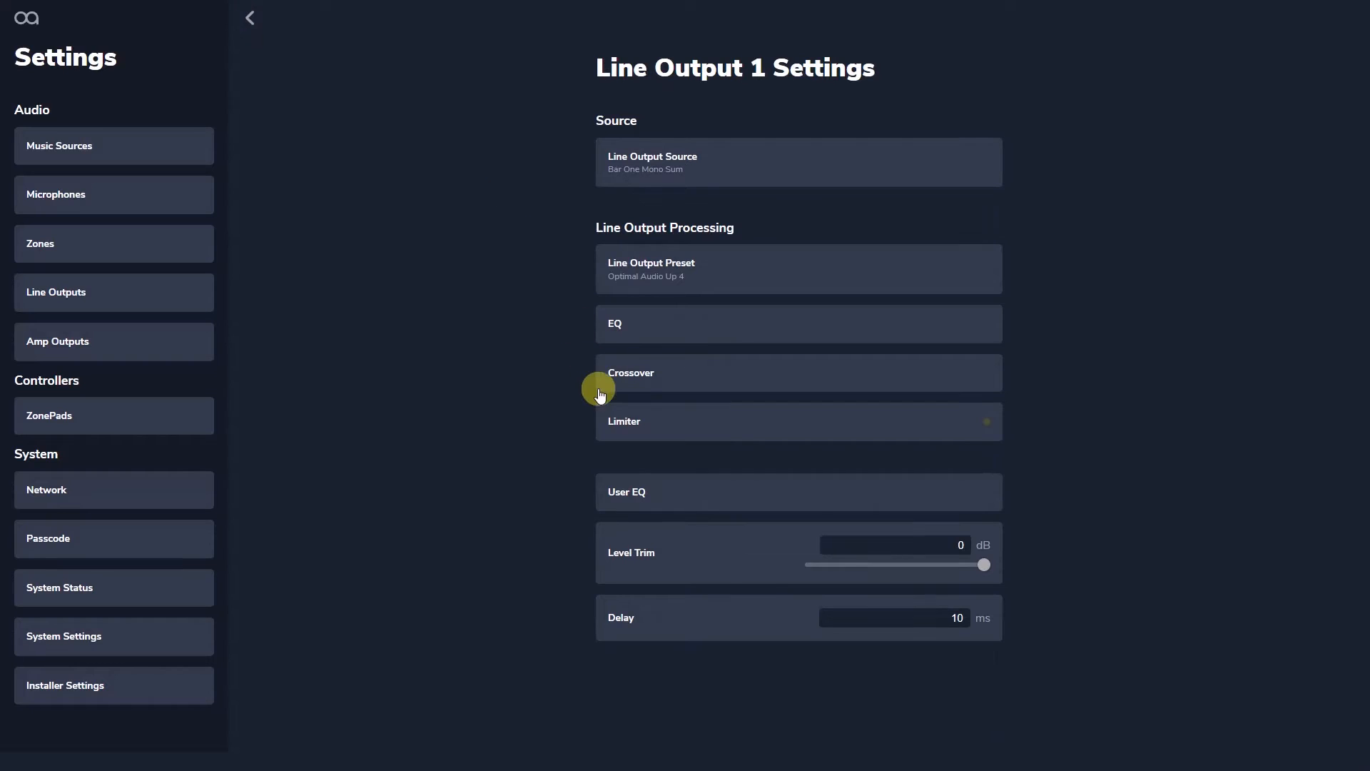
{"action": "left_click", "coordinate": [798, 421]}
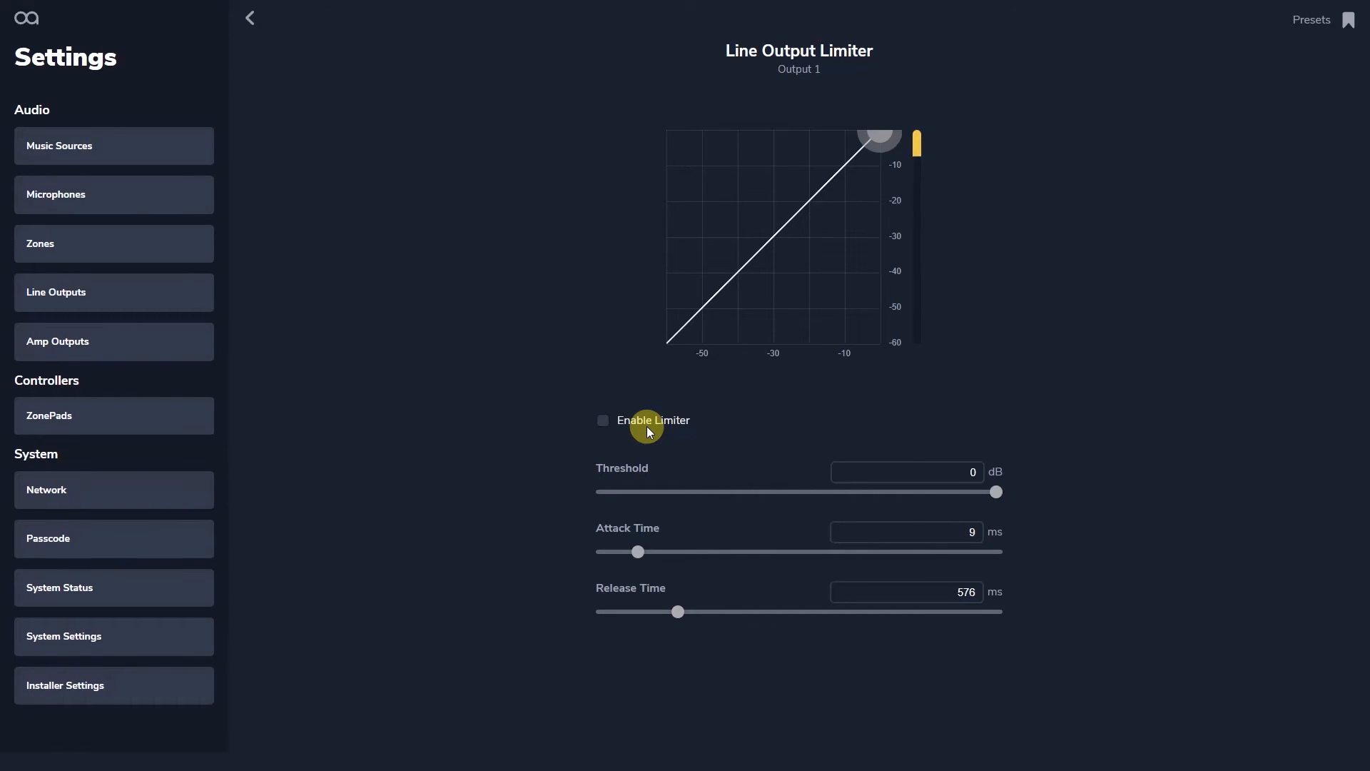
{"action": "left_click", "coordinate": [250, 17]}
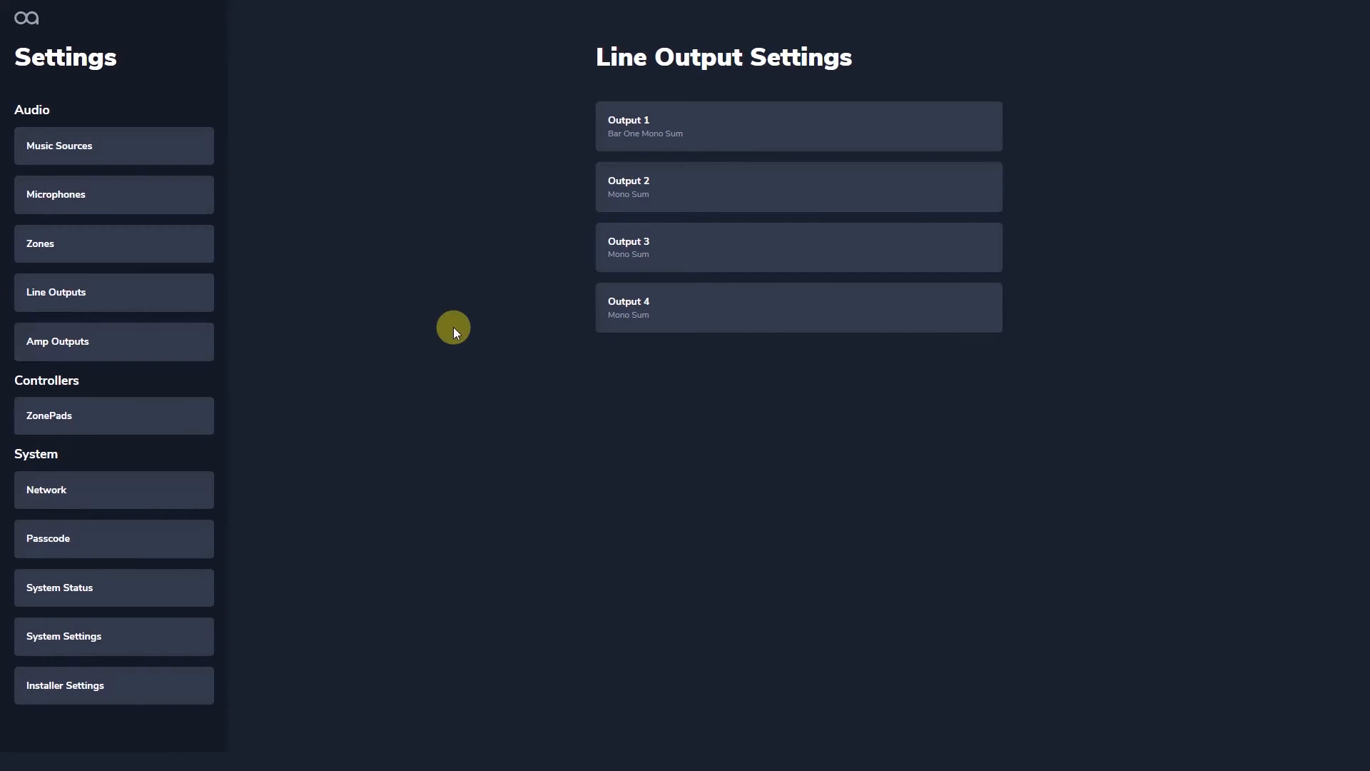
Disable crossover band 2 on Line Output 1
{"action": "left_click", "coordinate": [796, 126]}
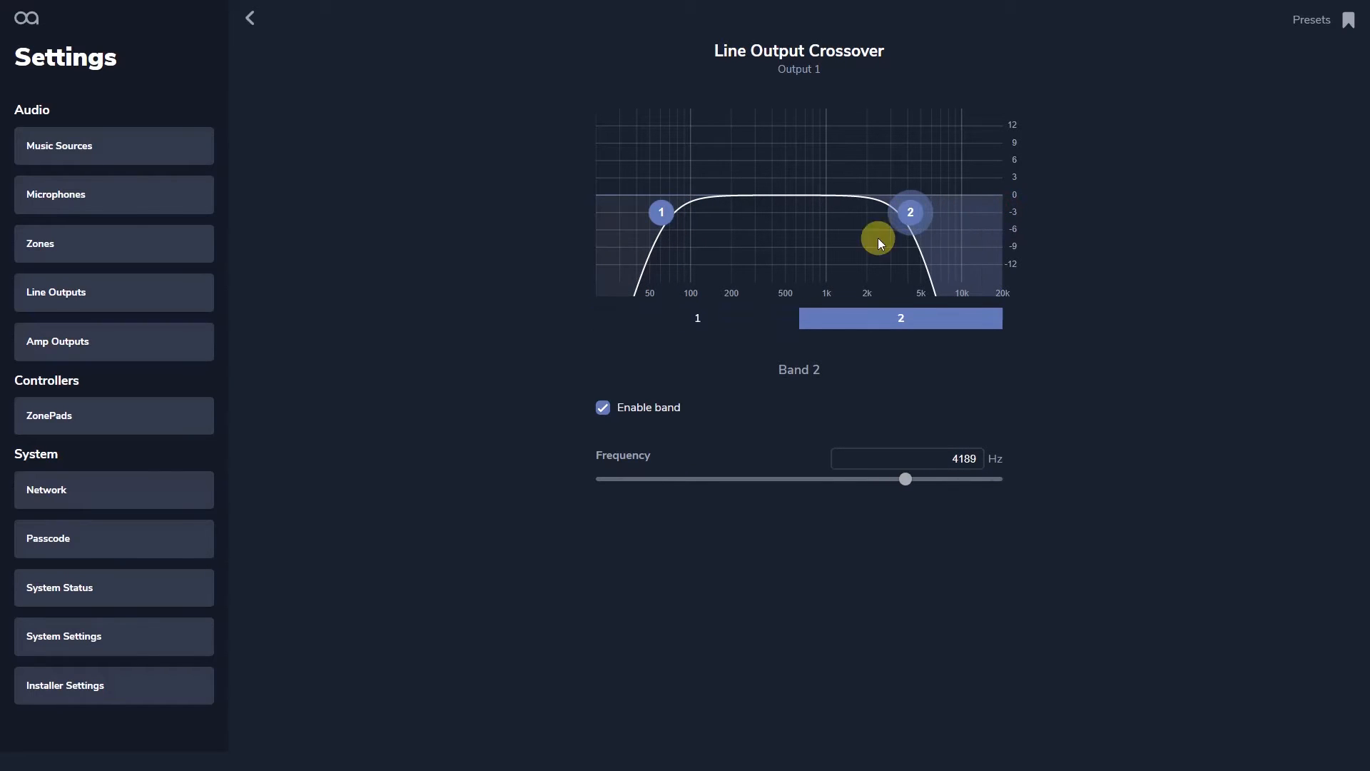
{"action": "left_click", "coordinate": [602, 406]}
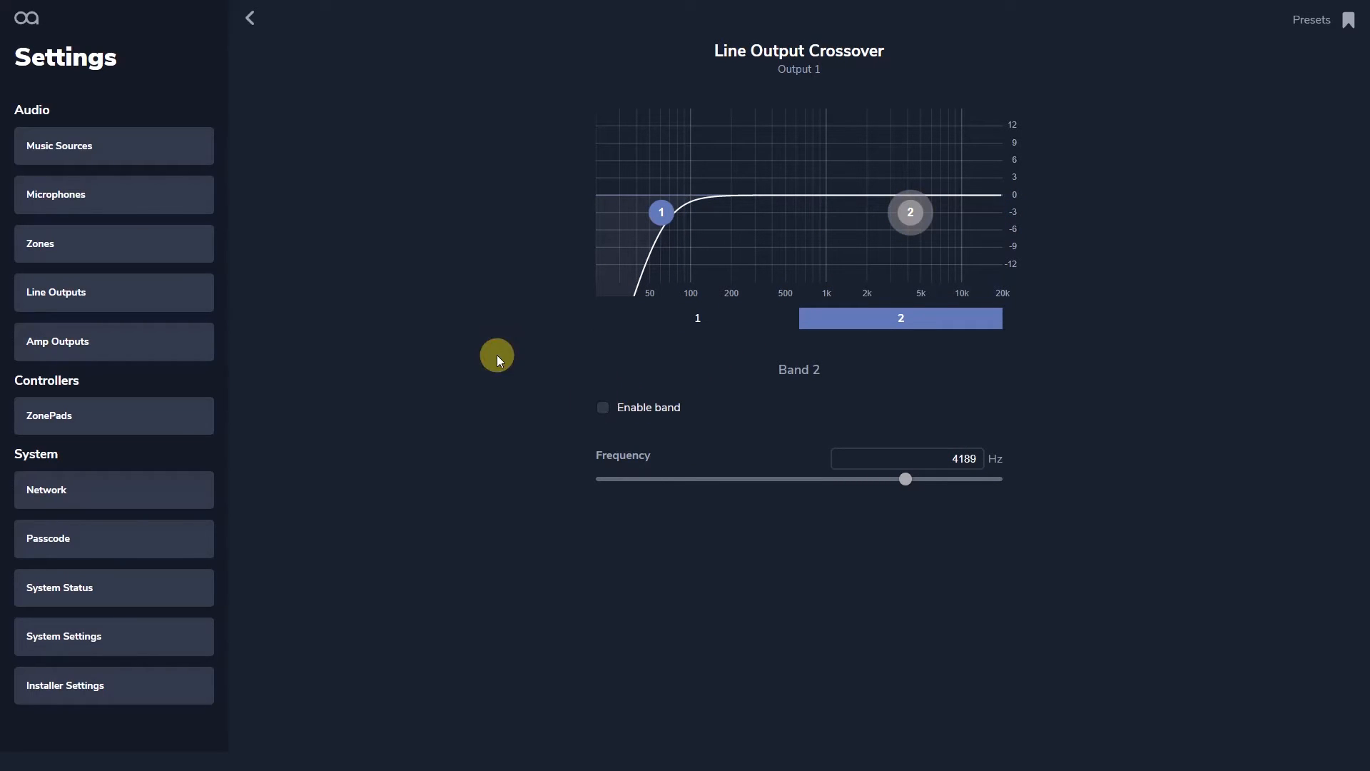
{"action": "left_click", "coordinate": [250, 17]}
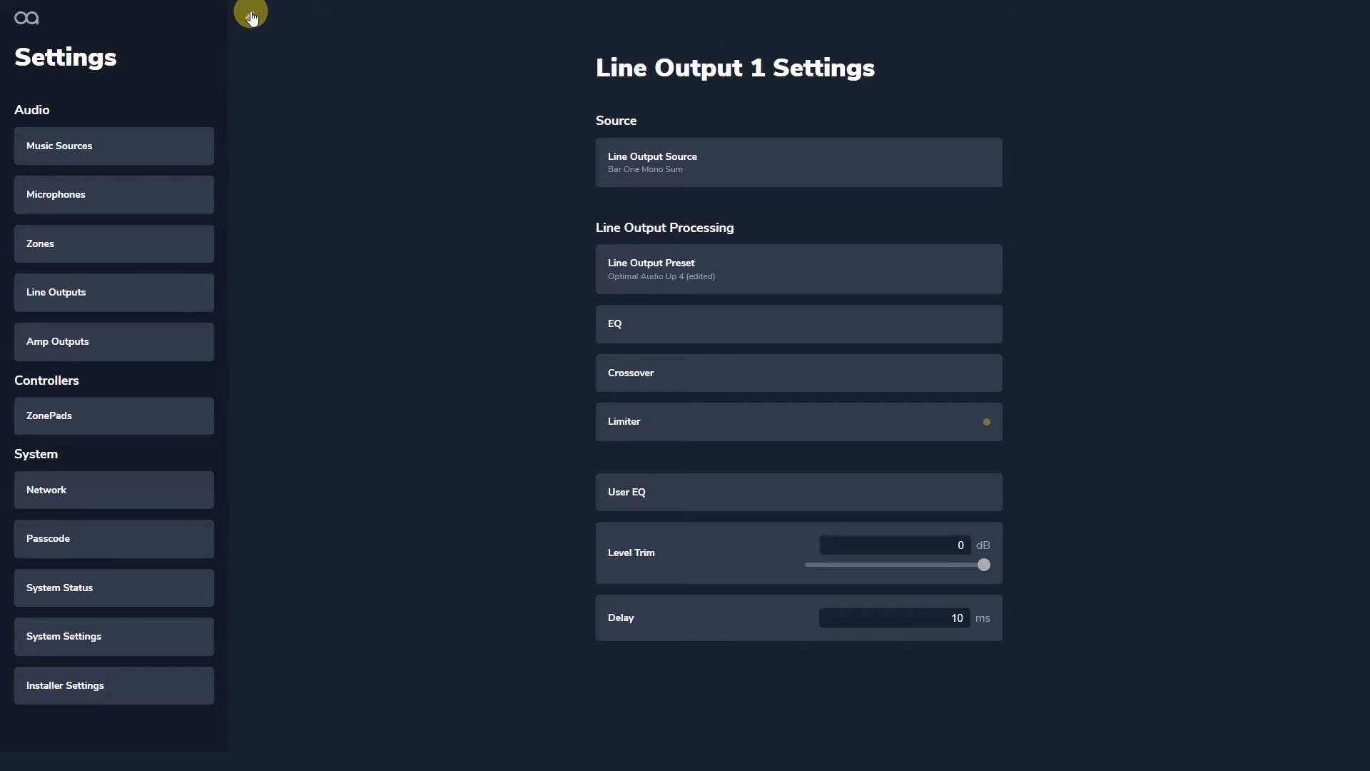
Enable Line Output 1's limiter at a -25.1 dB threshold
{"action": "left_click", "coordinate": [796, 421]}
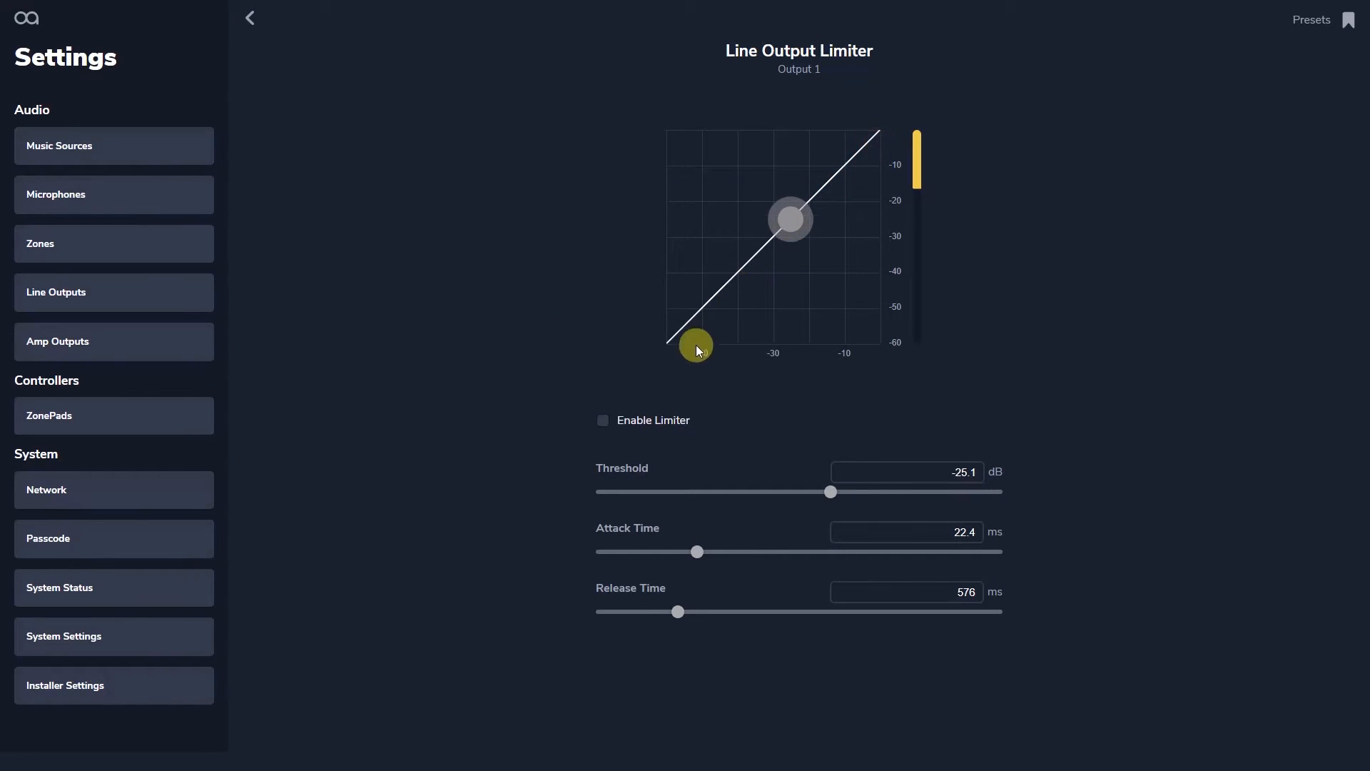
{"action": "left_click", "coordinate": [603, 419]}
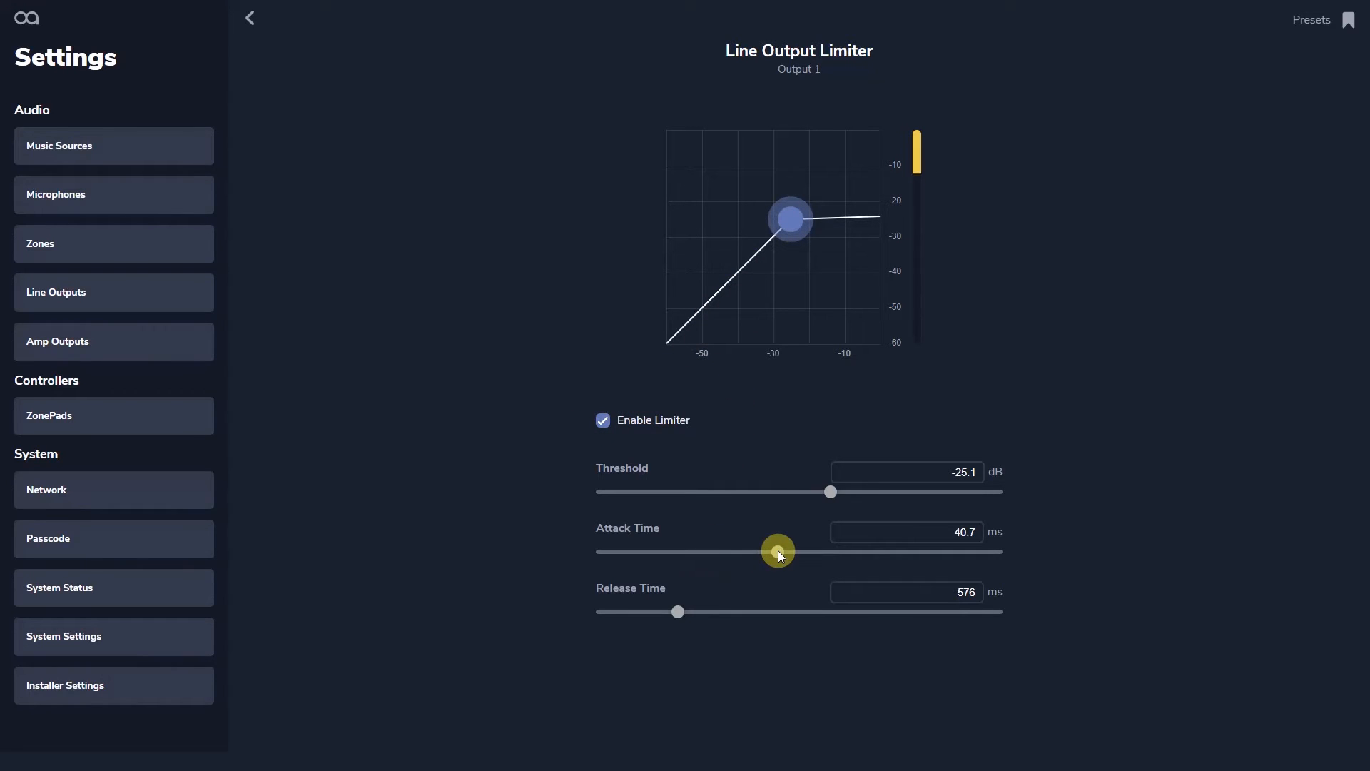
{"action": "left_click", "coordinate": [250, 18]}
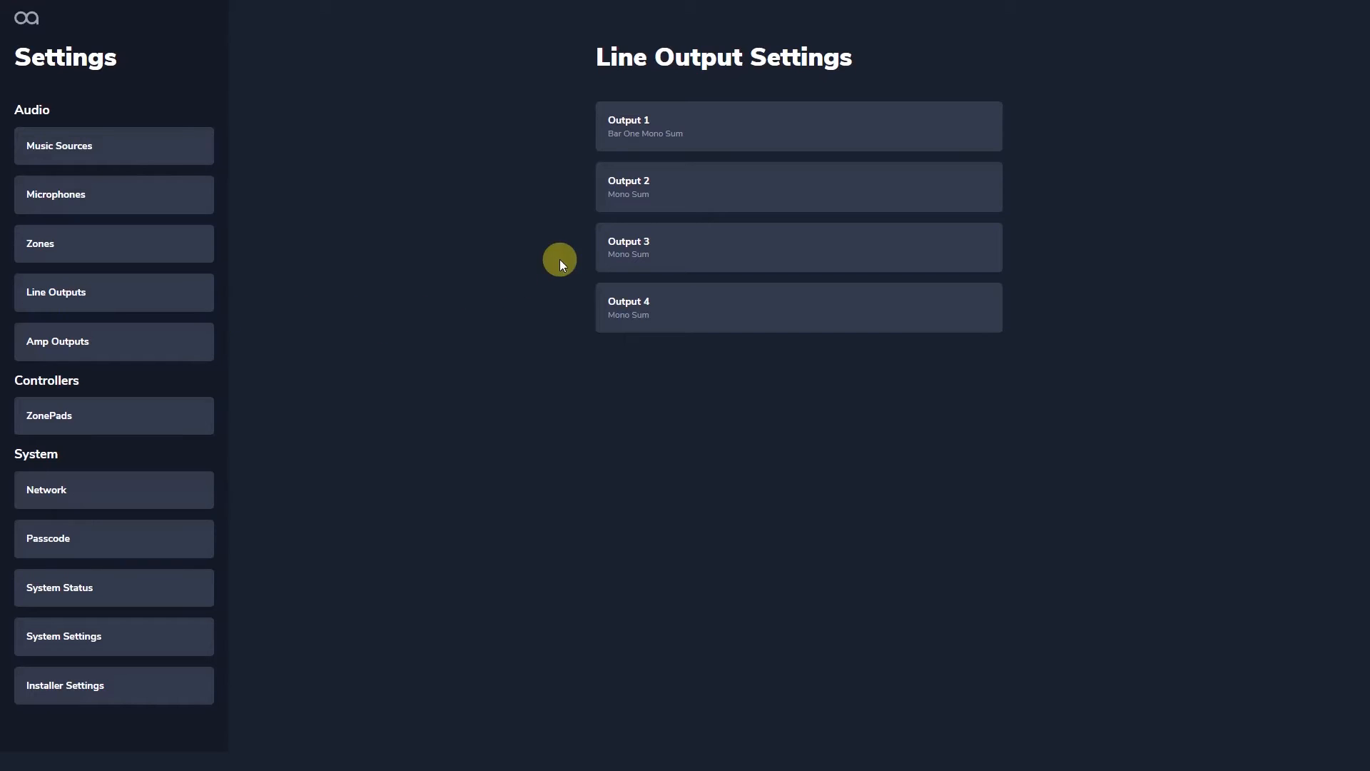
Shape Line Output 1's User EQ bands
{"action": "left_click", "coordinate": [797, 126]}
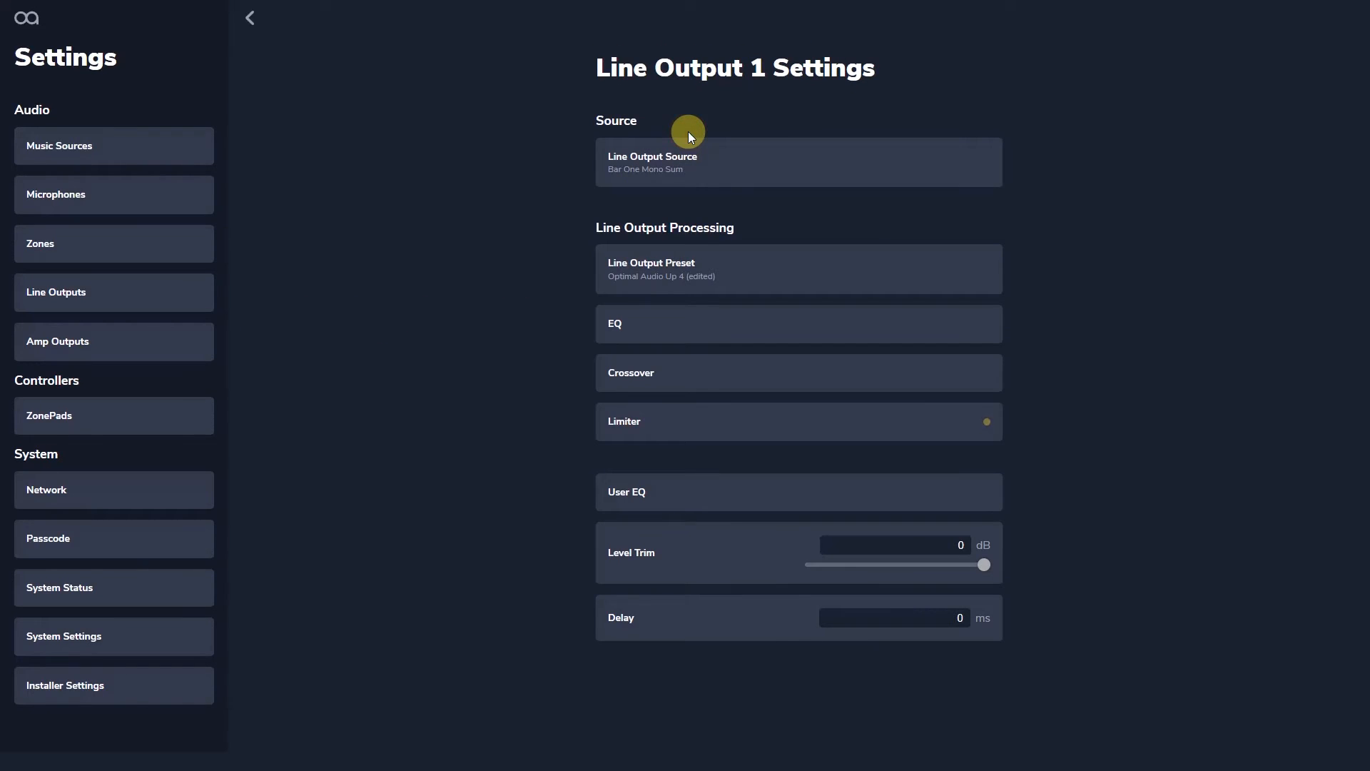
{"action": "left_click", "coordinate": [797, 491]}
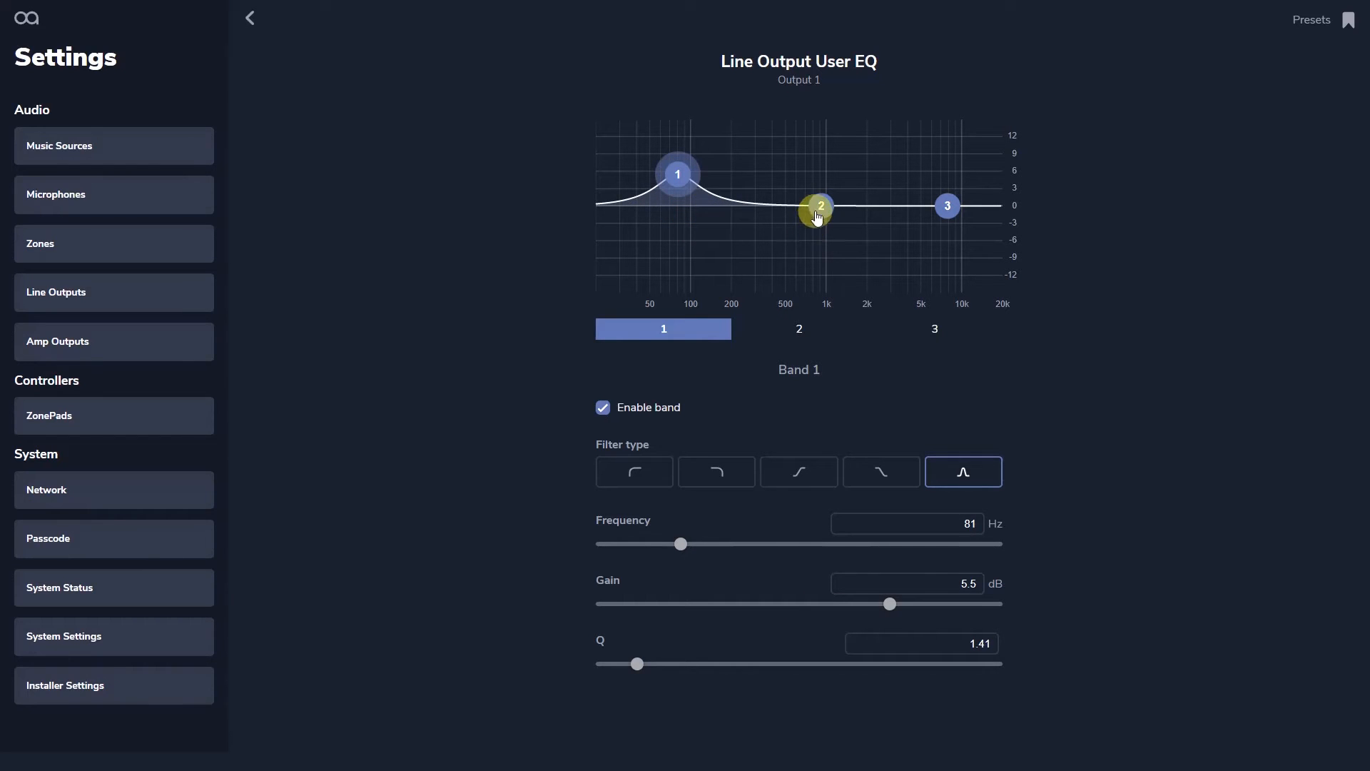
{"action": "left_click", "coordinate": [819, 216]}
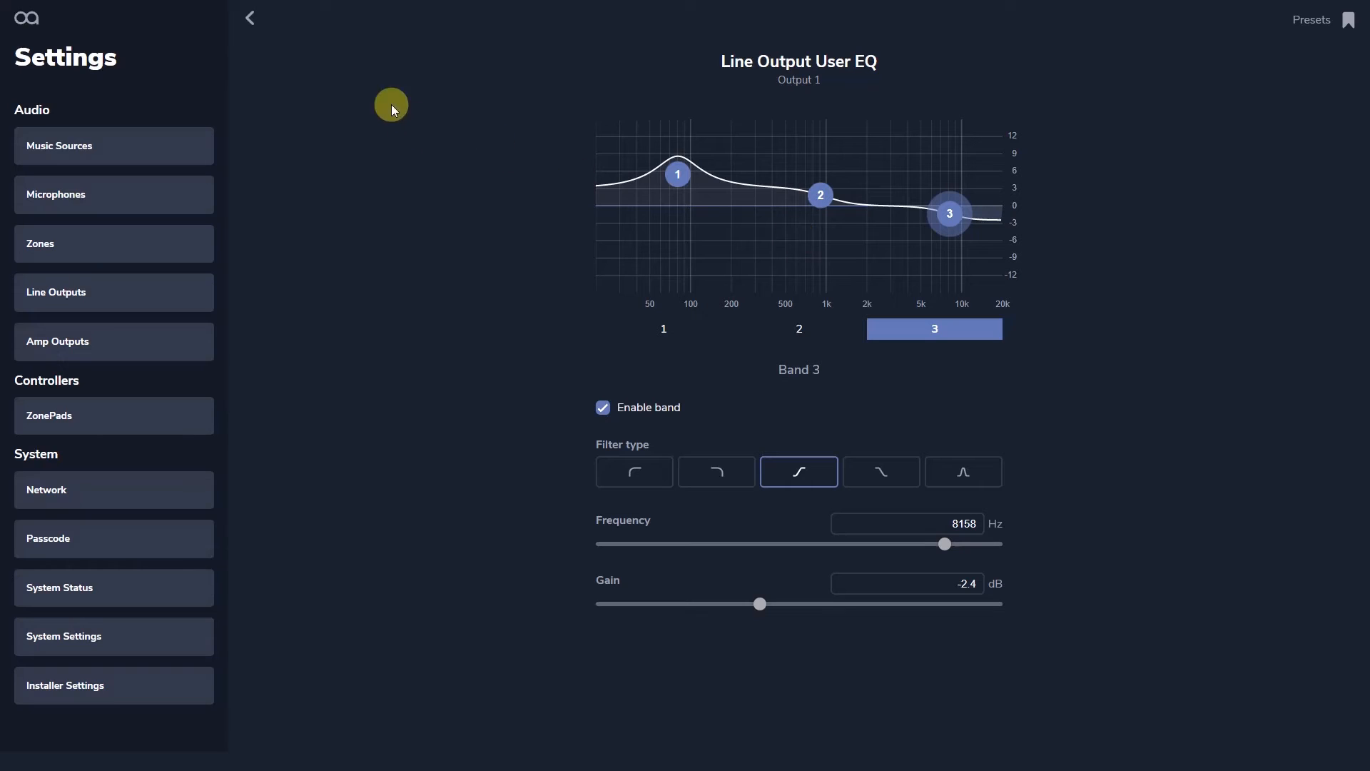
{"action": "left_click", "coordinate": [250, 17]}
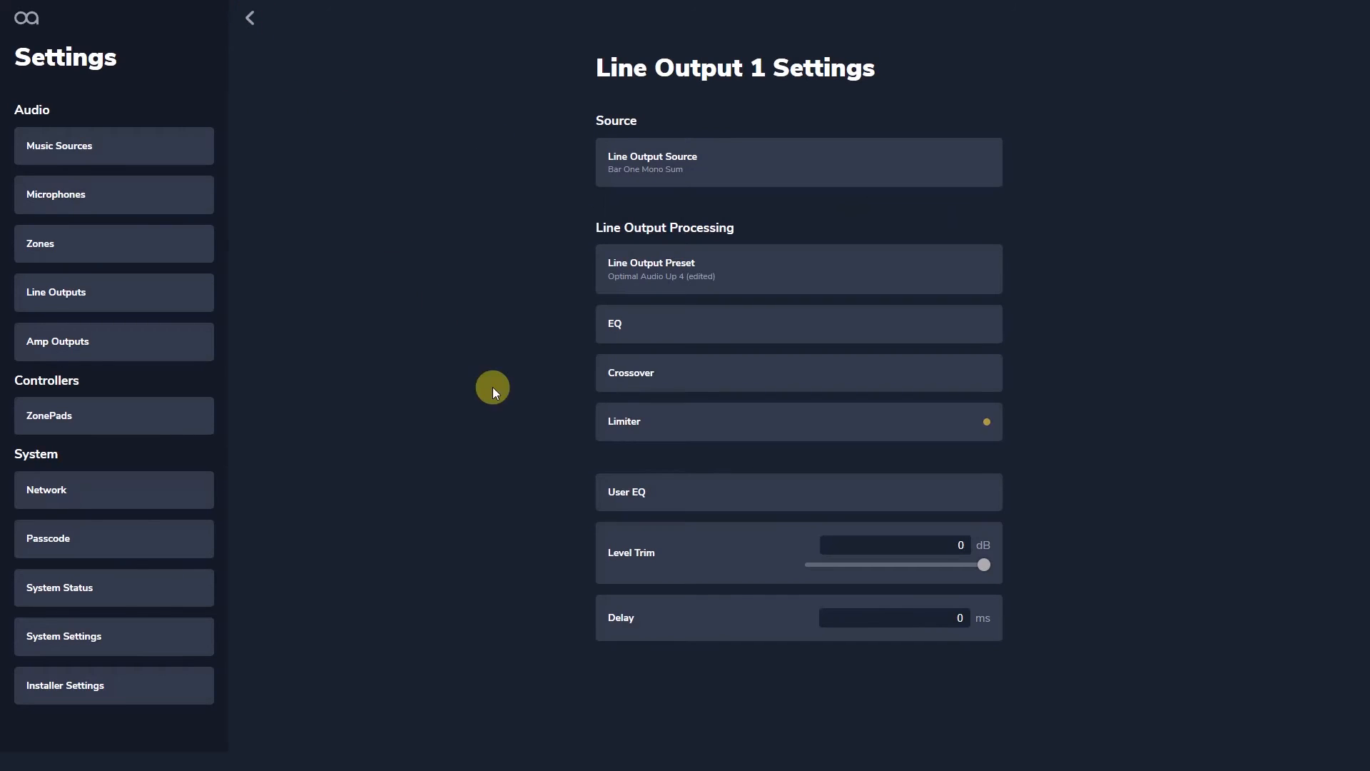
Trim Line Output 1 to -4.2 dB and delay it by 30 ms
{"action": "left_click_drag", "start_coordinate": [983, 564], "coordinate": [975, 566]}
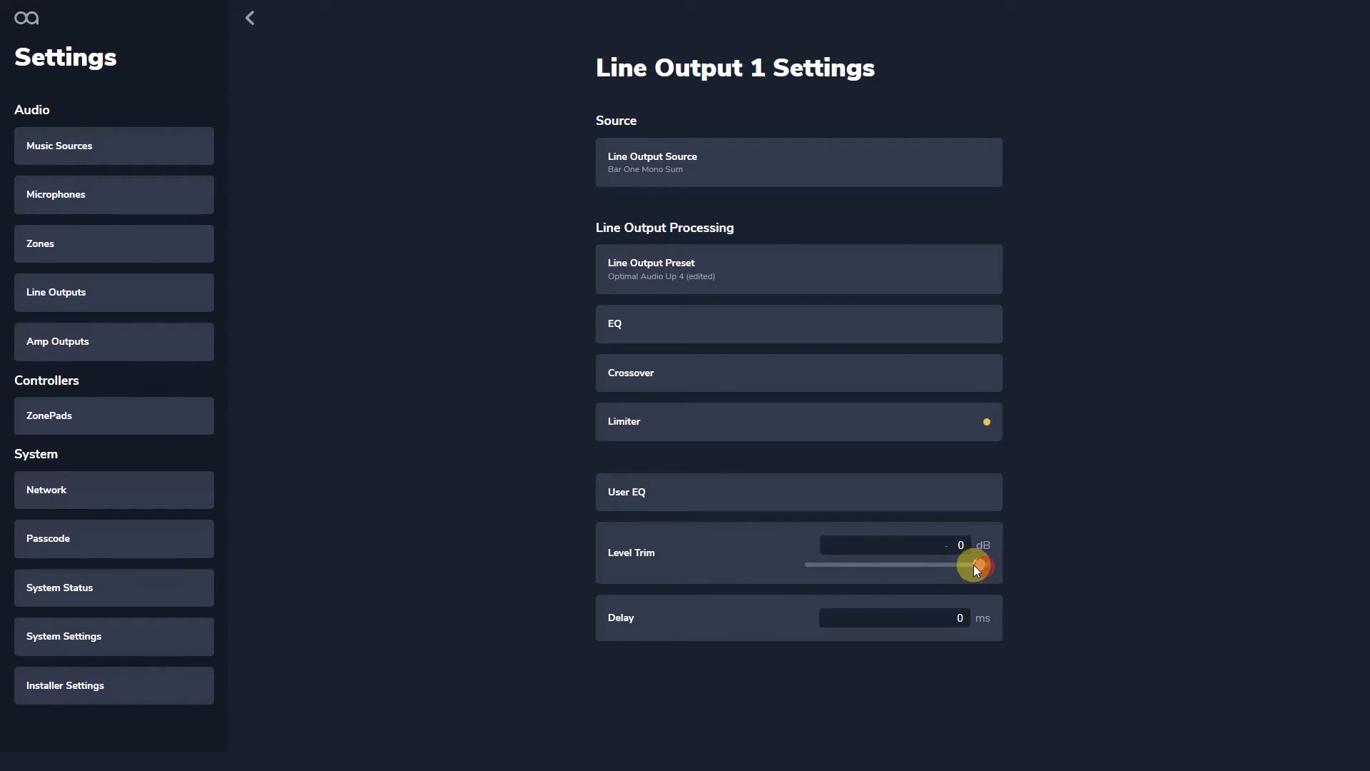
{"action": "left_click_drag", "start_coordinate": [976, 568], "coordinate": [954, 564]}
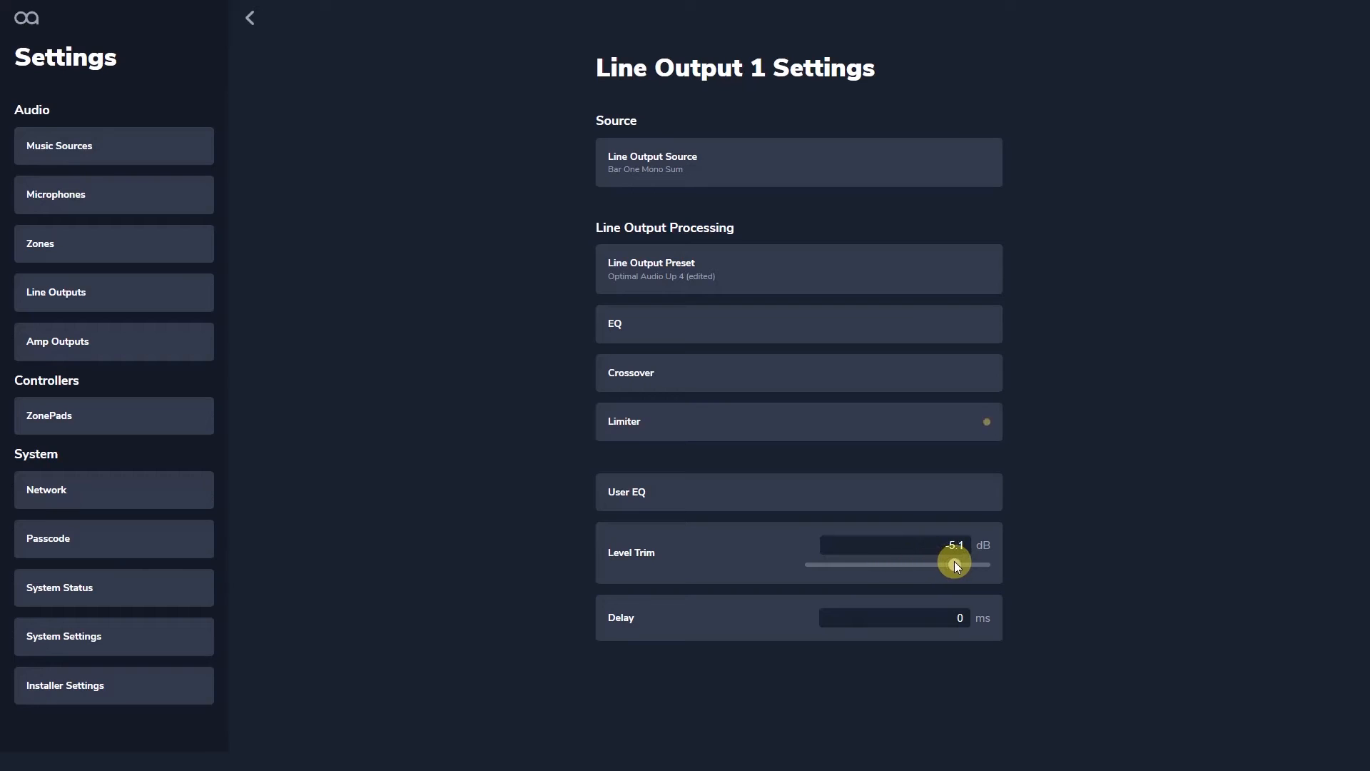
{"action": "left_click_drag", "start_coordinate": [952, 564], "coordinate": [960, 564]}
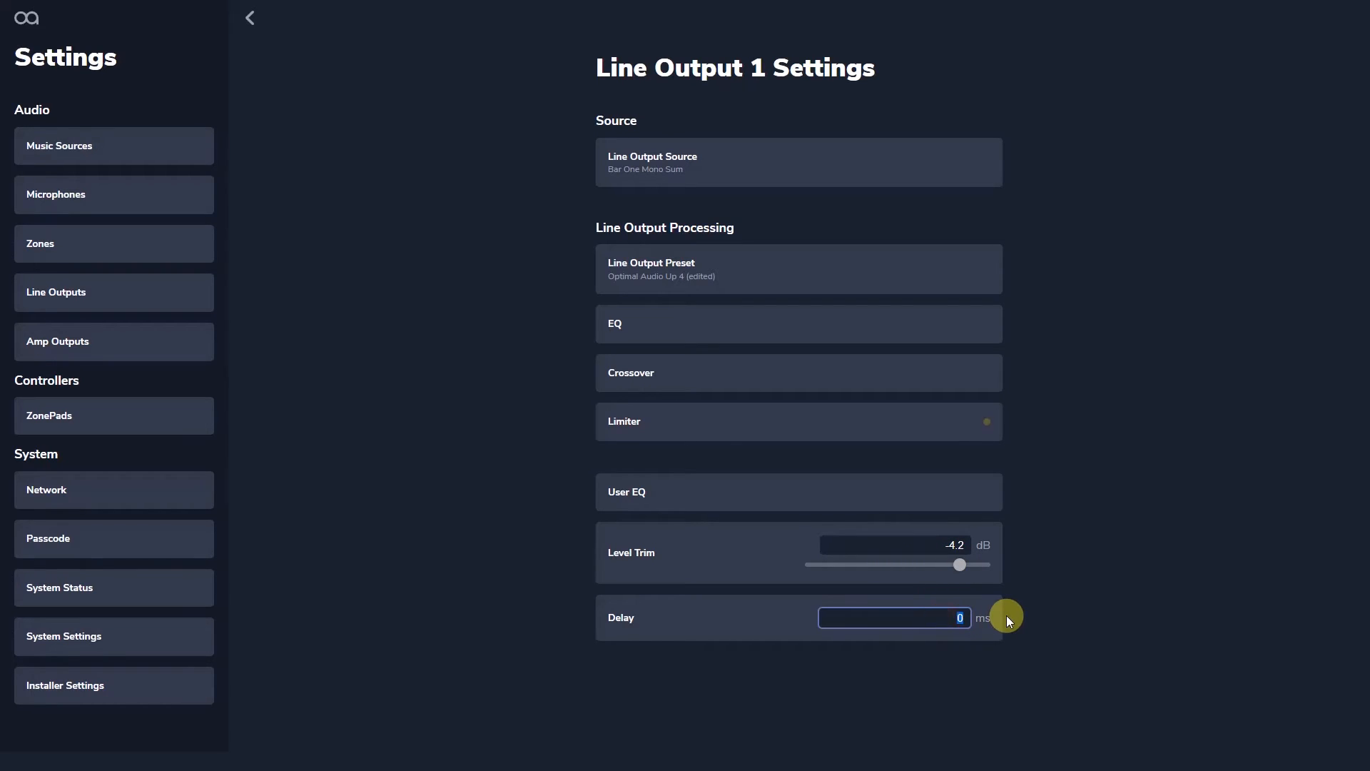
{"action": "type", "text": "30"}
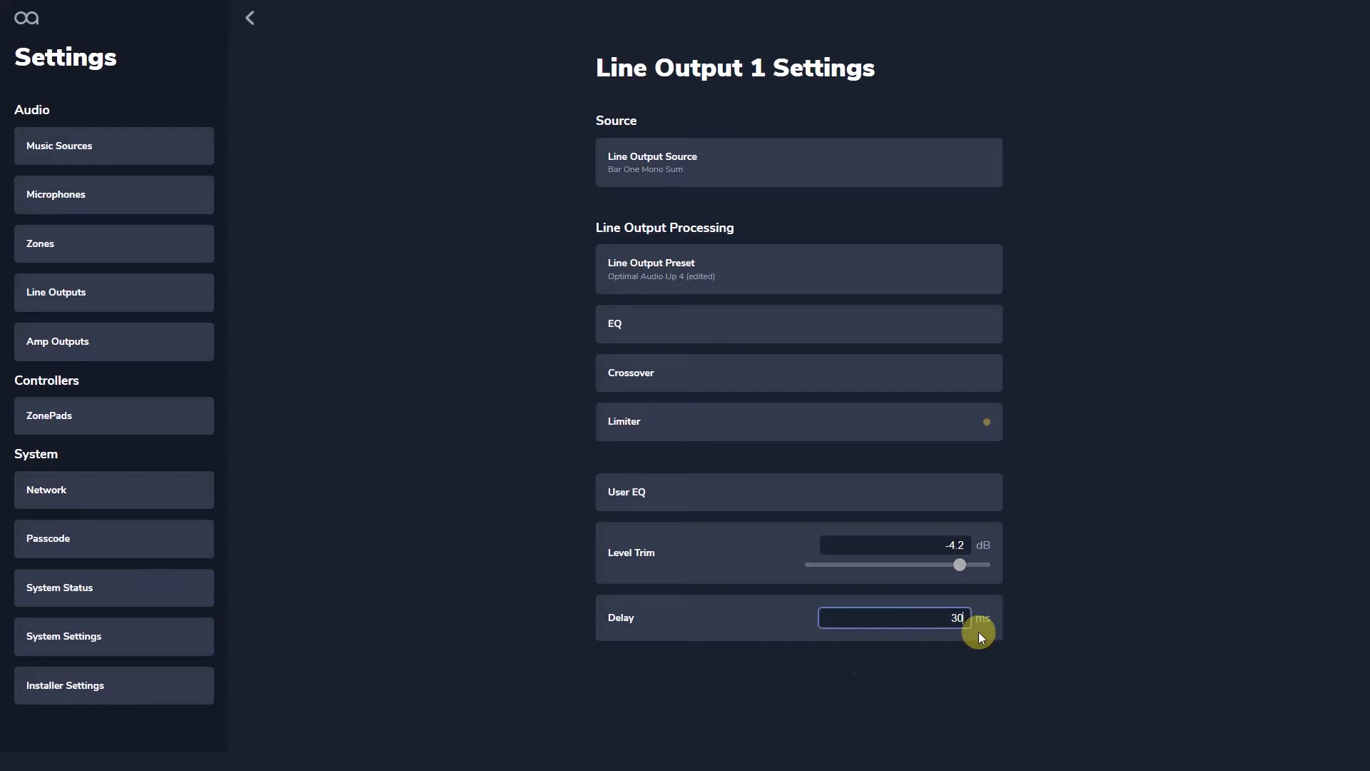
{"action": "left_click", "coordinate": [829, 687]}
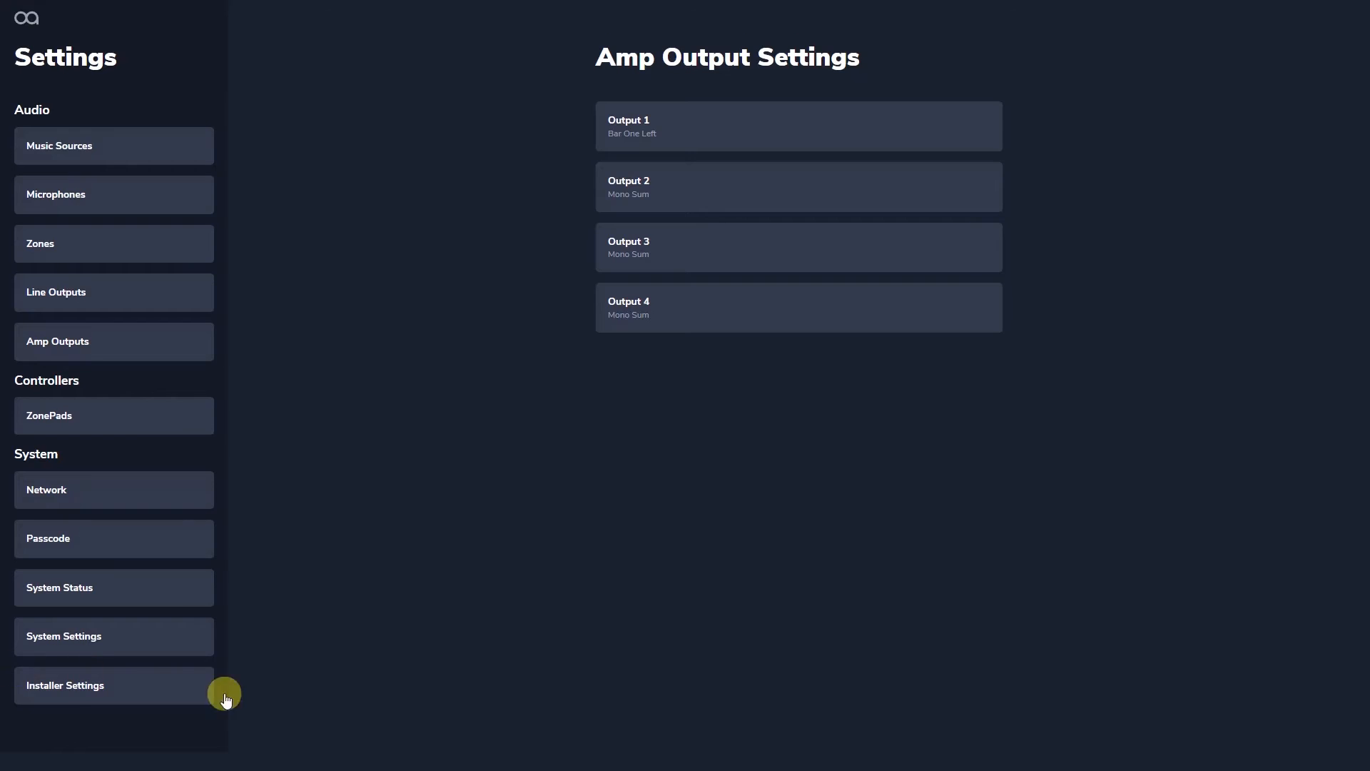
{"action": "mouse_move", "coordinate": [539, 673]}
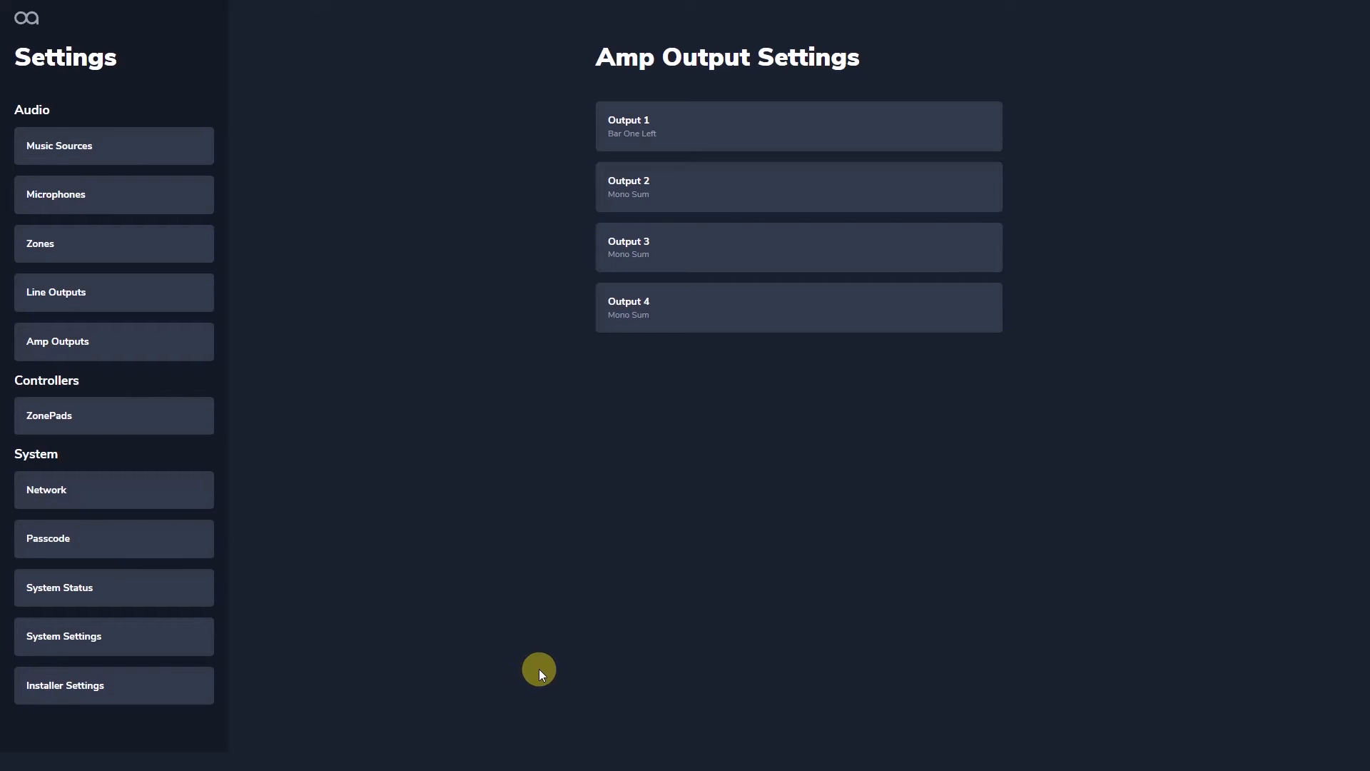
{"action": "mouse_move", "coordinate": [610, 682]}
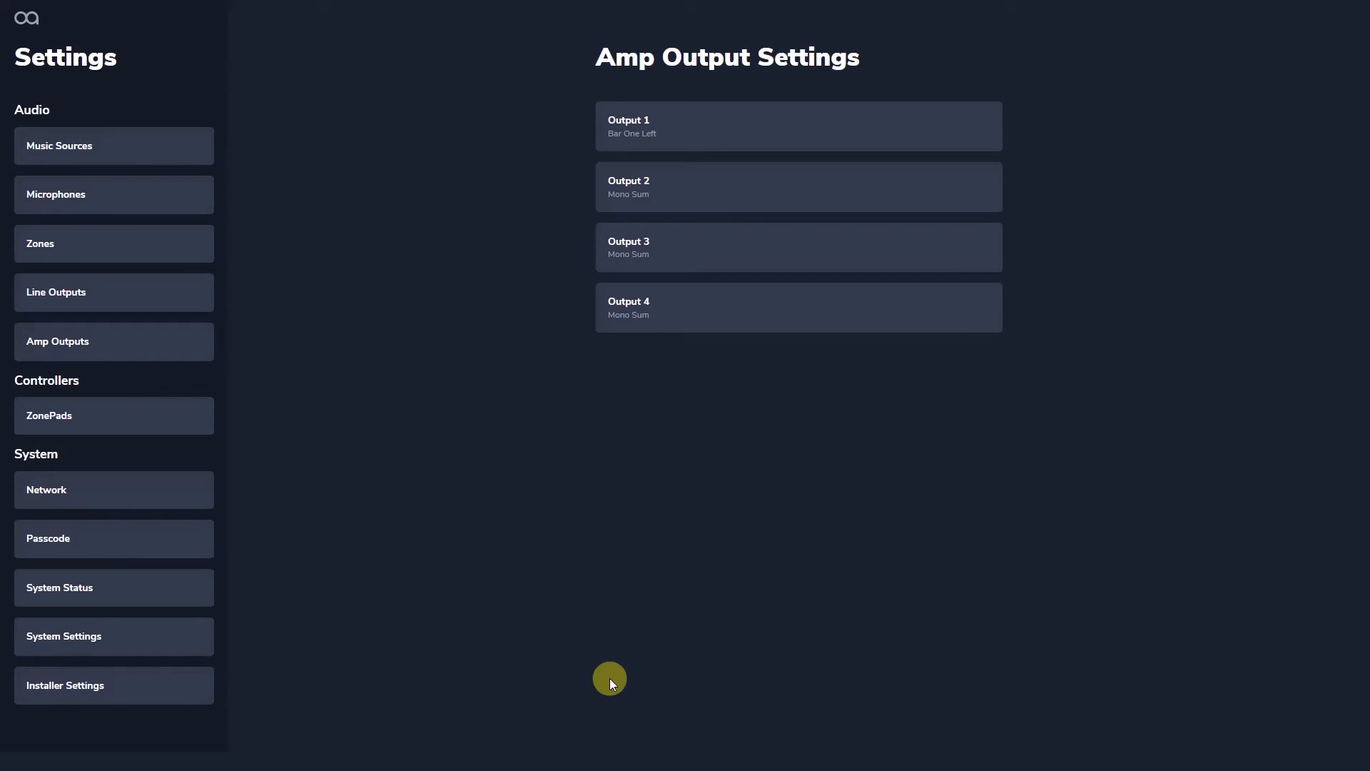
{"action": "mouse_move", "coordinate": [745, 247]}
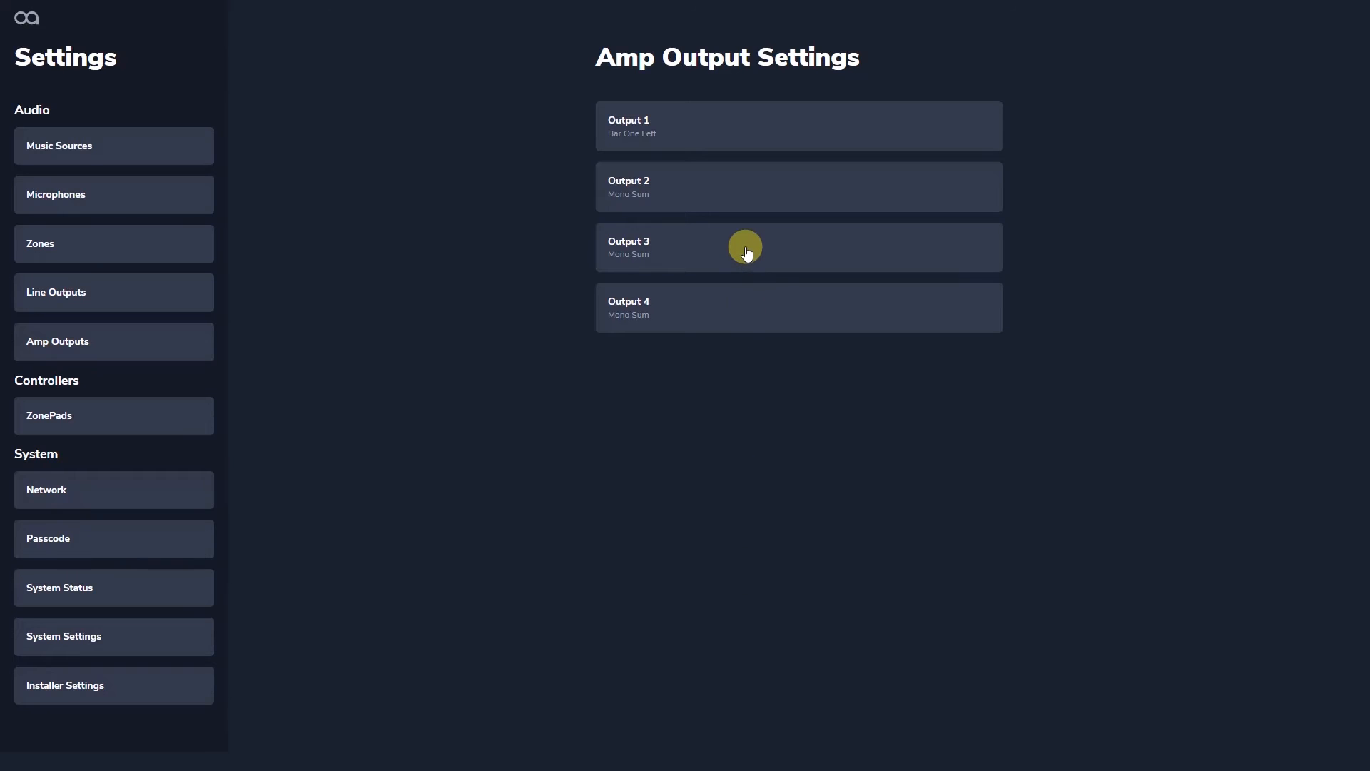
Enable bridge mode joining amp outputs 3 and 4
{"action": "left_click", "coordinate": [796, 247]}
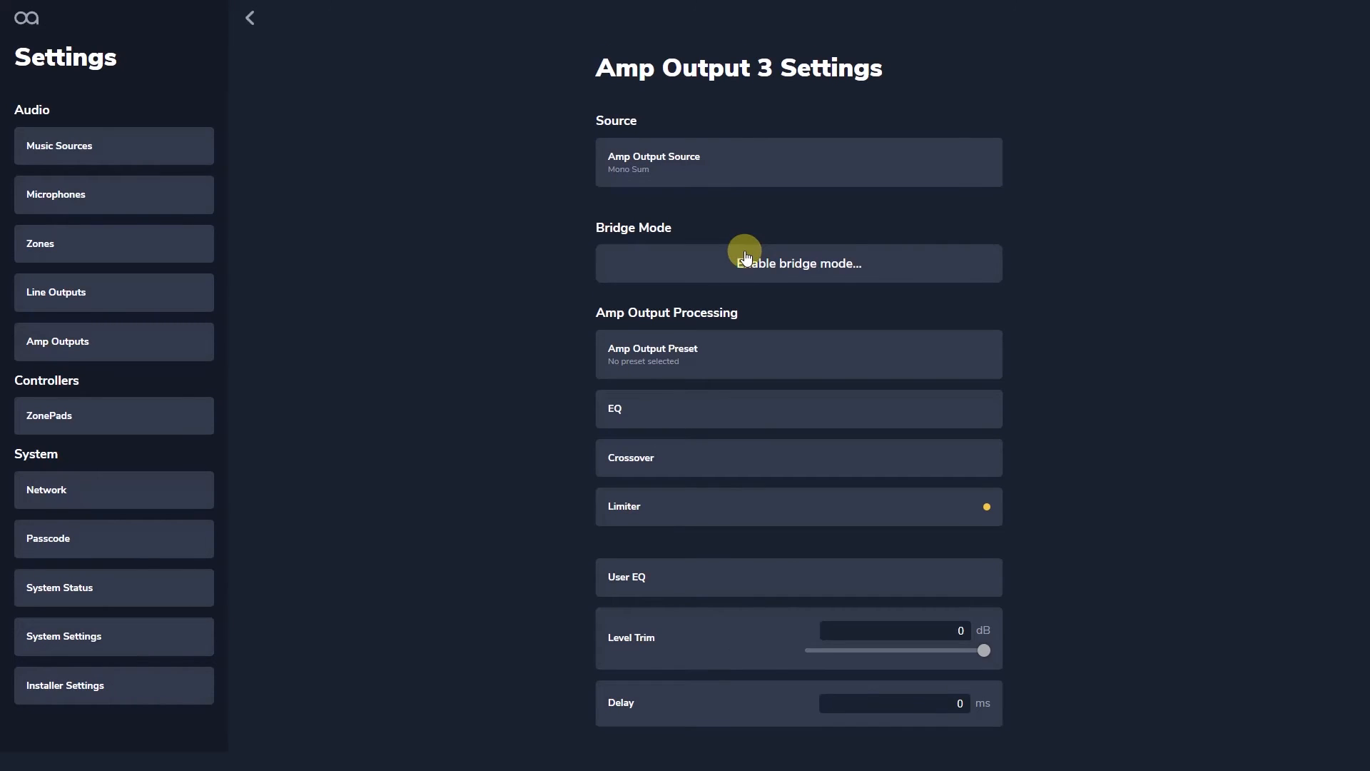
{"action": "left_click", "coordinate": [796, 263]}
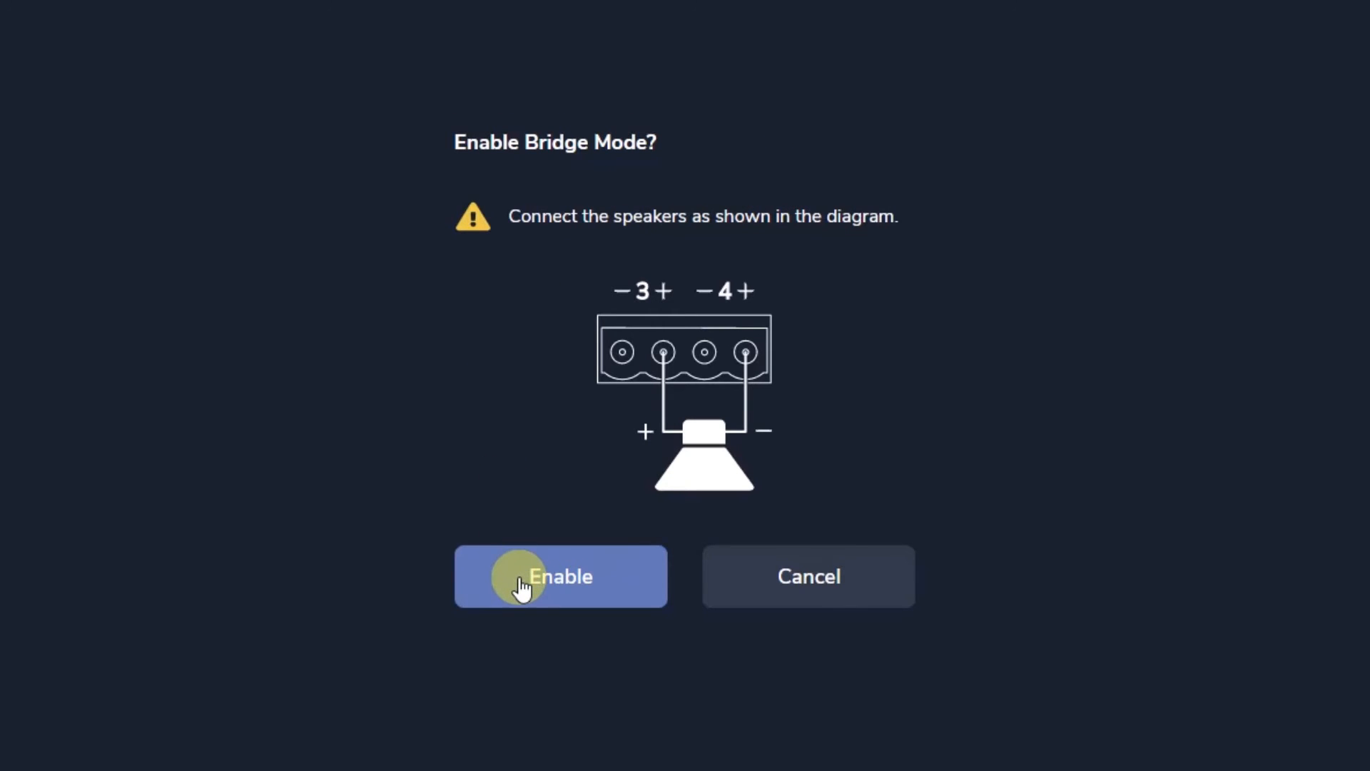
{"action": "left_click", "coordinate": [559, 575]}
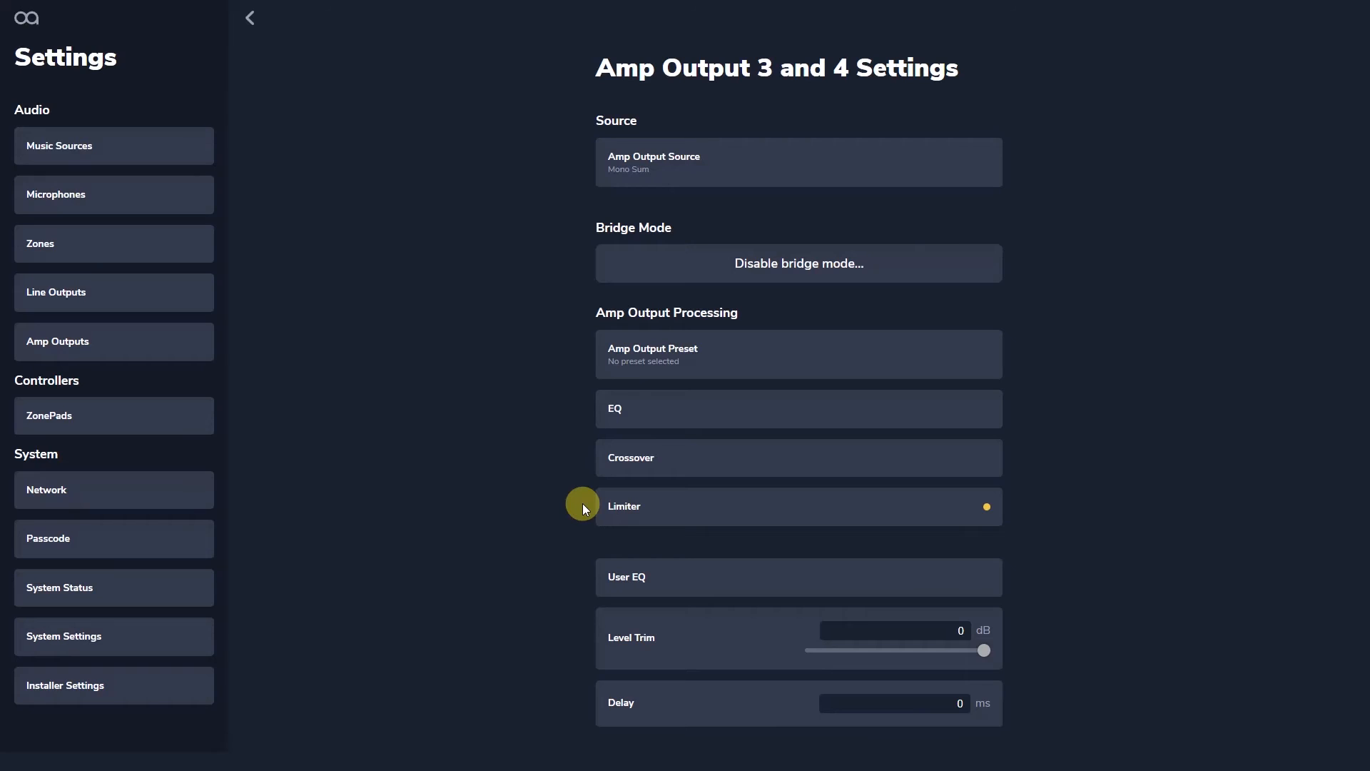
{"action": "mouse_move", "coordinate": [687, 362]}
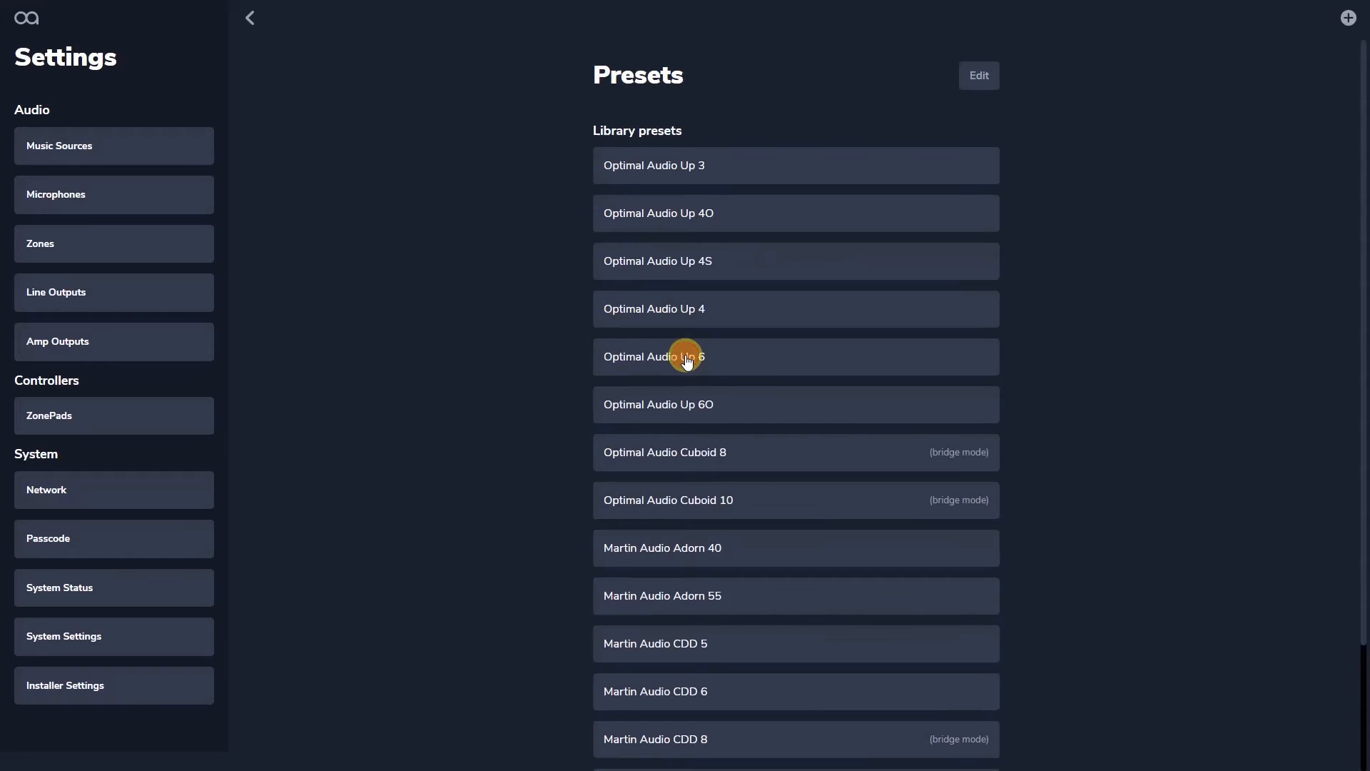
{"action": "mouse_move", "coordinate": [704, 461]}
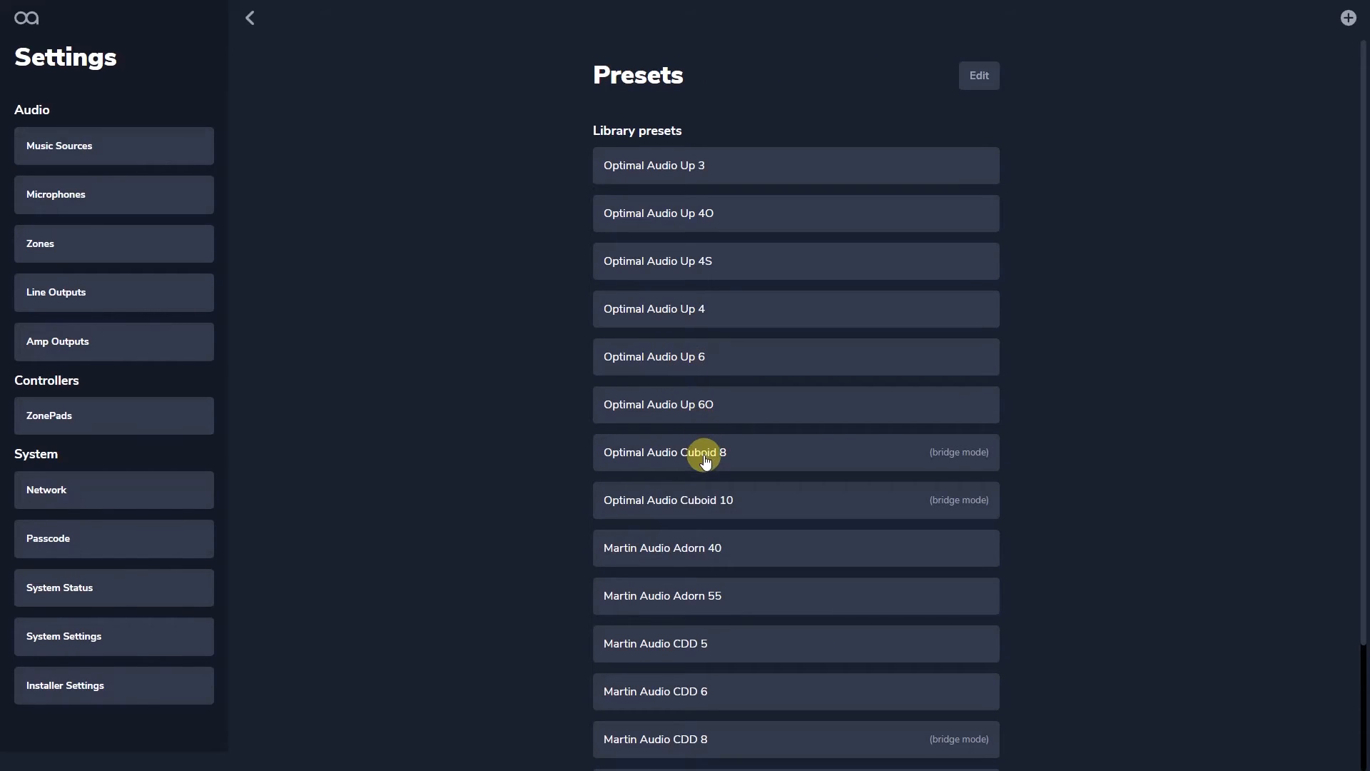
Scroll the preset library toward Optimal Audio Sub 10 for the bridged outputs
{"action": "scroll", "scroll_direction": "down", "scroll_amount": 3}
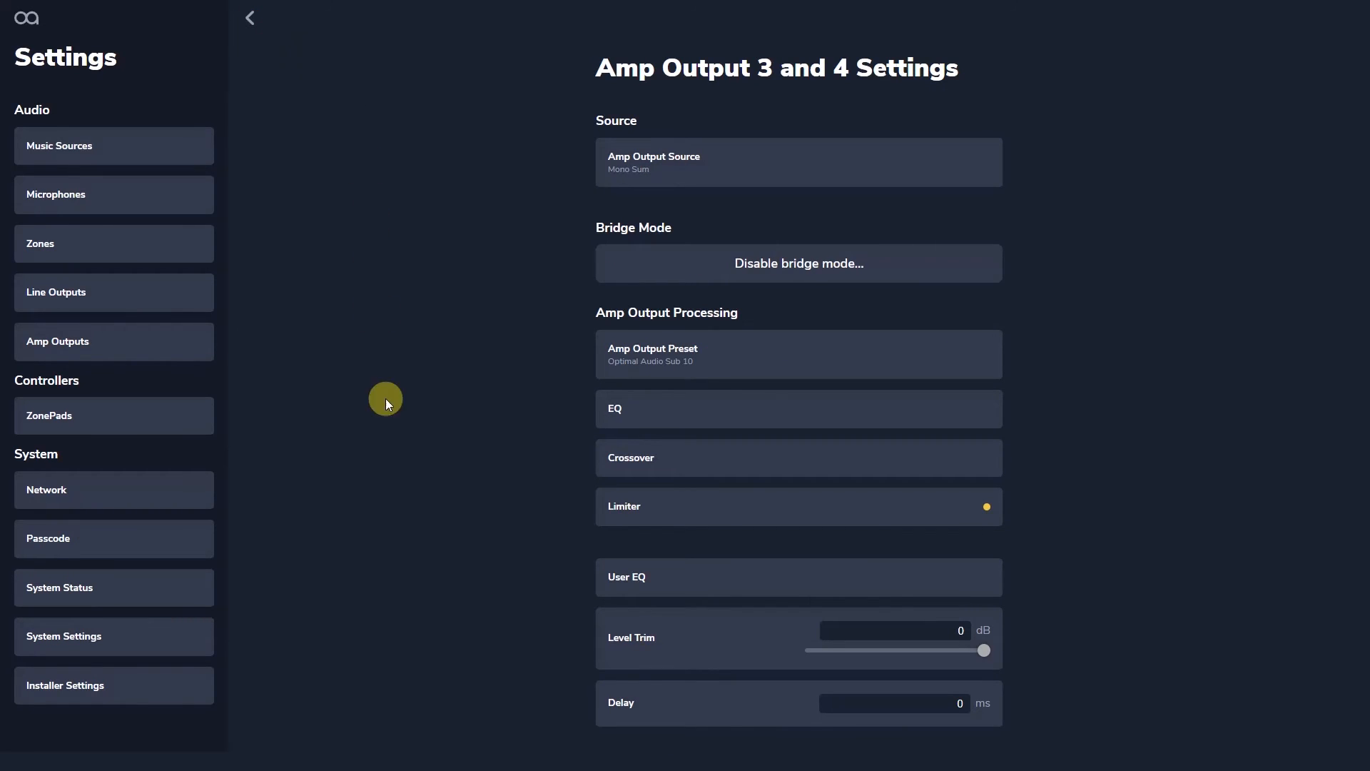
{"action": "mouse_move", "coordinate": [373, 498]}
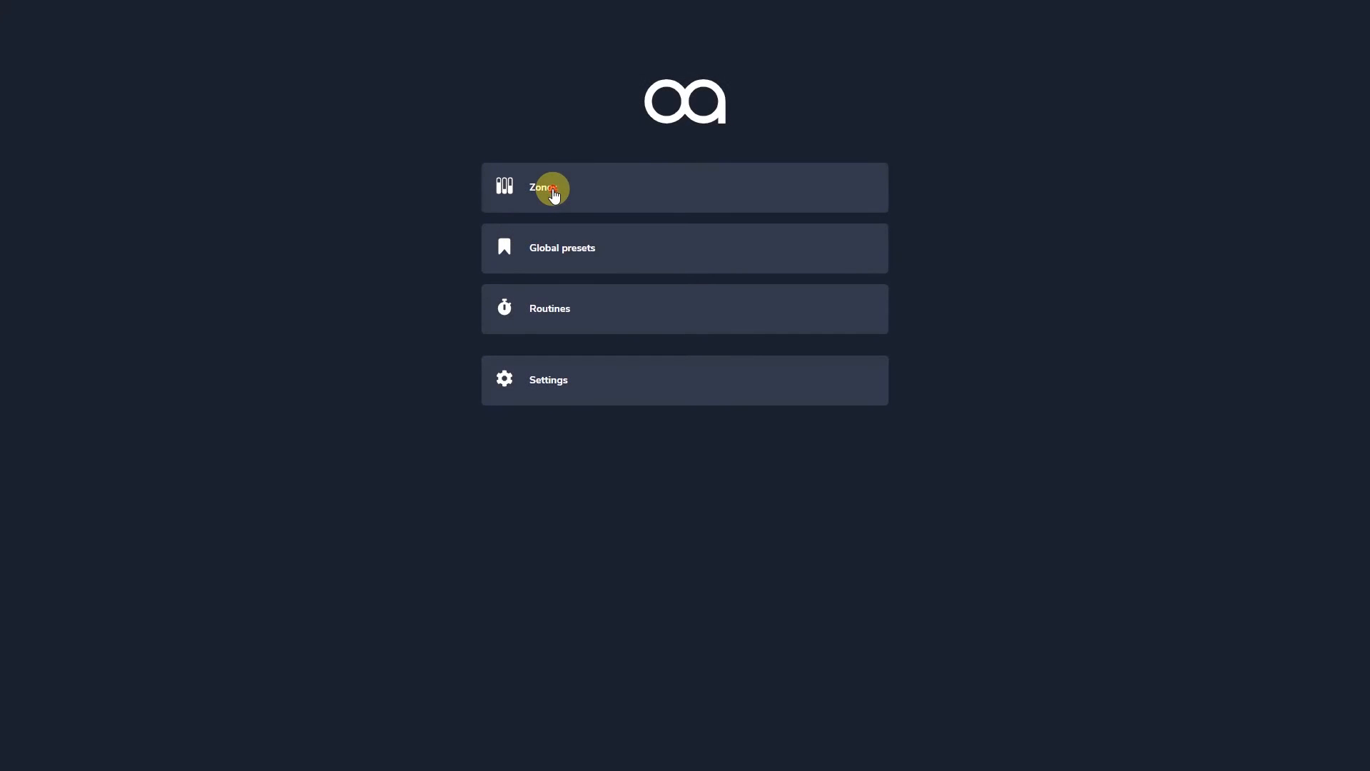
Save a new Bar One zone preset named 'Morning' and return to the home menu
{"action": "left_click", "coordinate": [551, 187]}
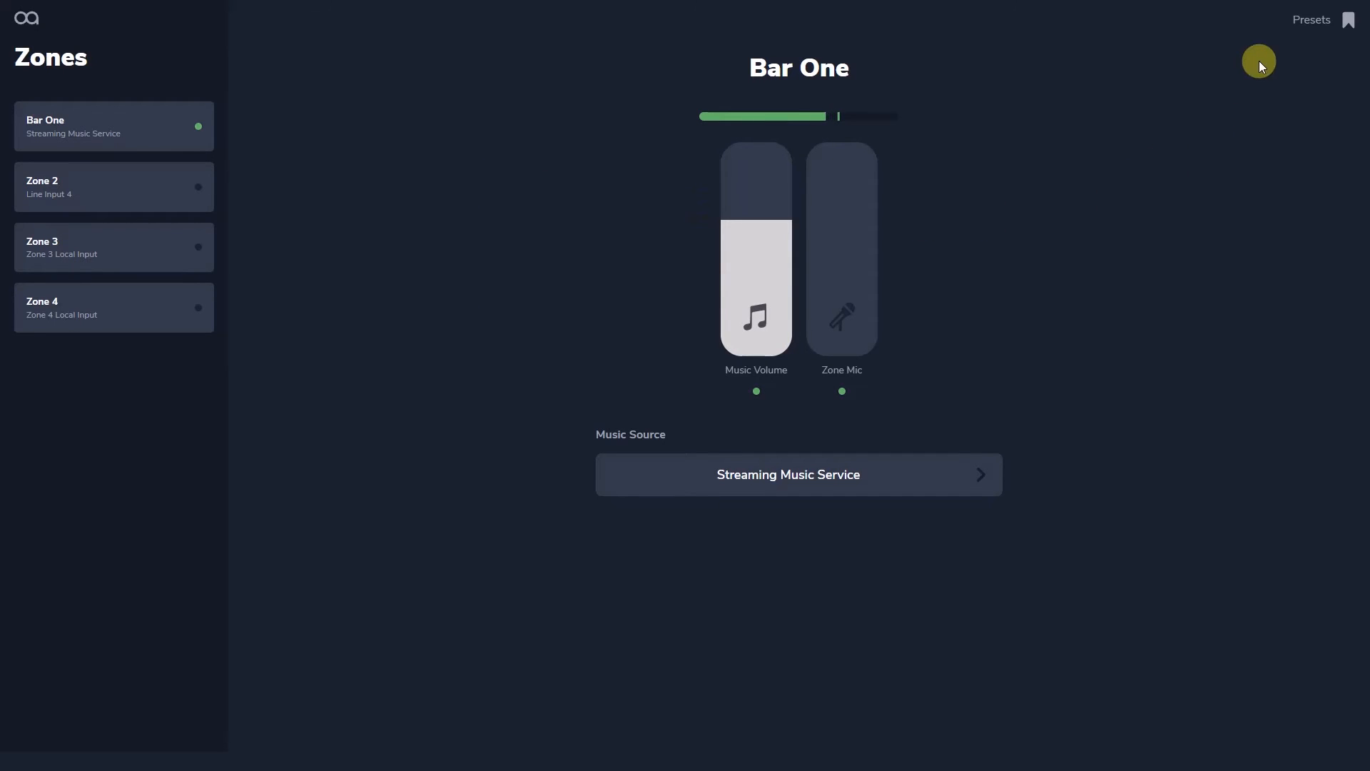
{"action": "mouse_move", "coordinate": [1310, 18]}
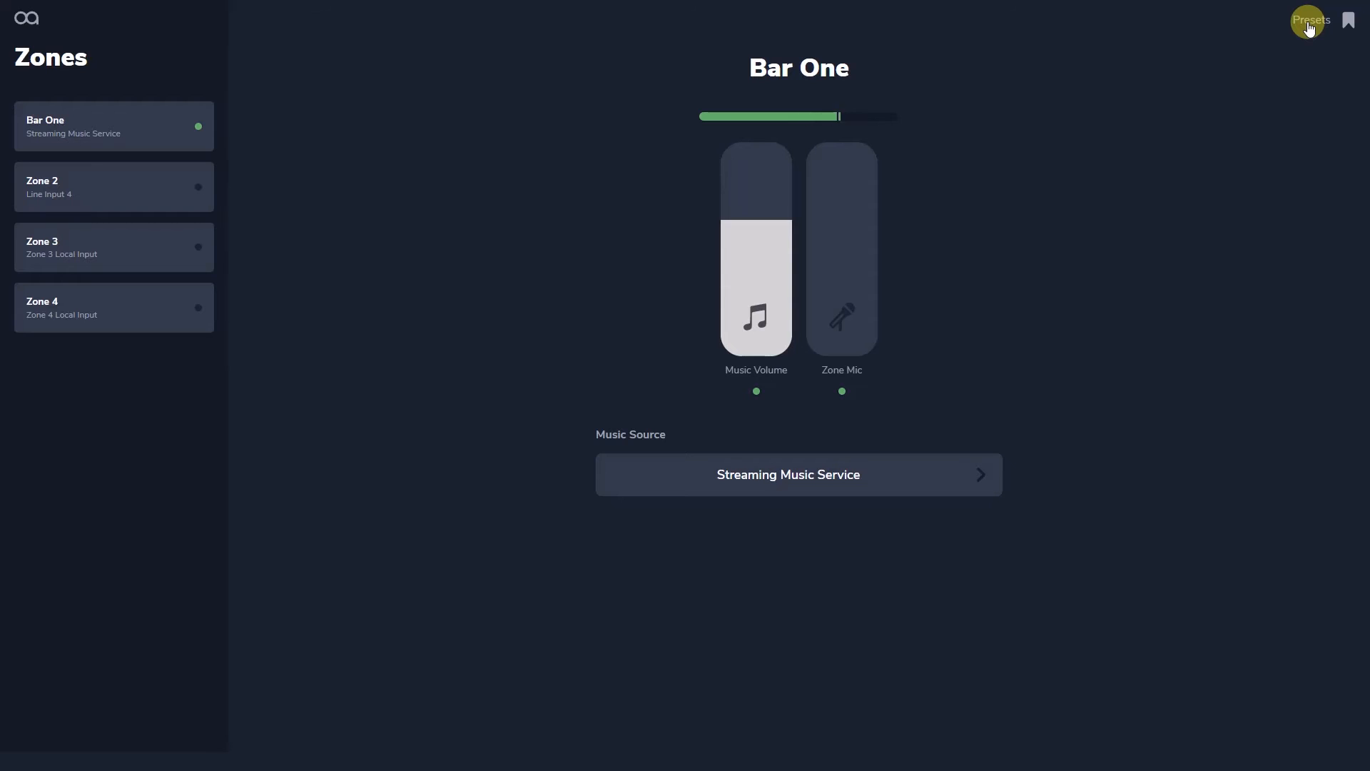
{"action": "left_click", "coordinate": [1308, 18]}
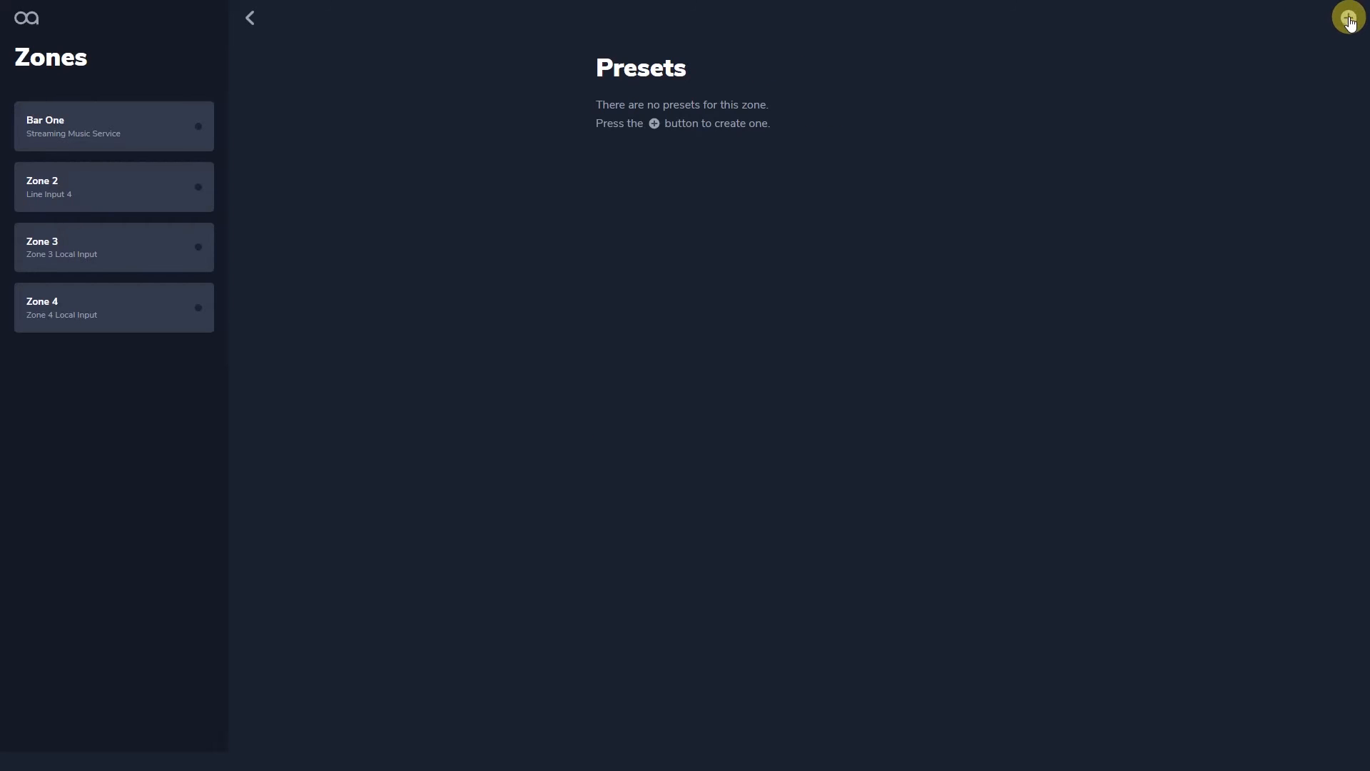
{"action": "left_click", "coordinate": [1349, 17]}
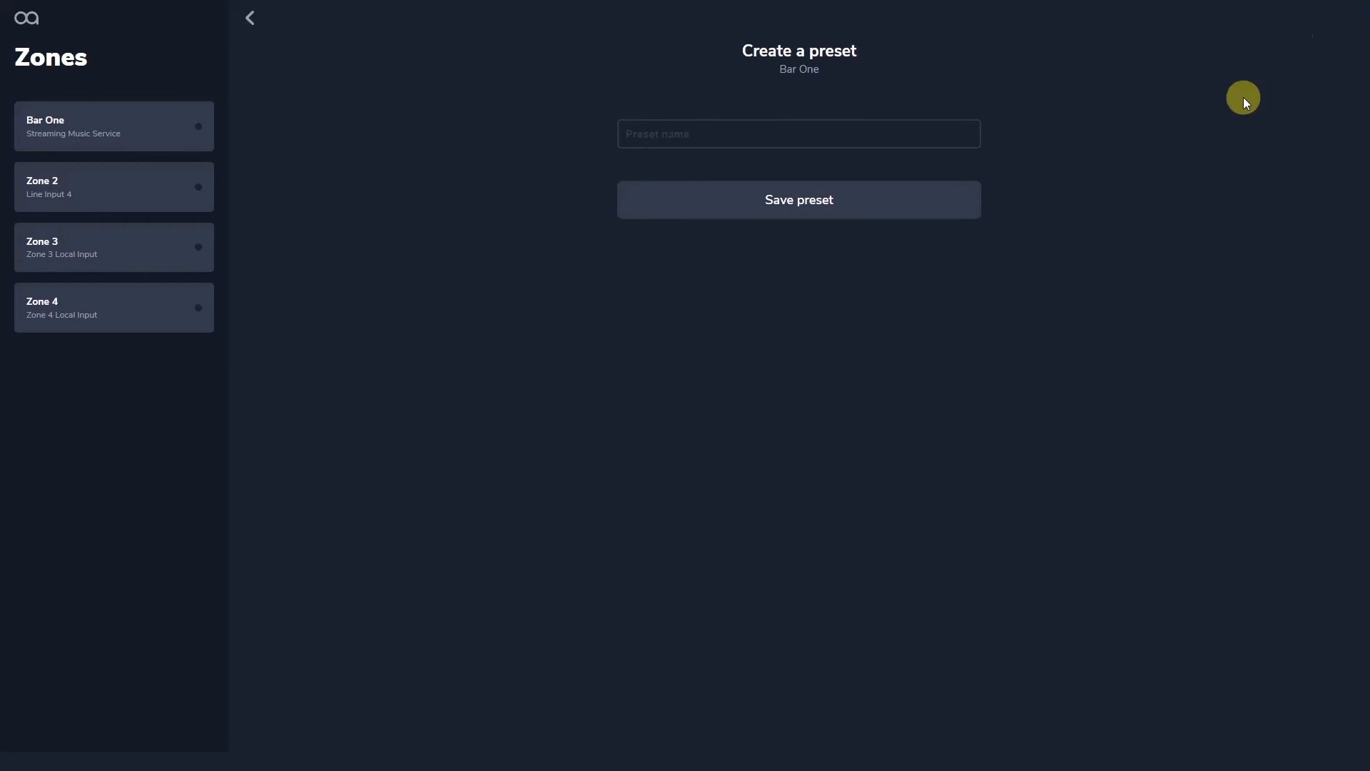
{"action": "left_click", "coordinate": [798, 134]}
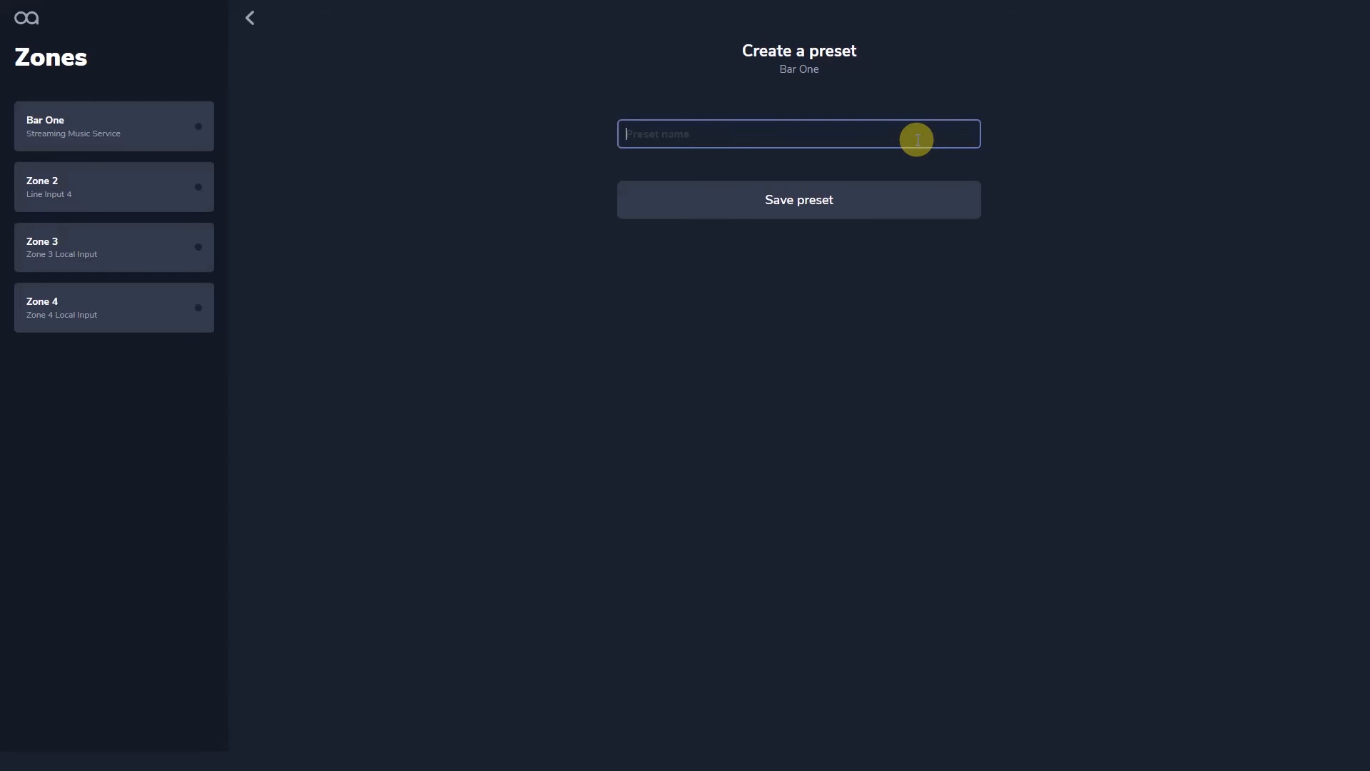
{"action": "type", "text": "Morning"}
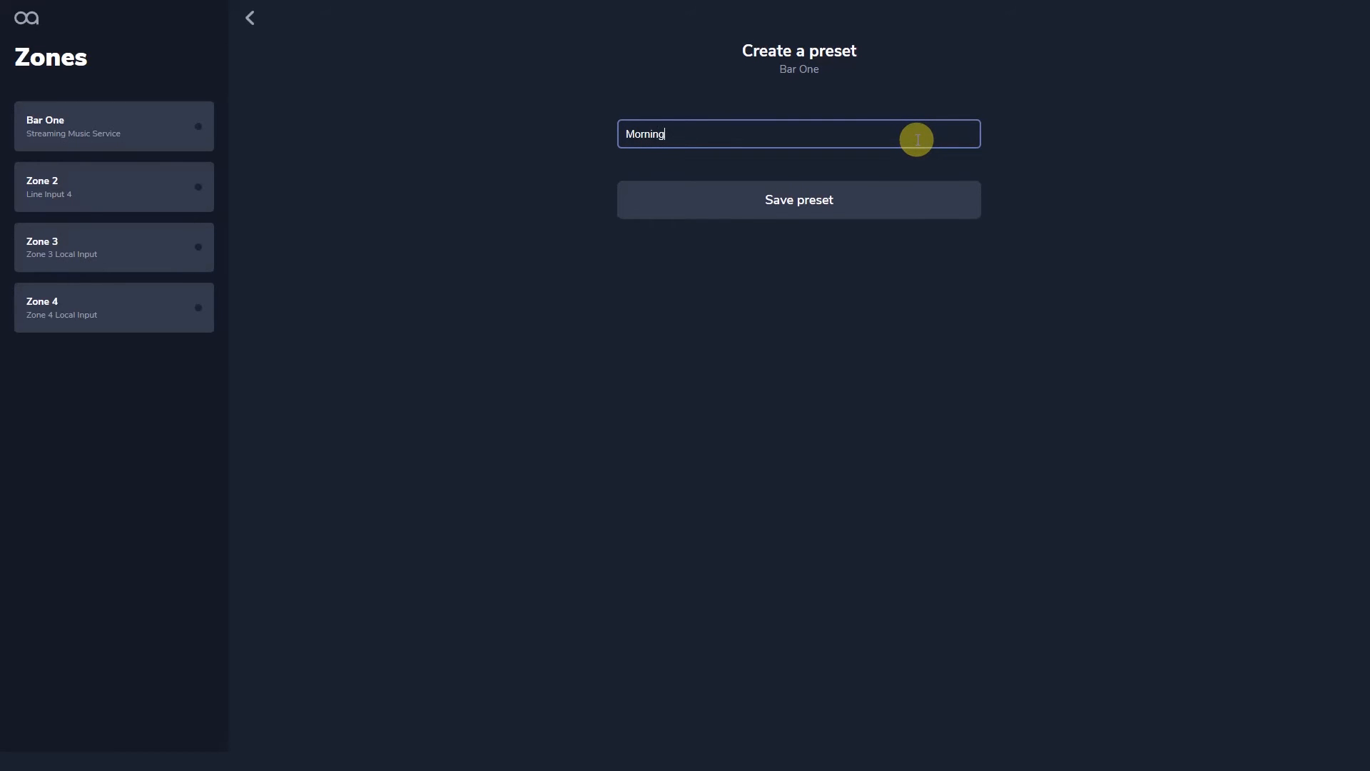
{"action": "left_click", "coordinate": [796, 200]}
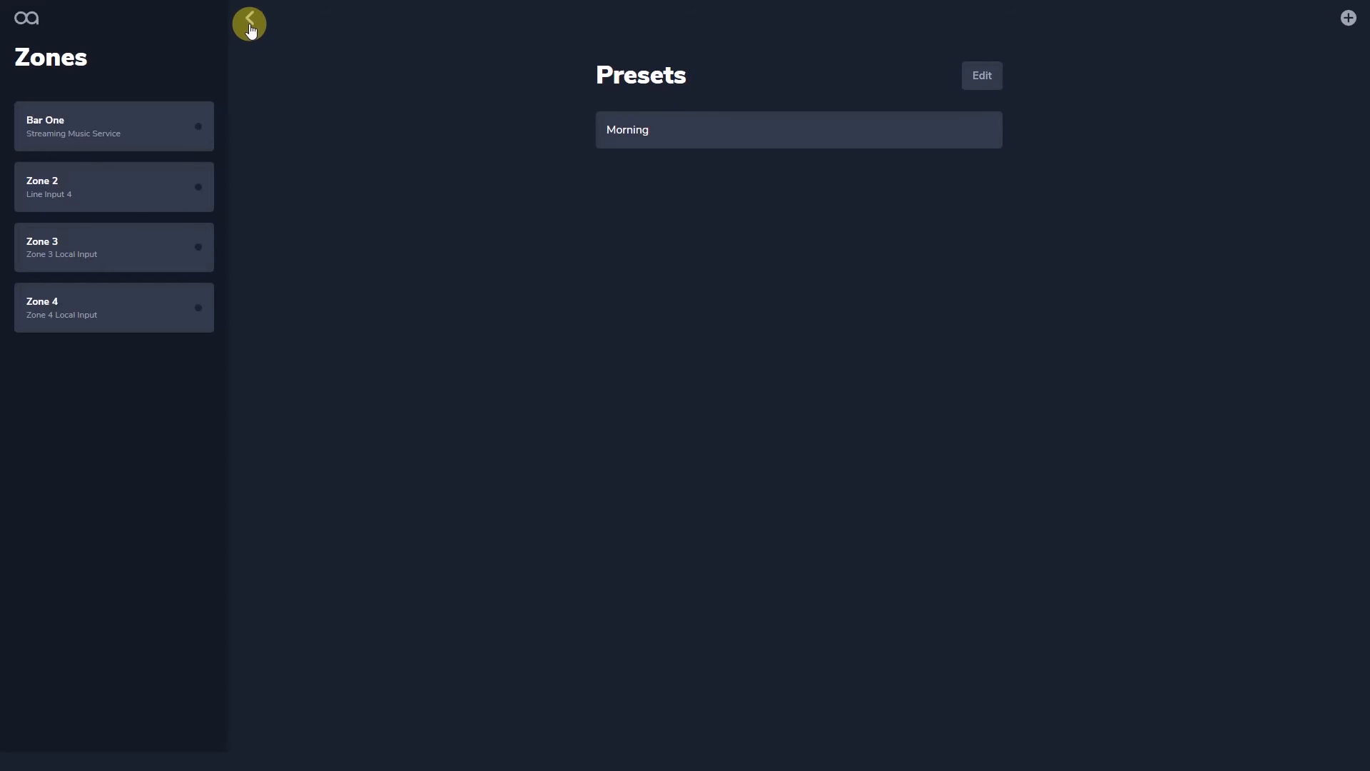
{"action": "left_click", "coordinate": [248, 22]}
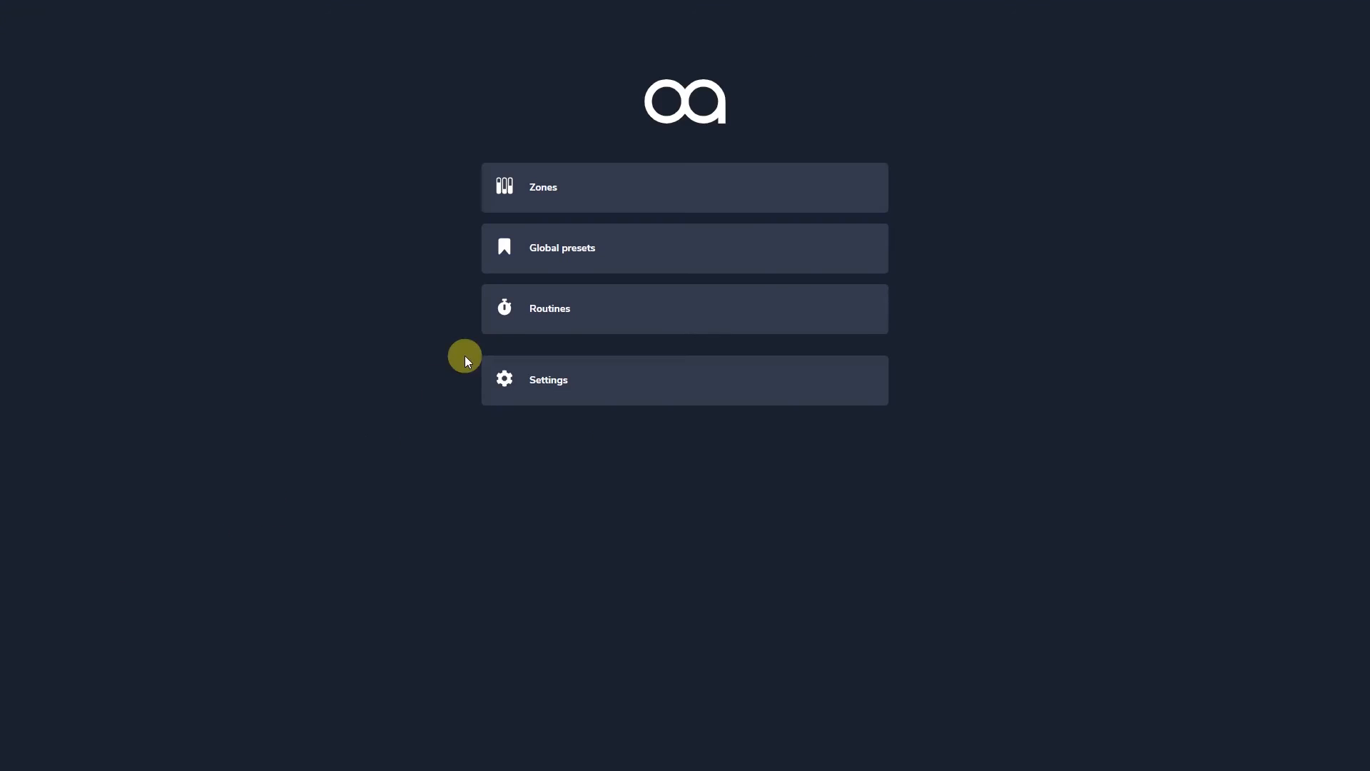
Start a new routine scheduled for Monday through Friday
{"action": "left_click", "coordinate": [683, 308]}
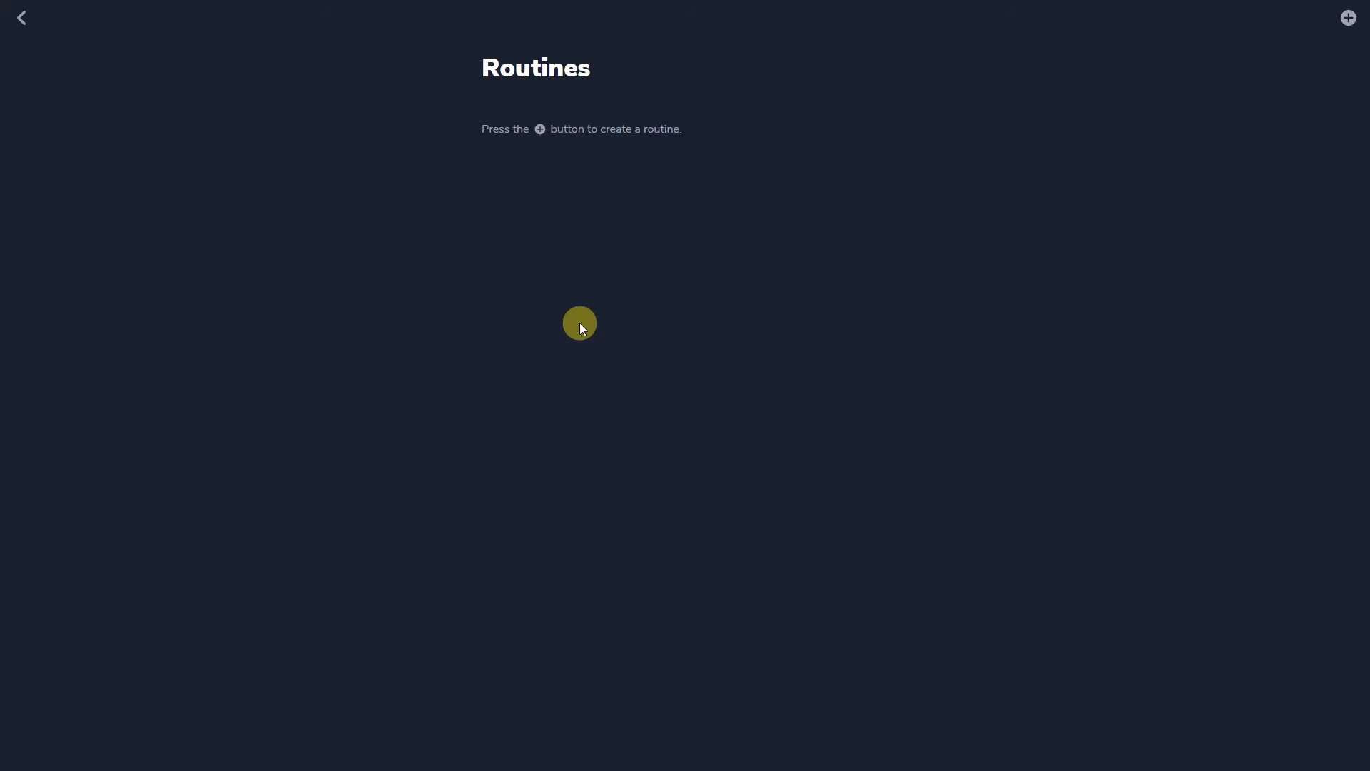
{"action": "left_click", "coordinate": [1346, 17]}
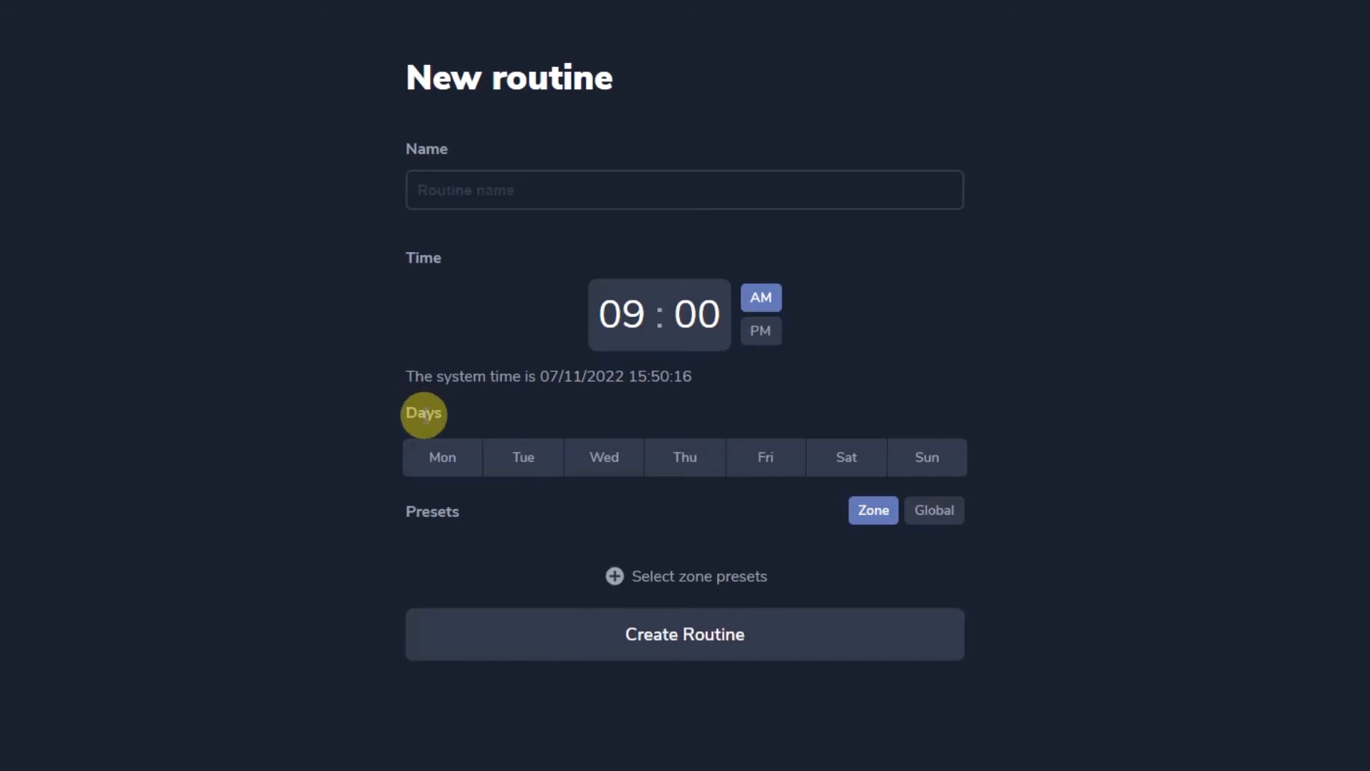
{"action": "left_click", "coordinate": [522, 457]}
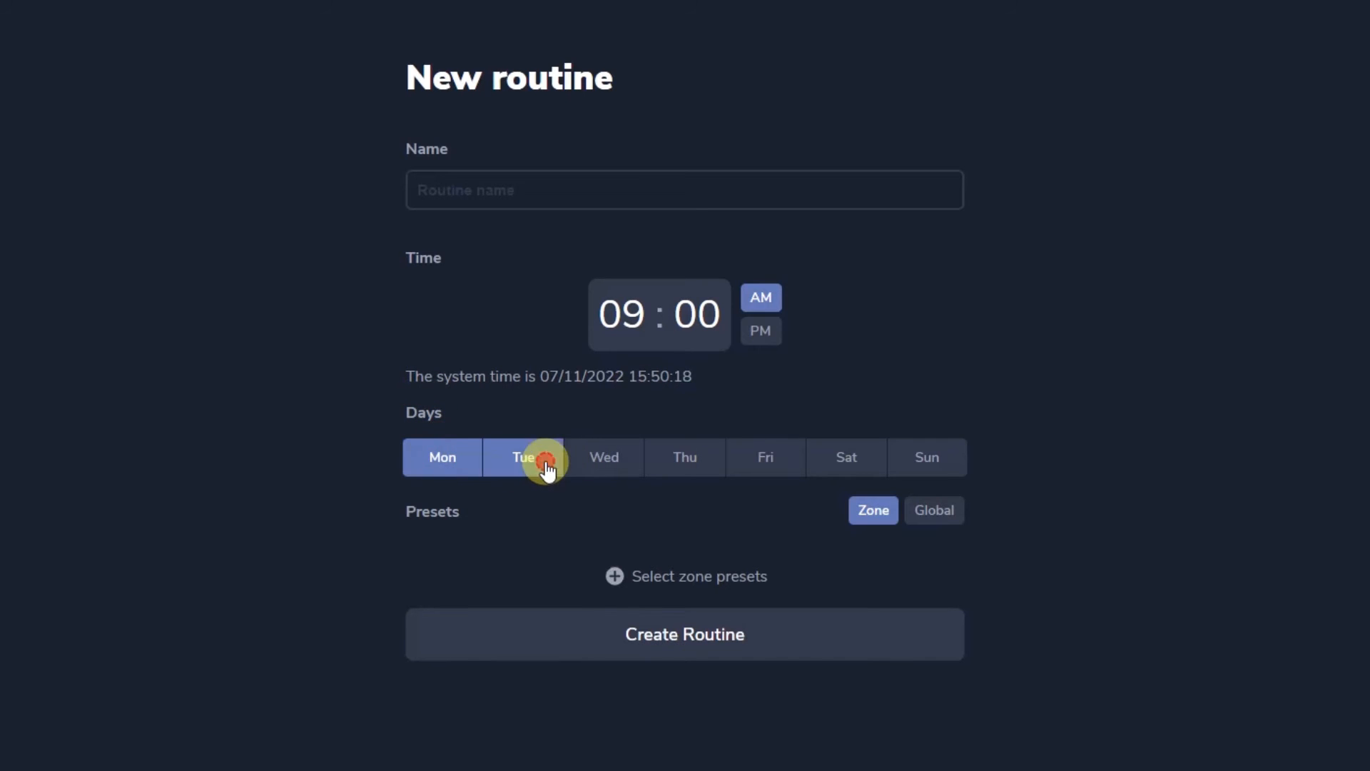
{"action": "left_click_drag", "start_coordinate": [522, 456], "coordinate": [685, 456]}
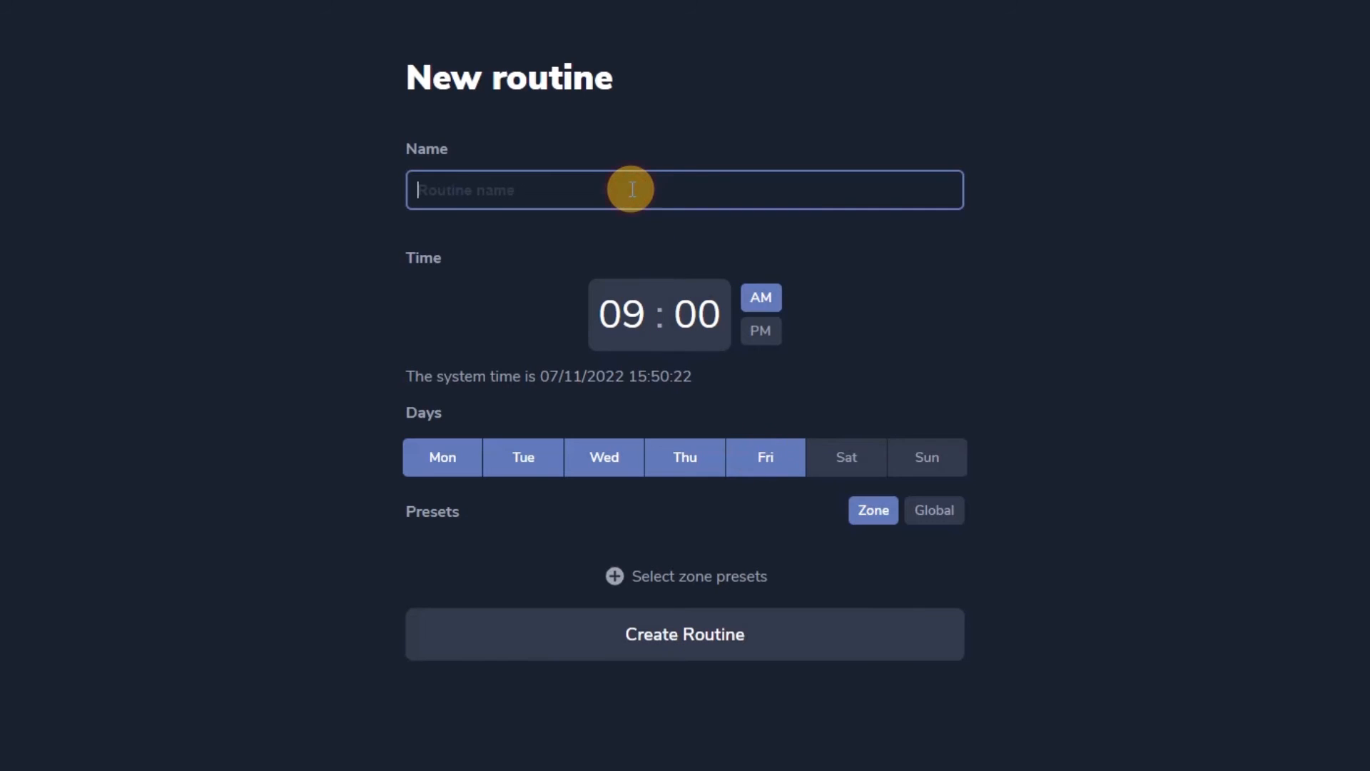
Name it 'Morning Guests', assign Bar One's Morning preset and create the routine
{"action": "type", "text": "Morn"}
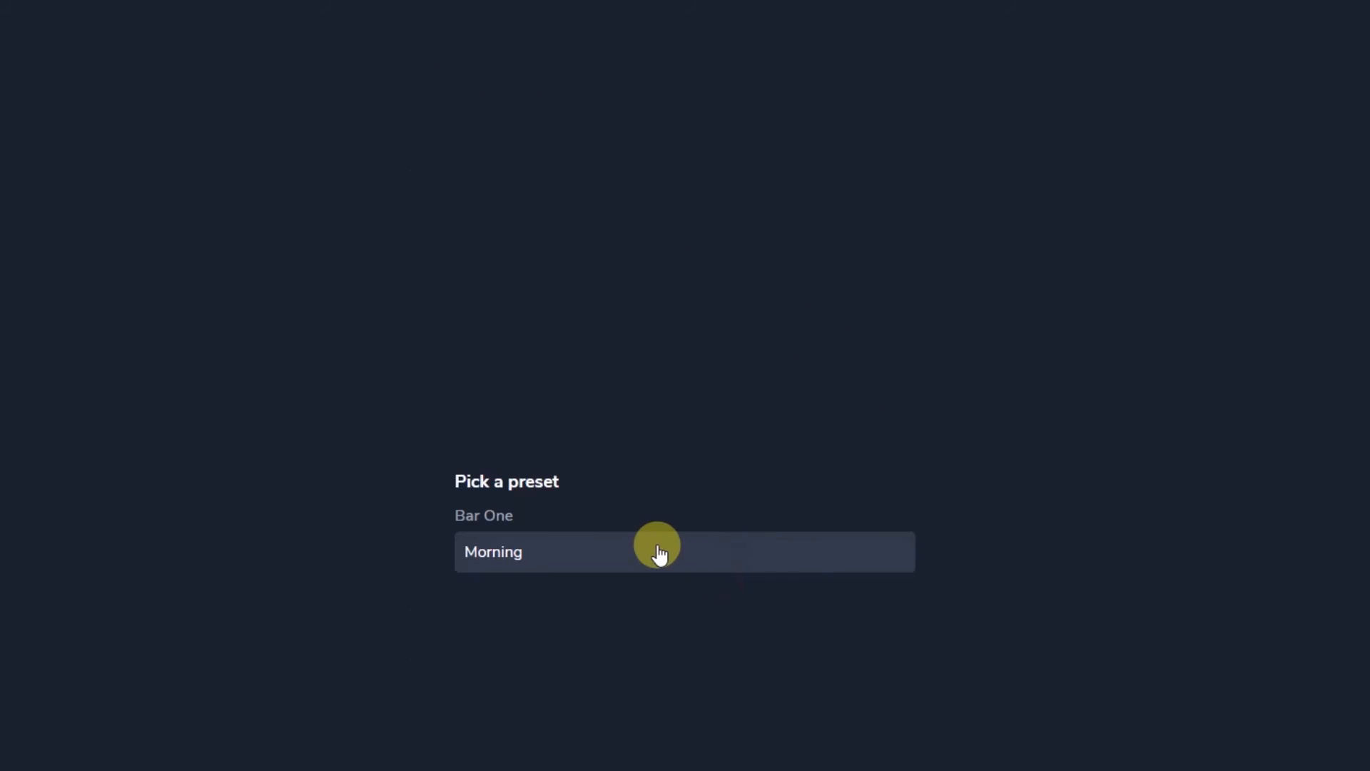
{"action": "left_click", "coordinate": [683, 551]}
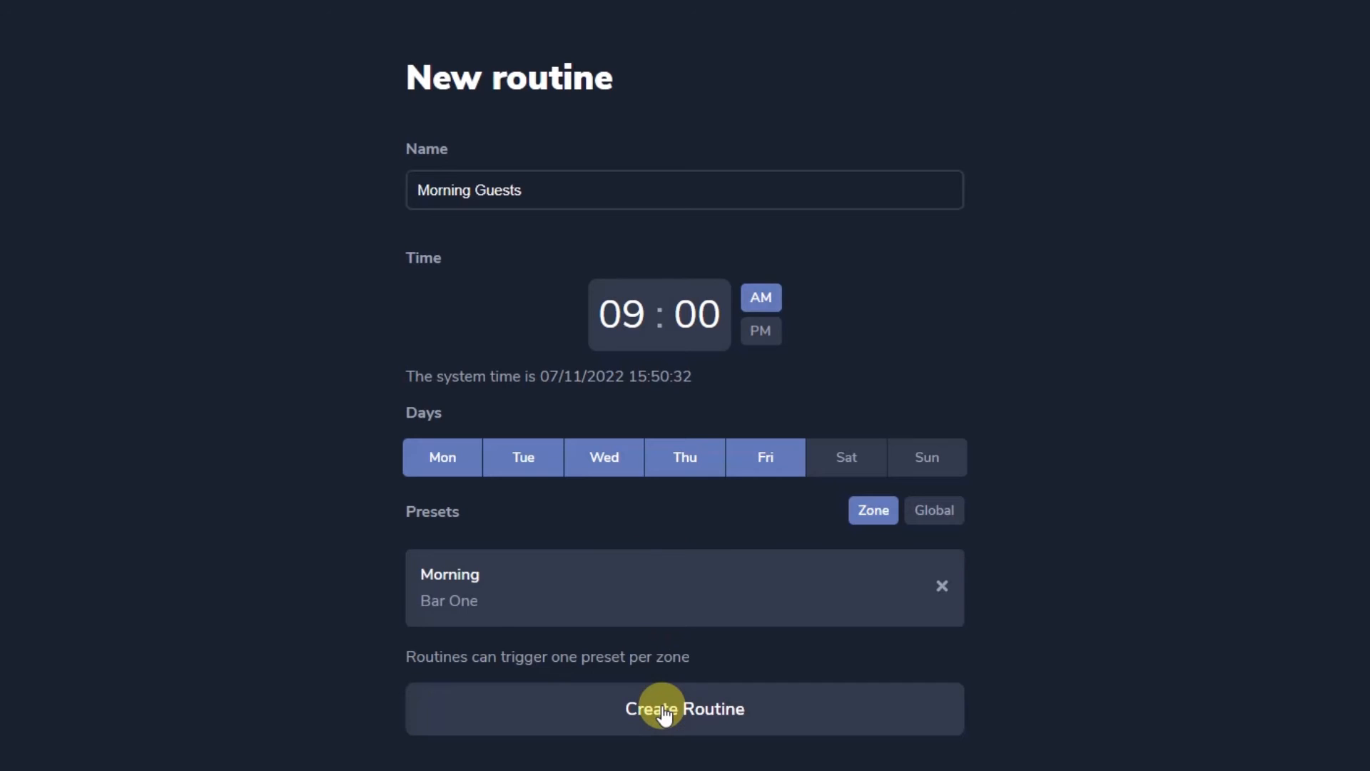
{"action": "left_click", "coordinate": [684, 709]}
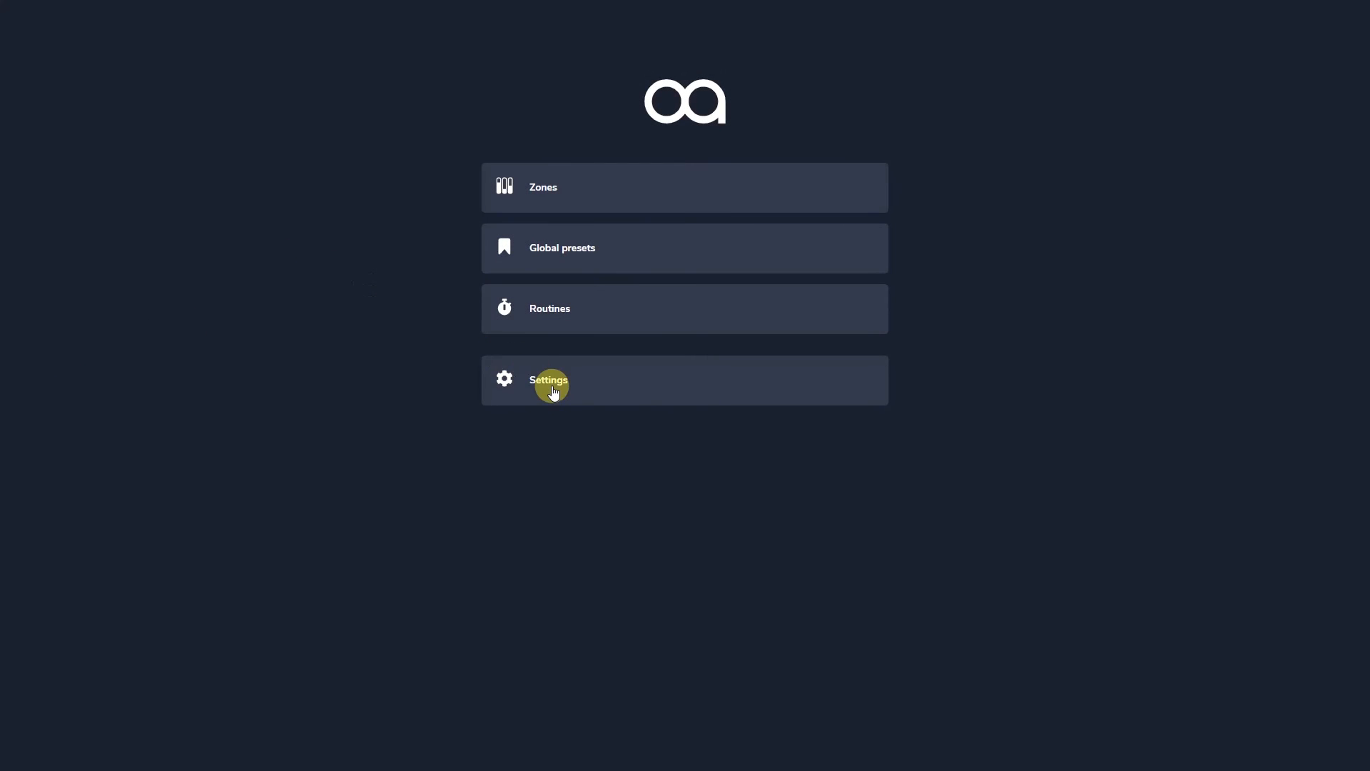
Review Installer Settings logs and level meters, then enter Passcode Settings
{"action": "left_click", "coordinate": [548, 379]}
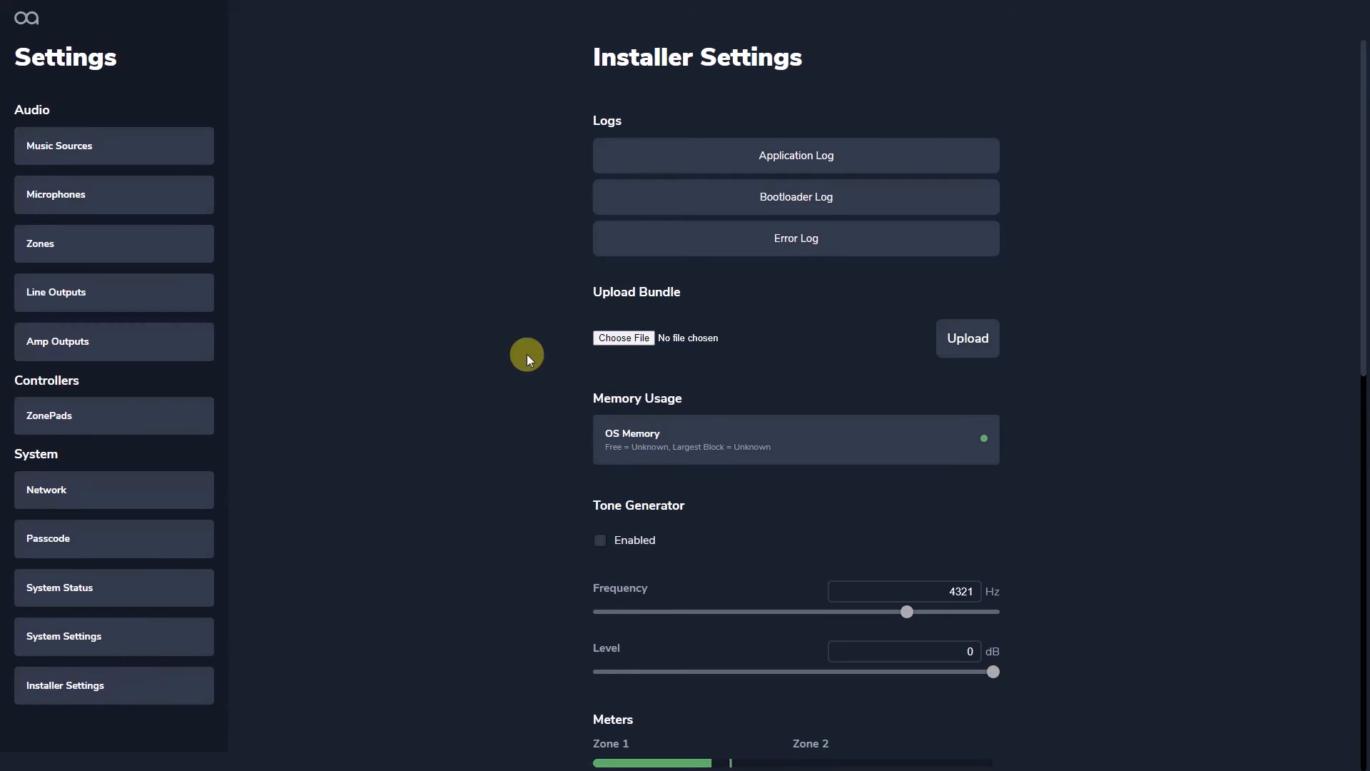
{"action": "mouse_move", "coordinate": [586, 187]}
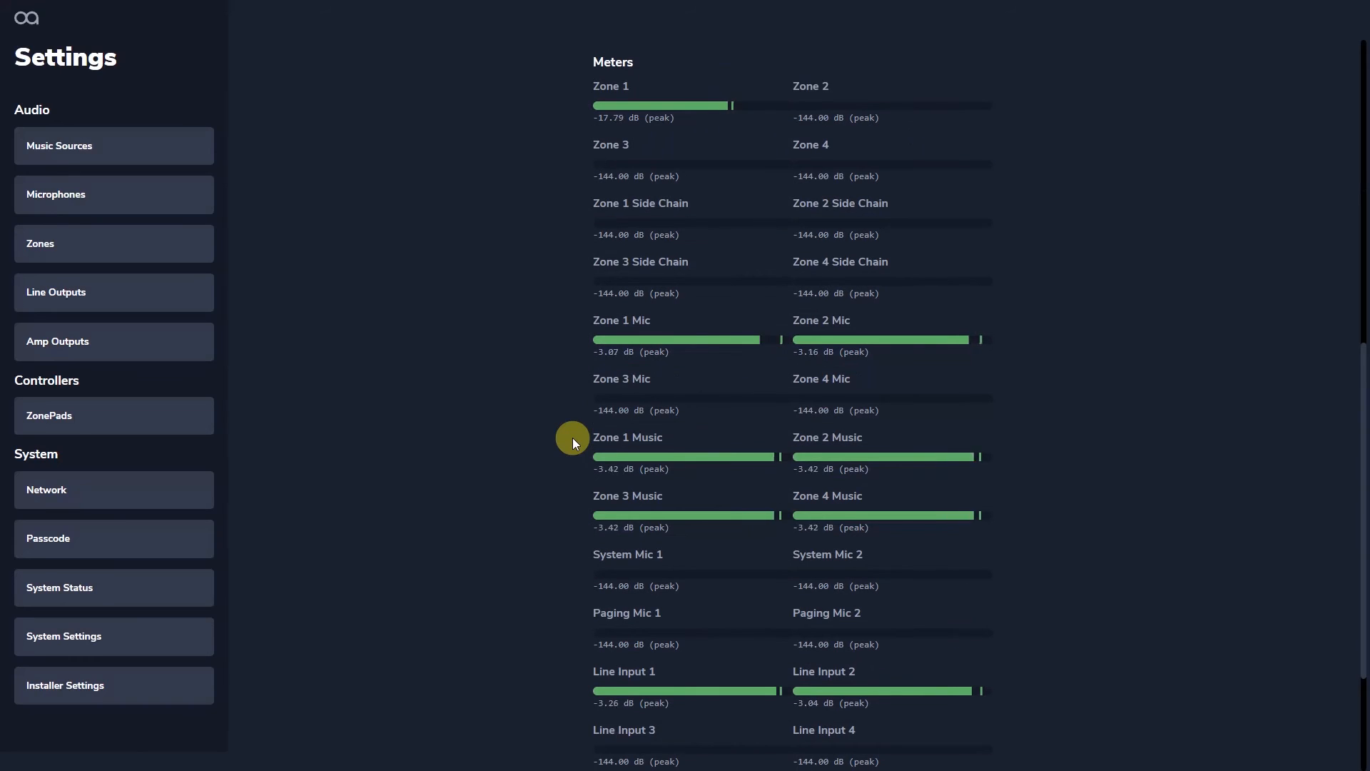
{"action": "scroll", "scroll_direction": "down", "scroll_amount": 3}
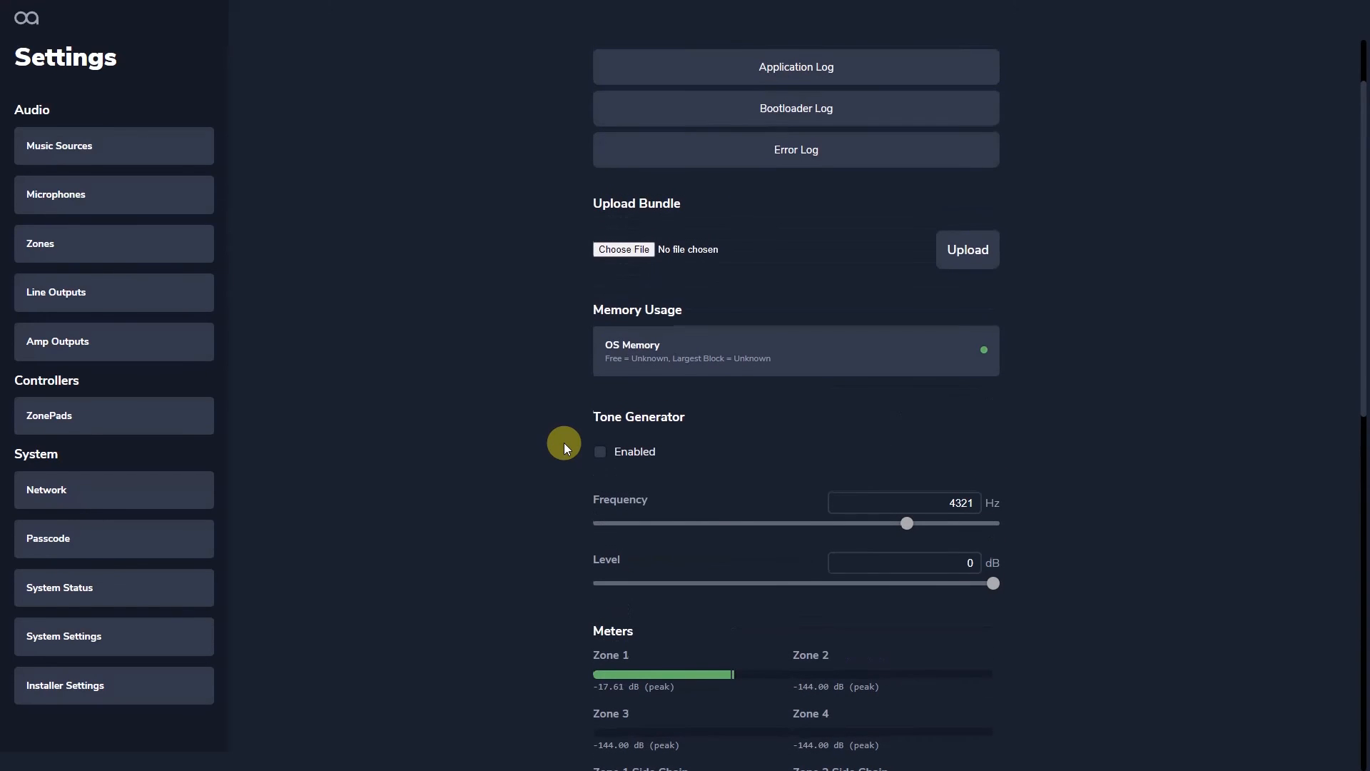
{"action": "mouse_move", "coordinate": [584, 482]}
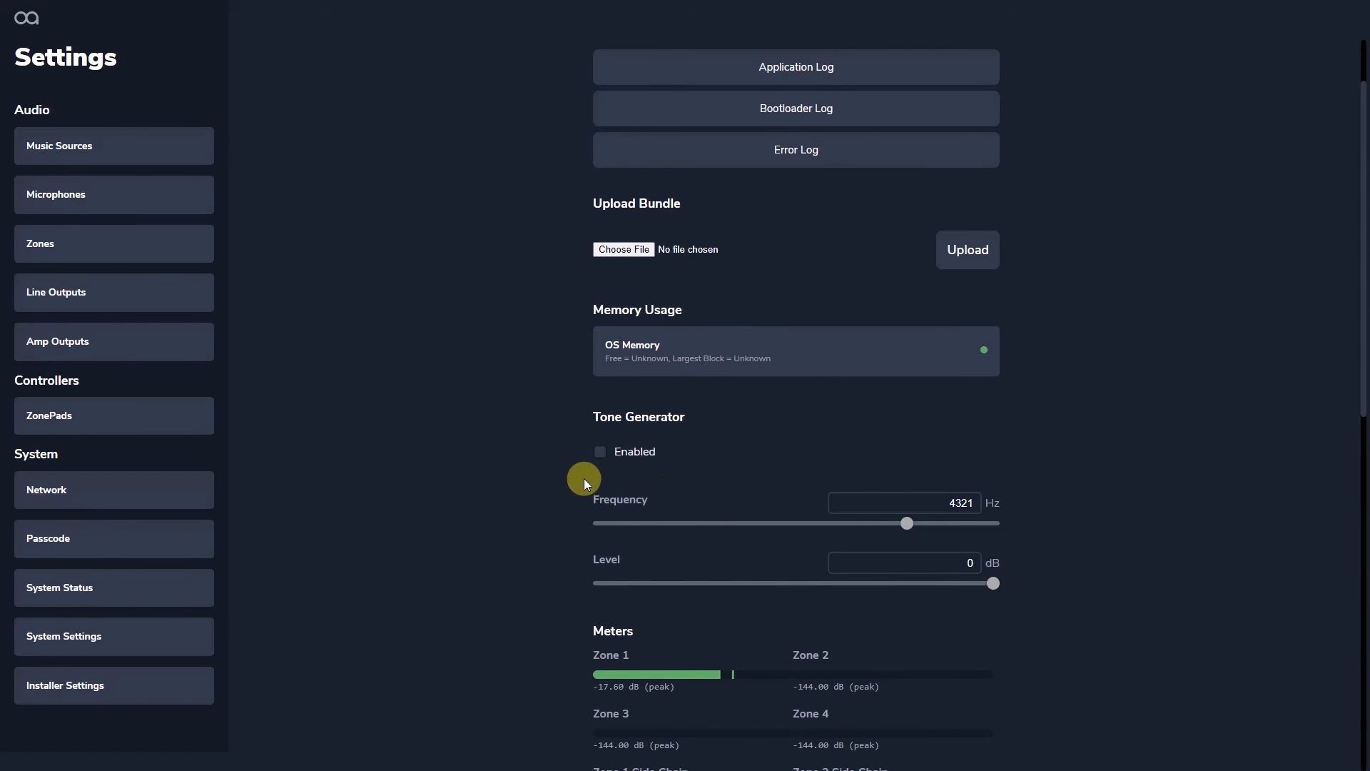
{"action": "left_click", "coordinate": [601, 453]}
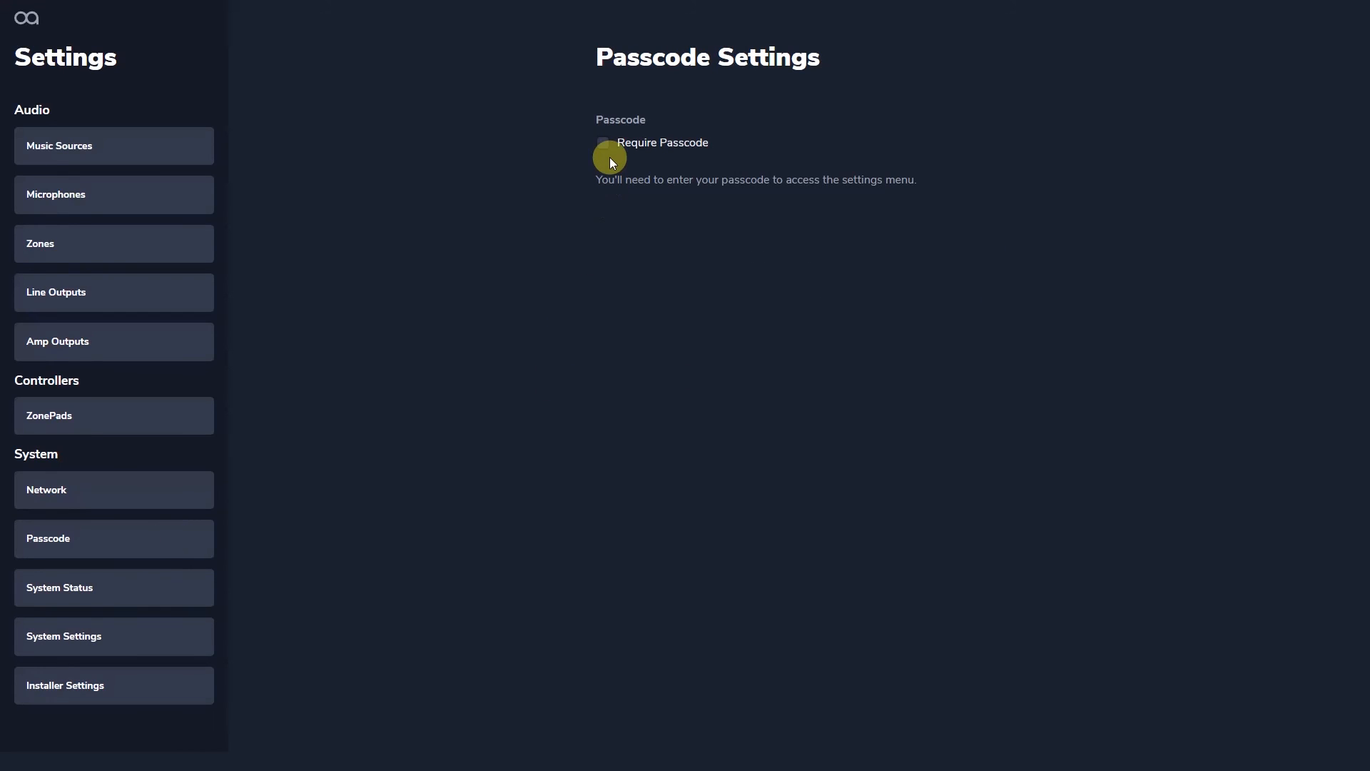
Enable Require Passcode and enter and confirm a new four-digit settings passcode
{"action": "left_click", "coordinate": [603, 149]}
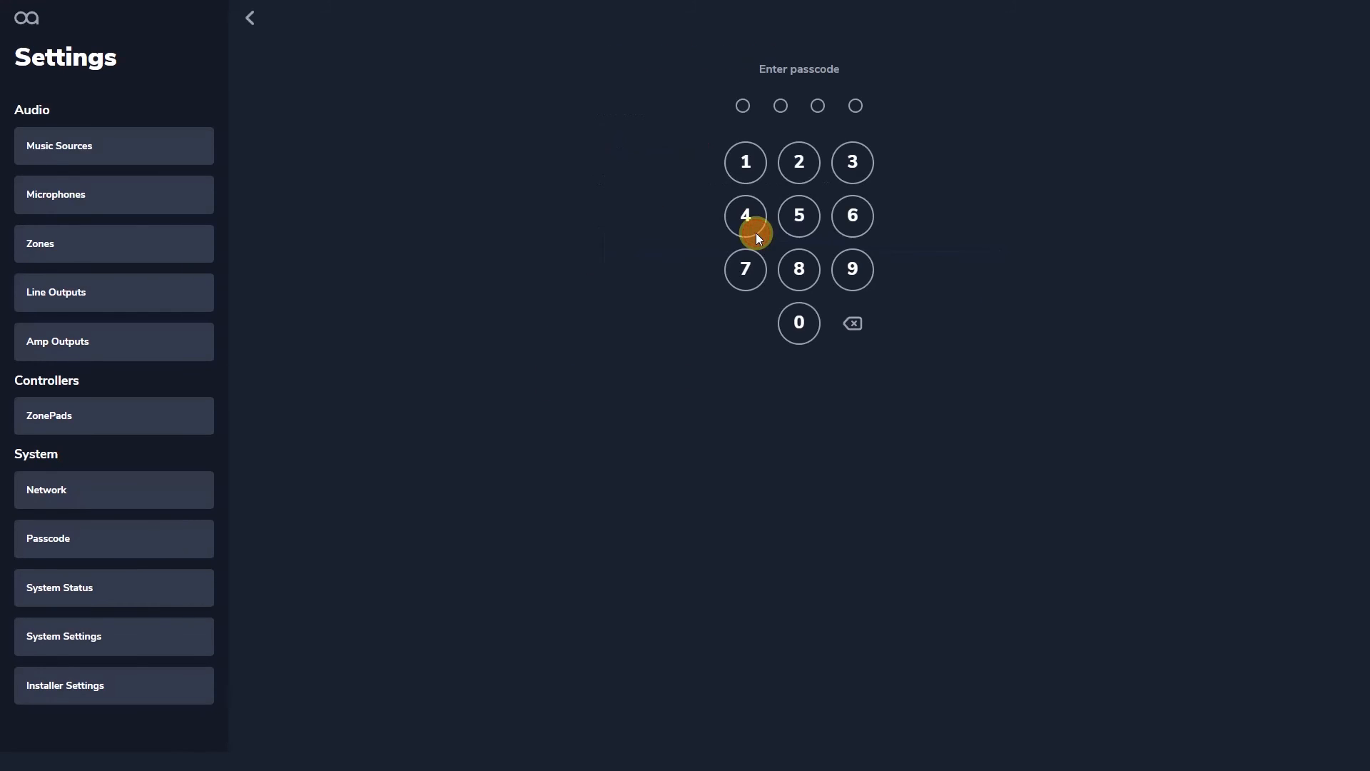
{"action": "left_click", "coordinate": [850, 162]}
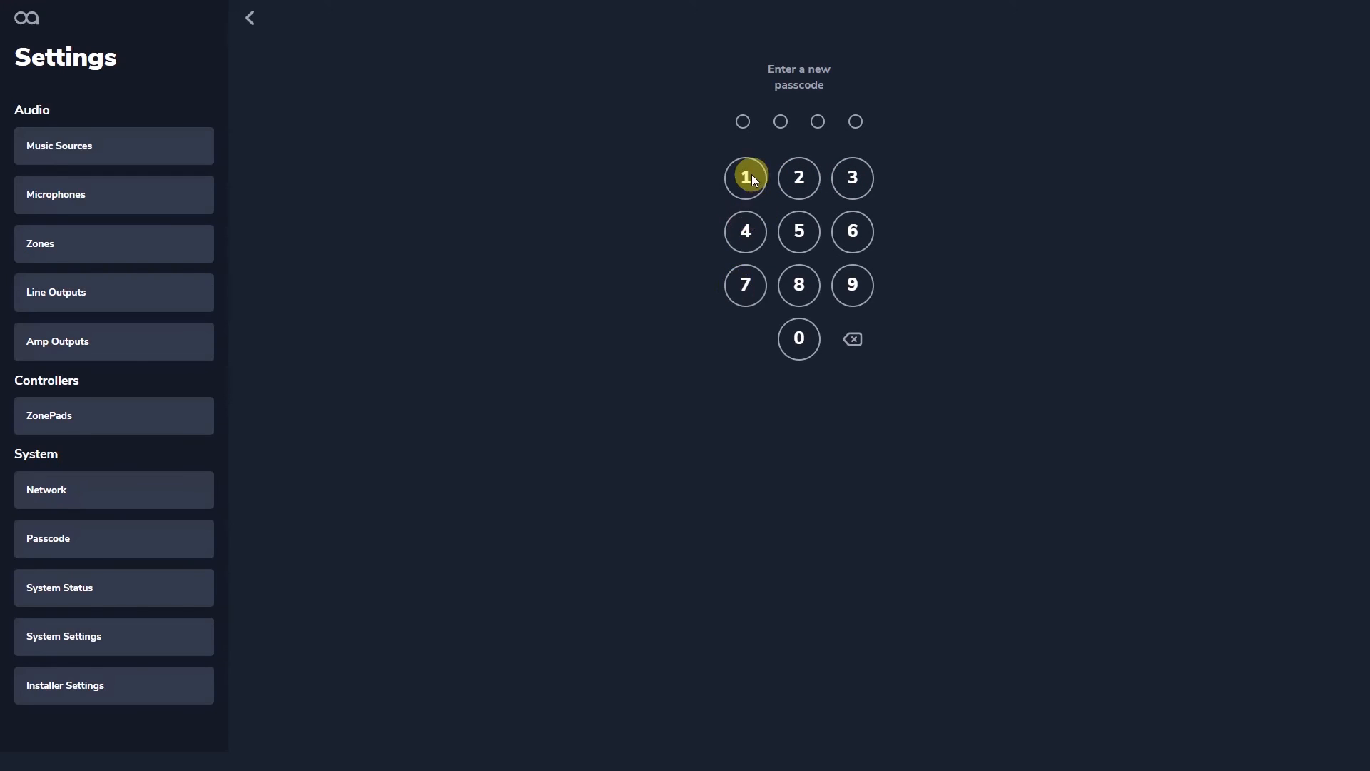
{"action": "left_click", "coordinate": [797, 338]}
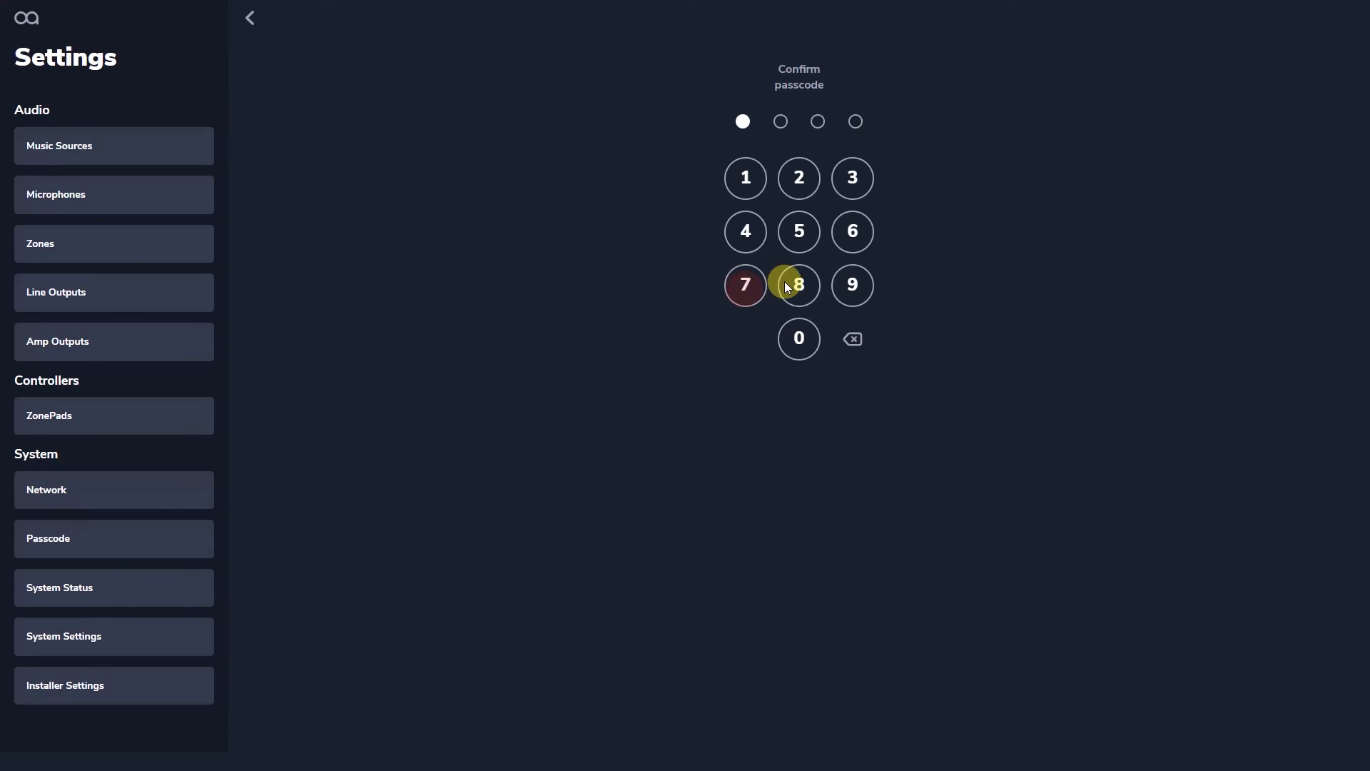
{"action": "left_click", "coordinate": [798, 339]}
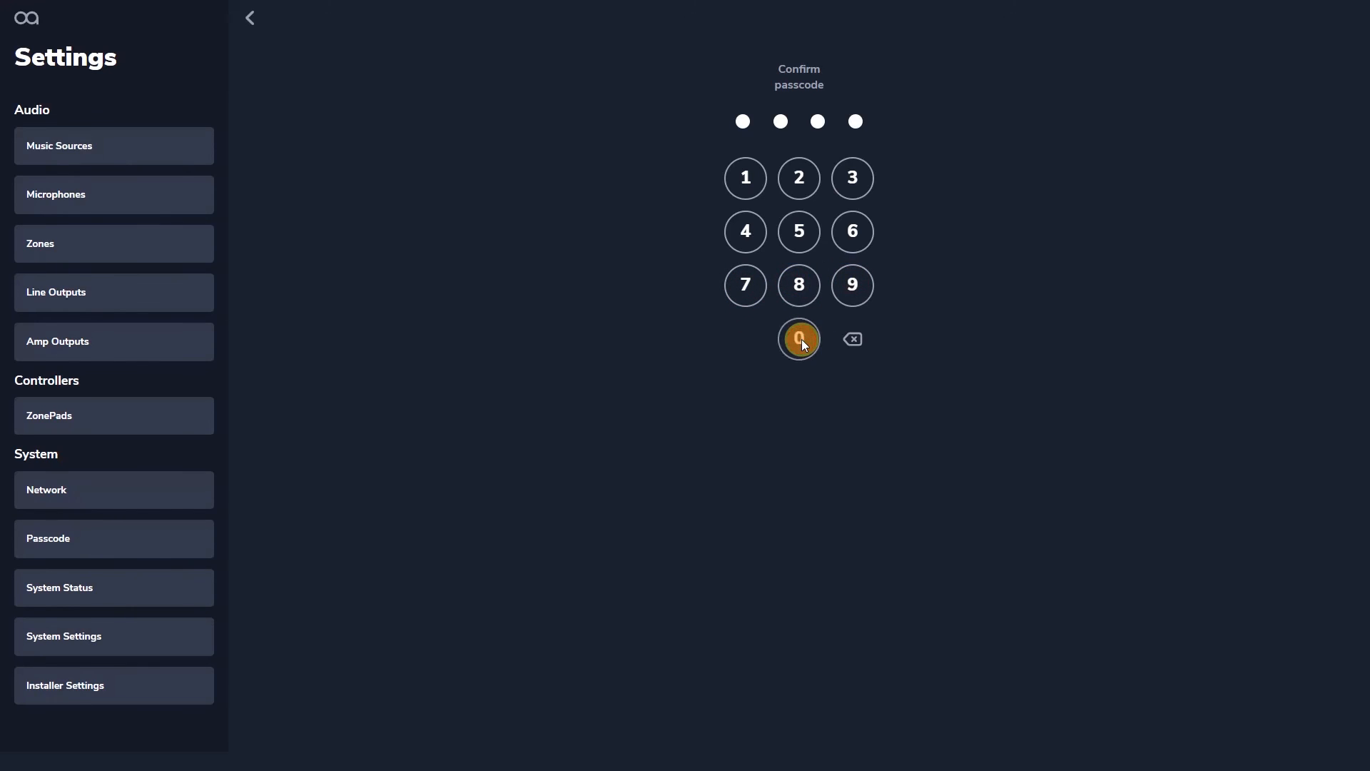
{"action": "left_click", "coordinate": [796, 339]}
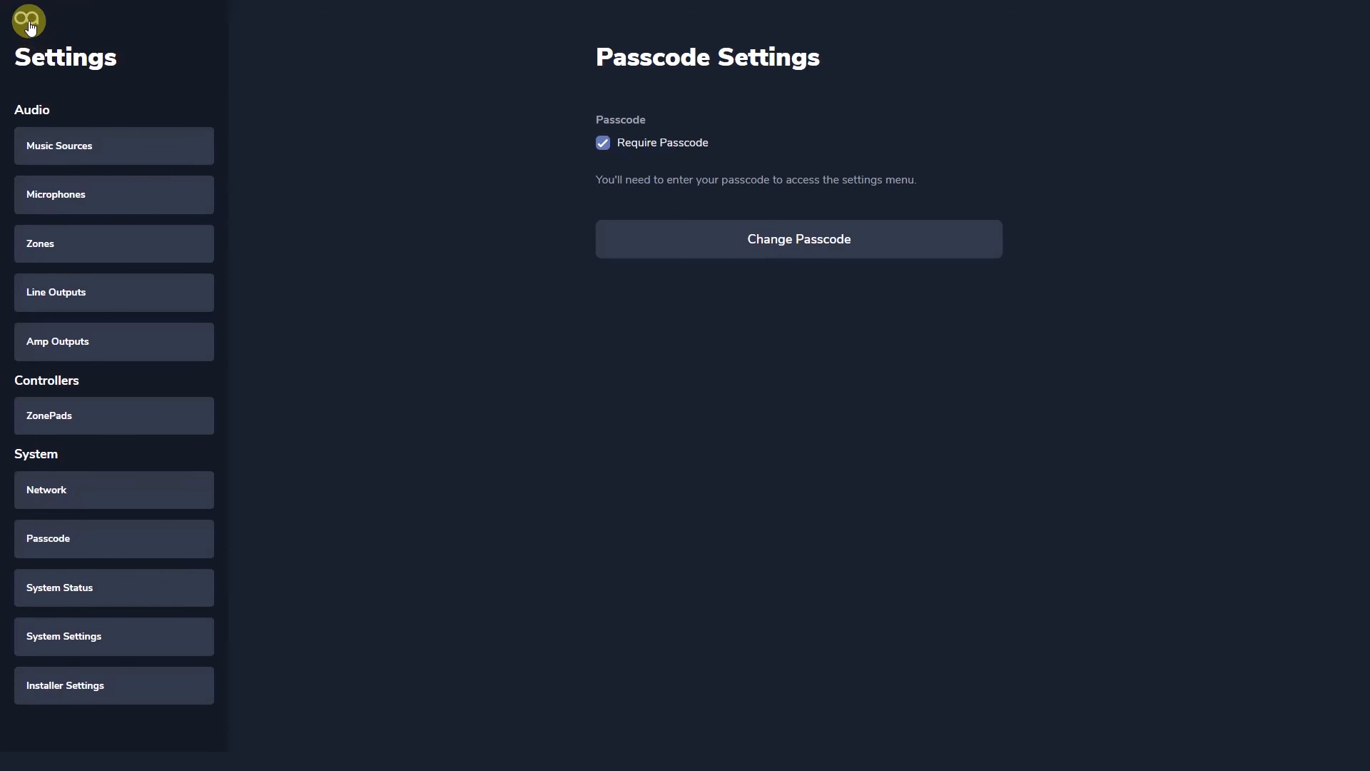
Return home and reopen settings, entering passcode digits at the unlock prompt
{"action": "left_click", "coordinate": [28, 21]}
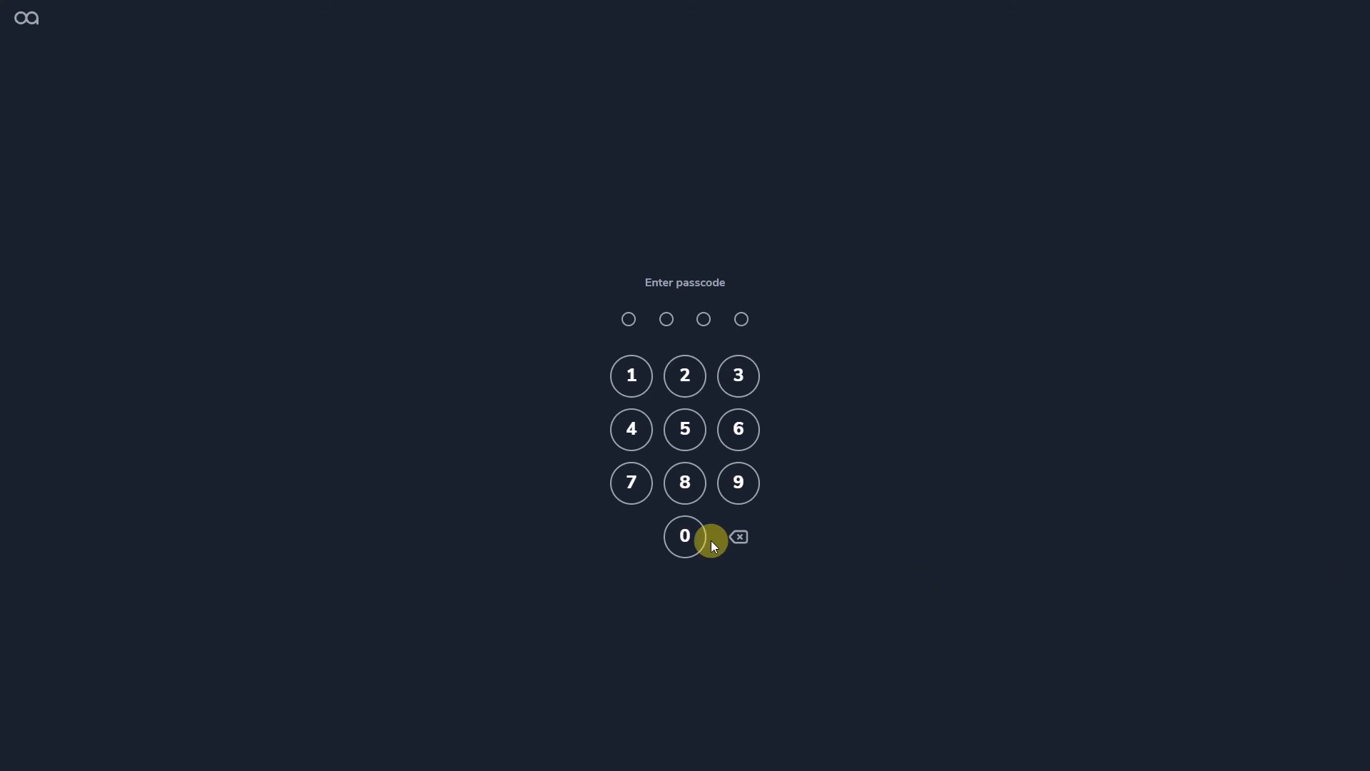
{"action": "left_click", "coordinate": [683, 482]}
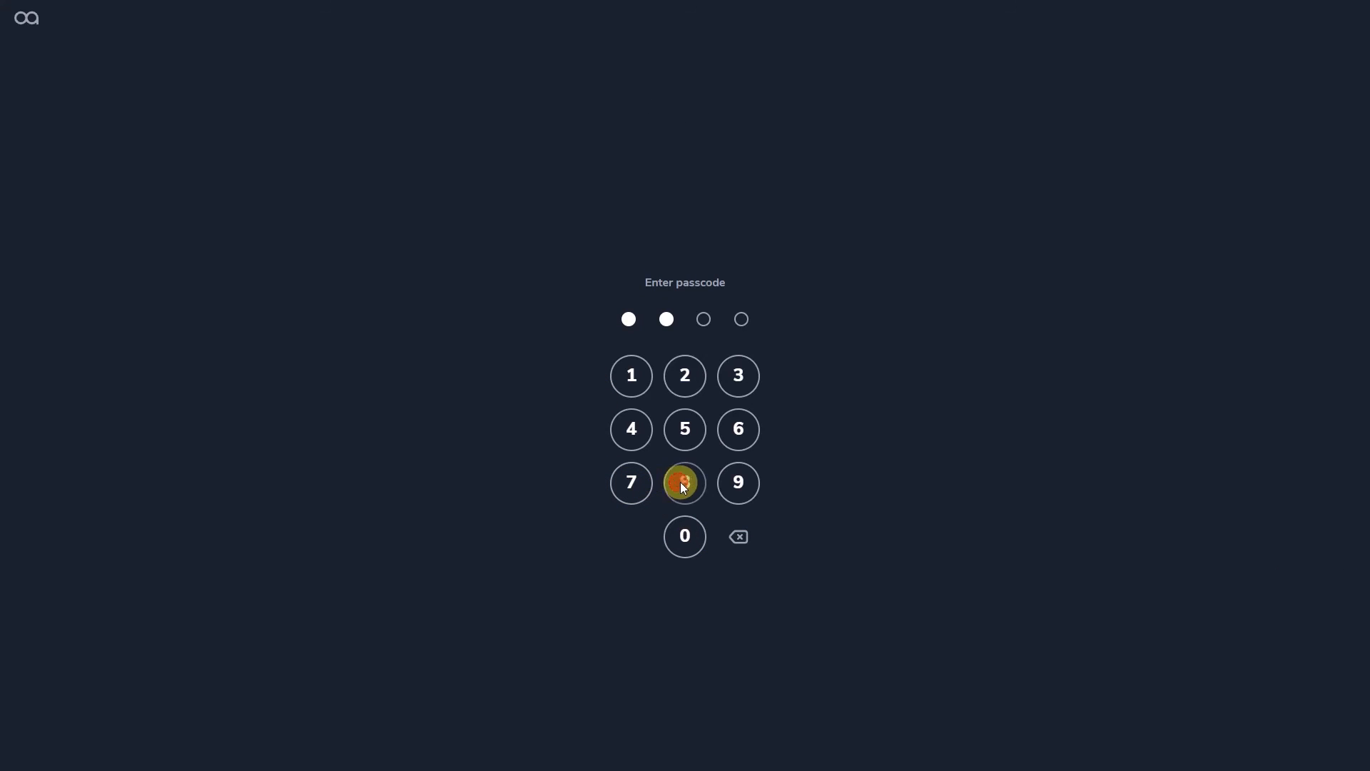
{"action": "left_click", "coordinate": [684, 484]}
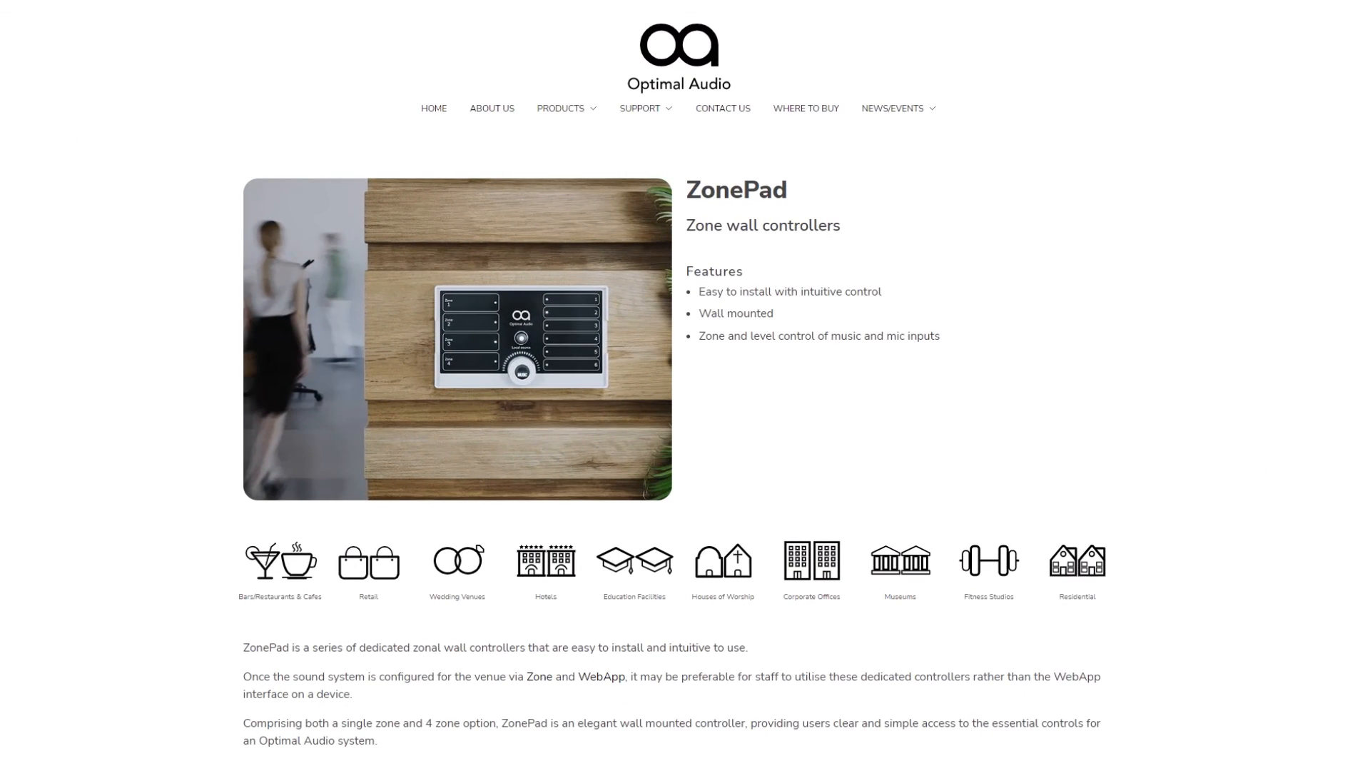
Reach the User Guides page from the site's Support menu
{"action": "left_click", "coordinate": [640, 109]}
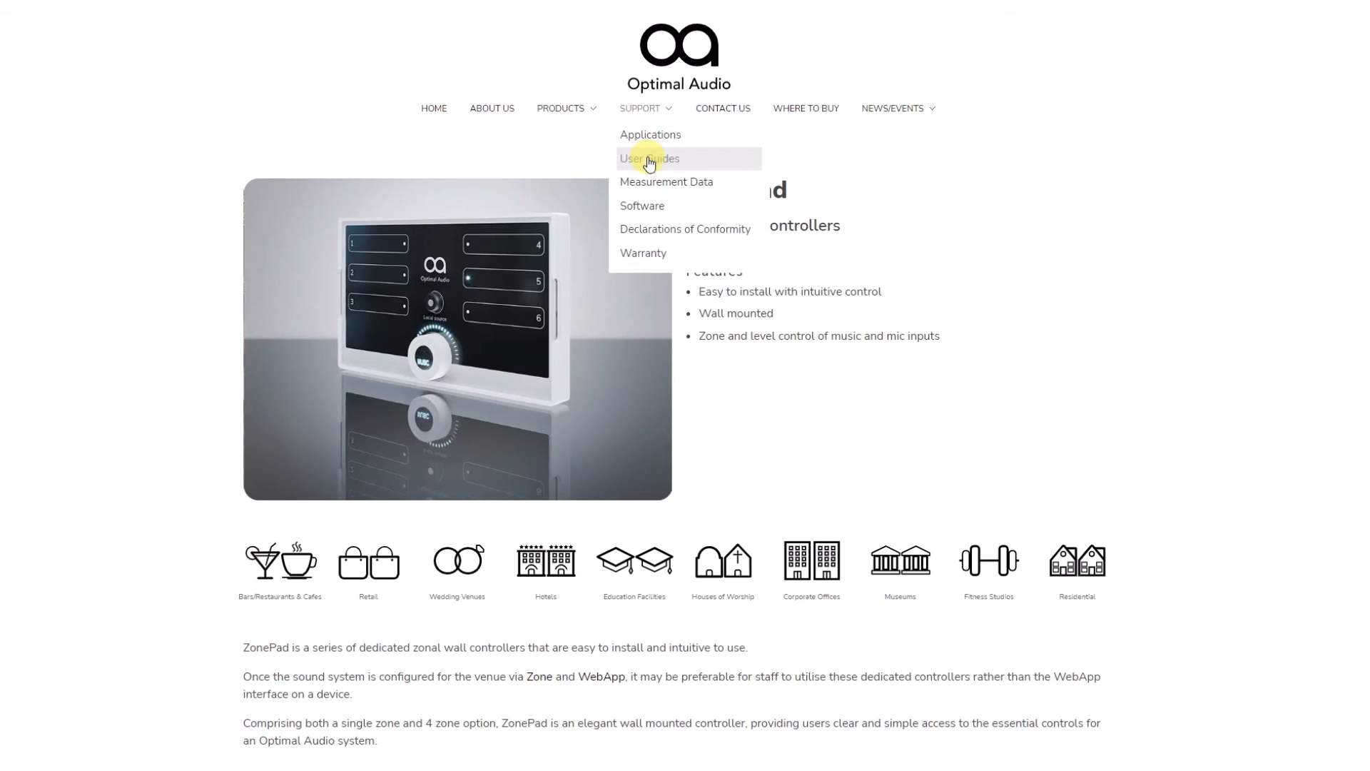
{"action": "left_click", "coordinate": [650, 161]}
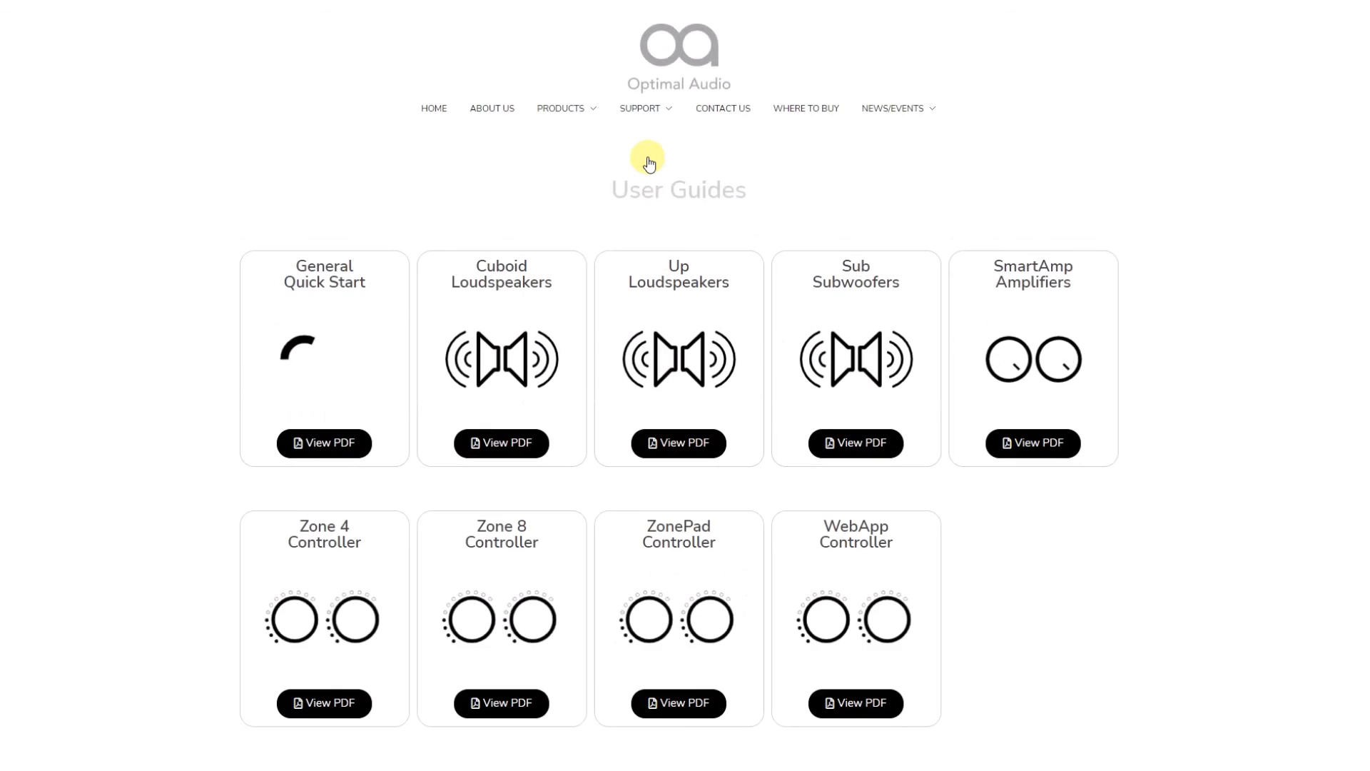